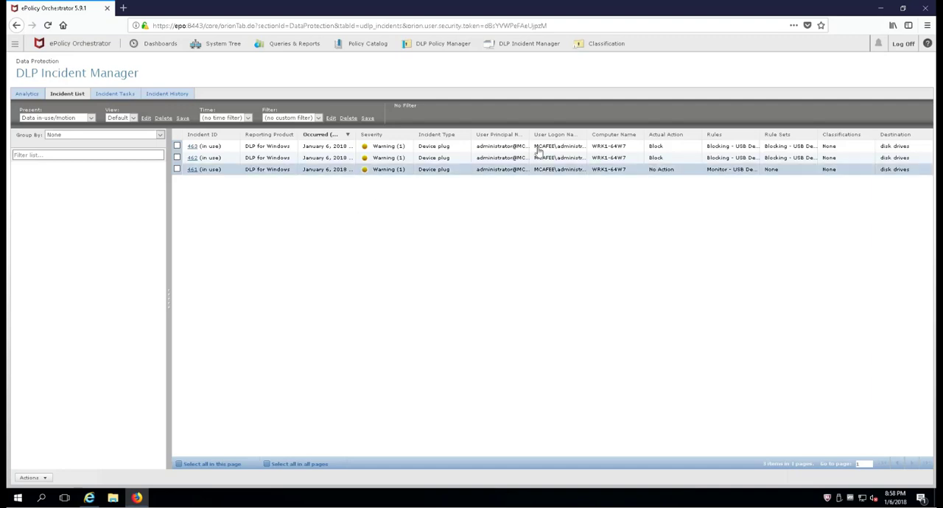
mouse_move(606, 44)
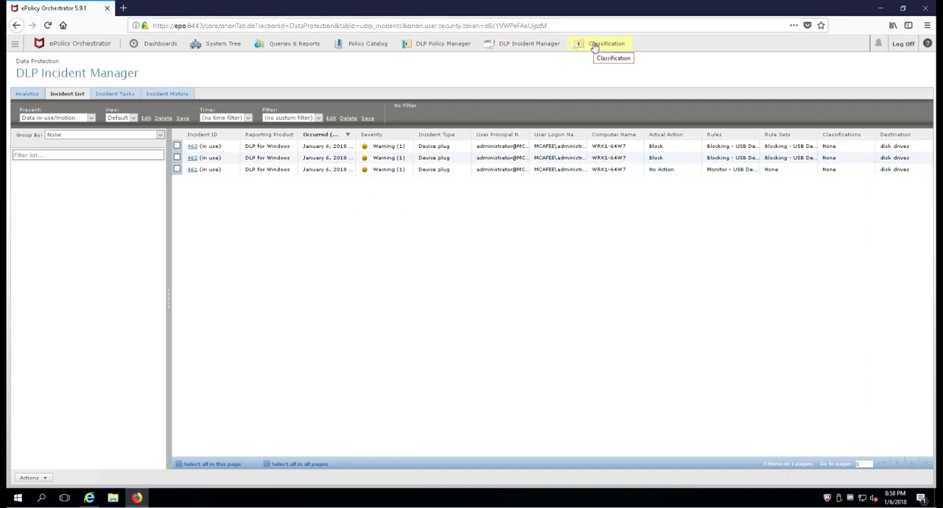
Go from the incident list to DLP Classification and show the Advanced Pattern definitions
left_click(607, 44)
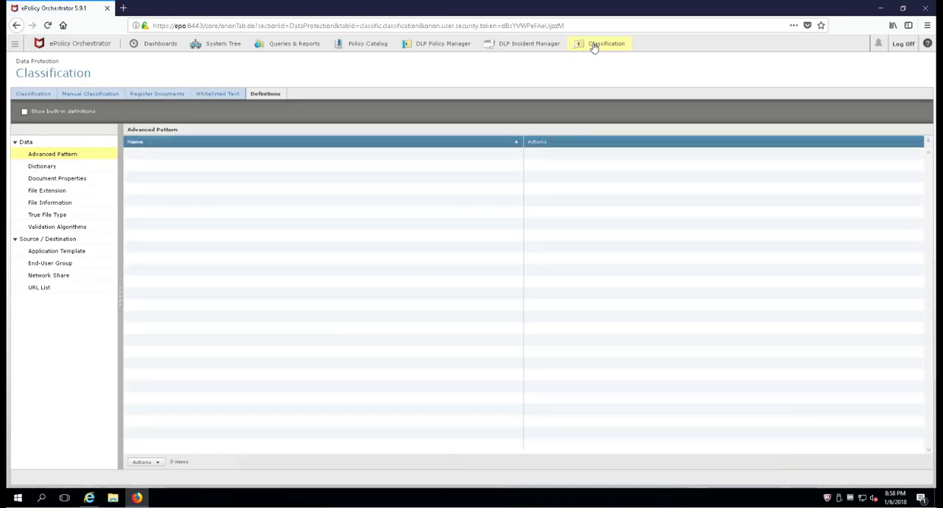
left_click(32, 95)
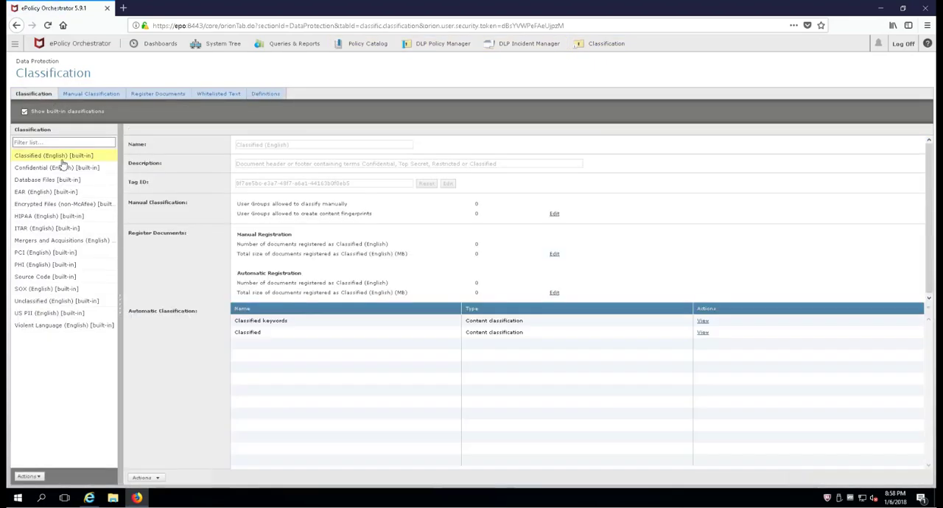
mouse_move(68, 287)
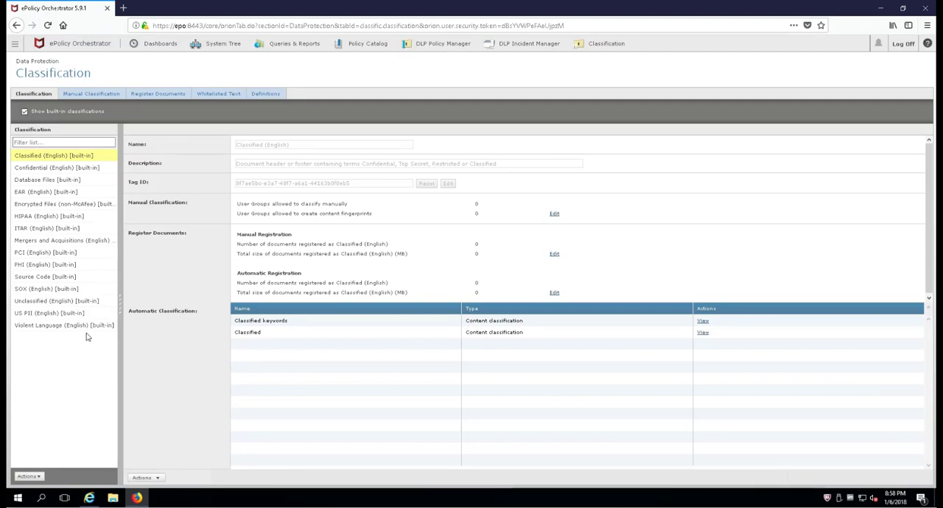
left_click(265, 95)
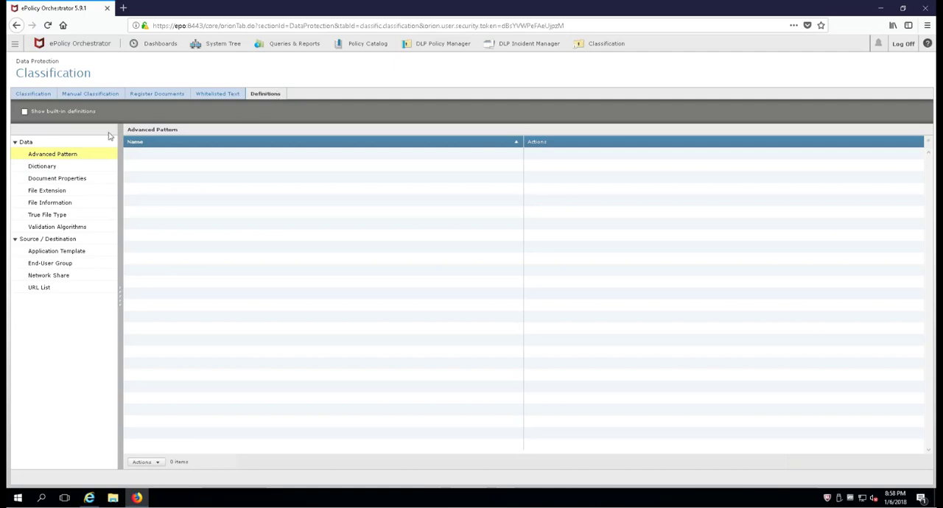
mouse_move(401, 306)
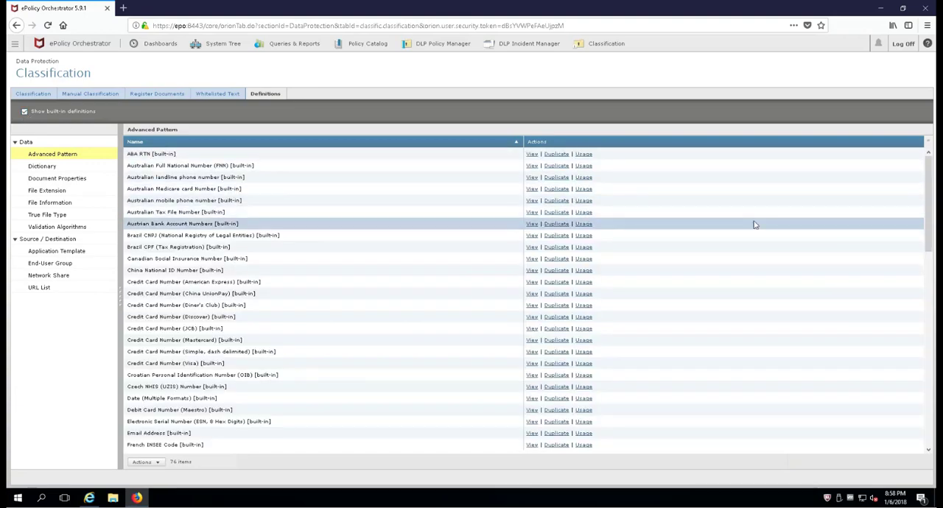
Duplicate the built-in Social Security Number pattern and hide built-ins so only the copy is listed
scroll("down", 3)
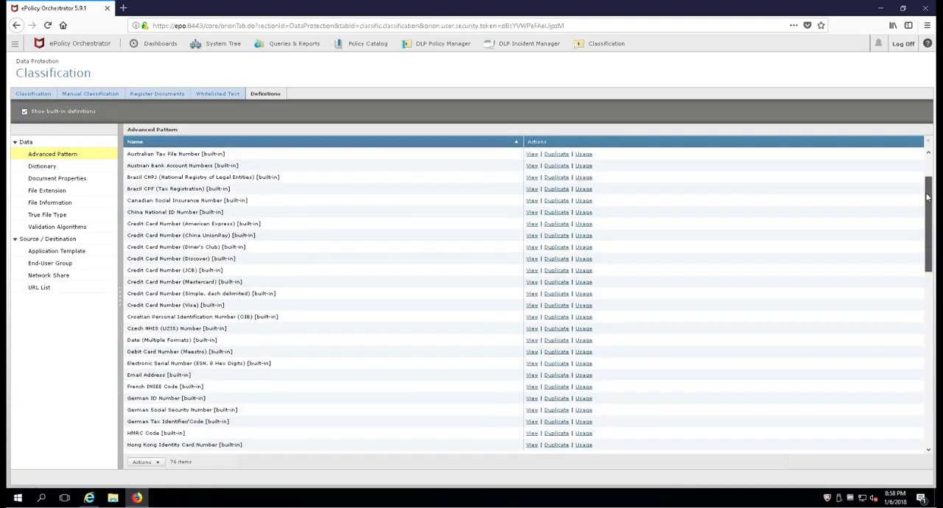
scroll("down", 3)
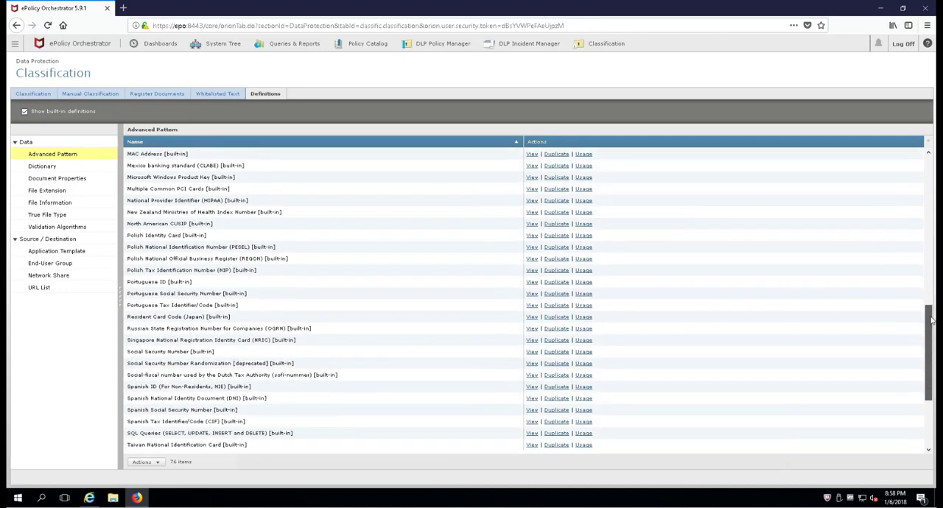
scroll("down", 3)
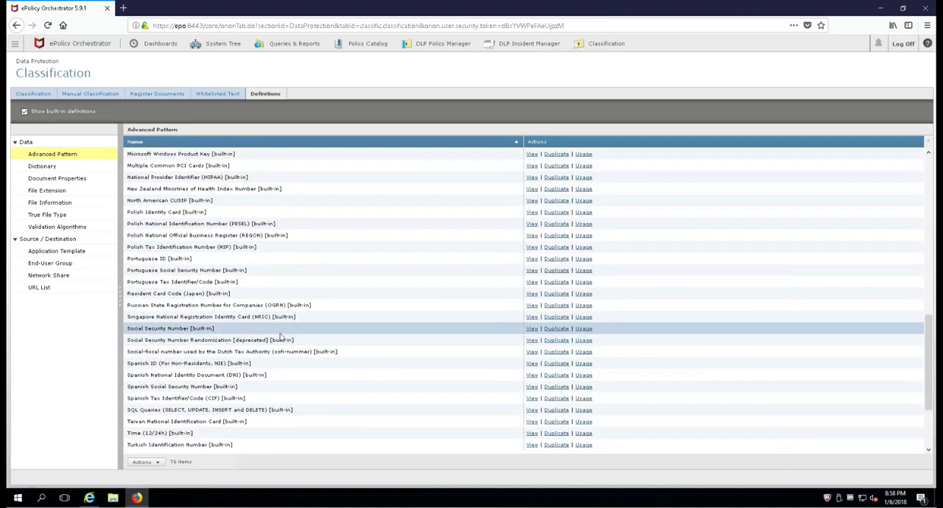
mouse_move(557, 328)
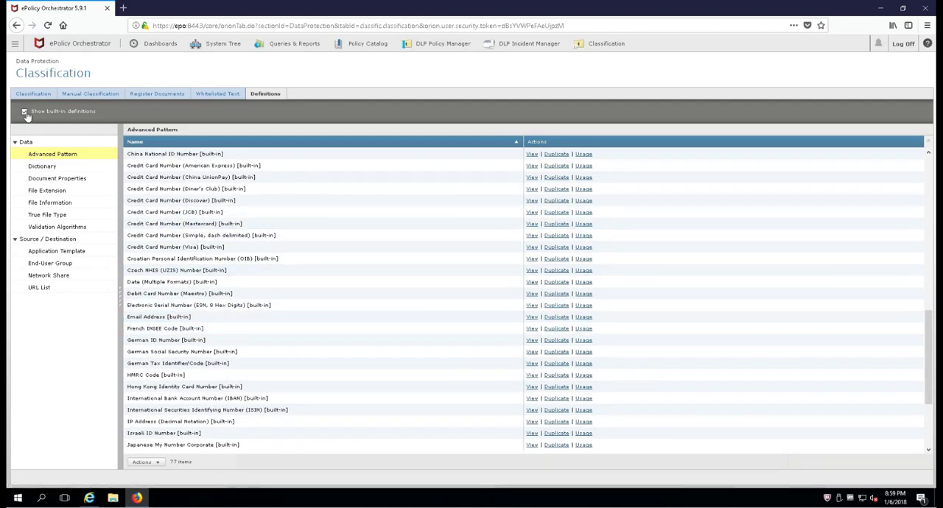
left_click(23, 112)
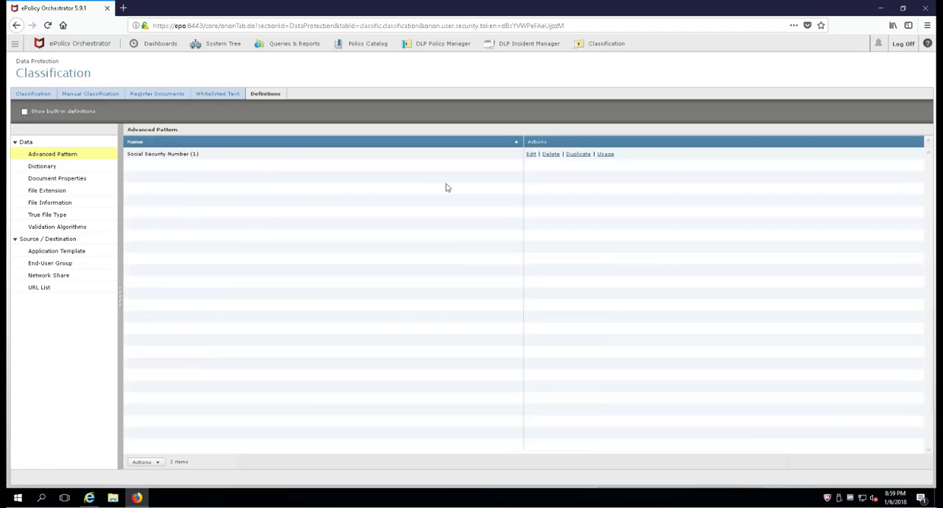
Edit the copied pattern and rename it 'Copy - Social Security Number'
left_click(531, 153)
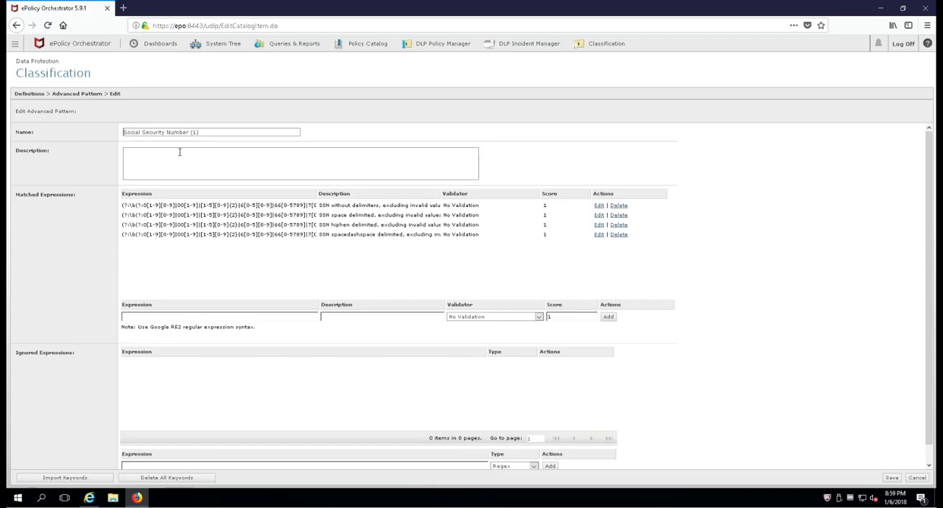
type("Corp -")
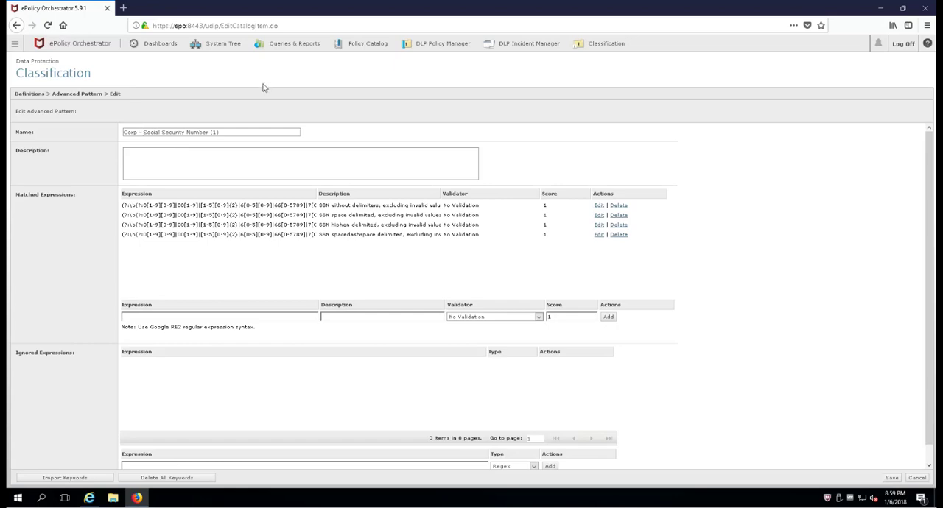
double_click(213, 132)
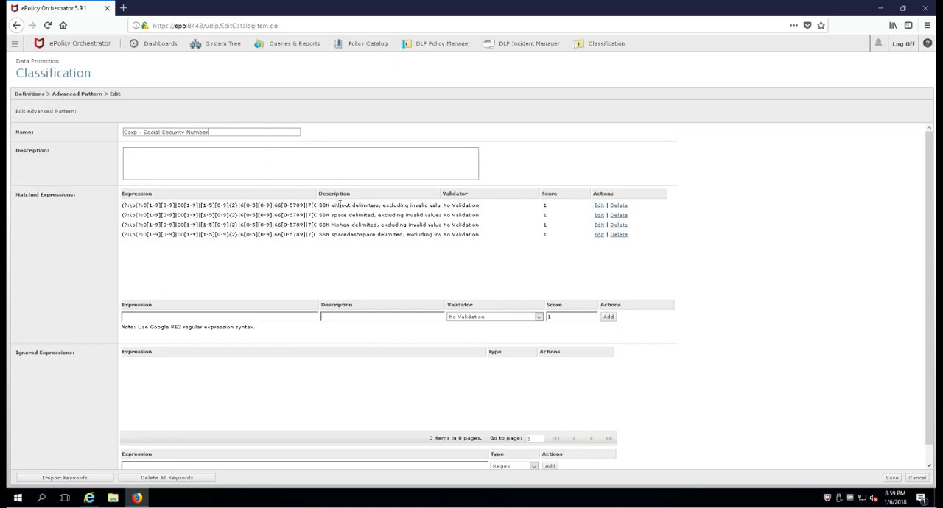
double_click(468, 205)
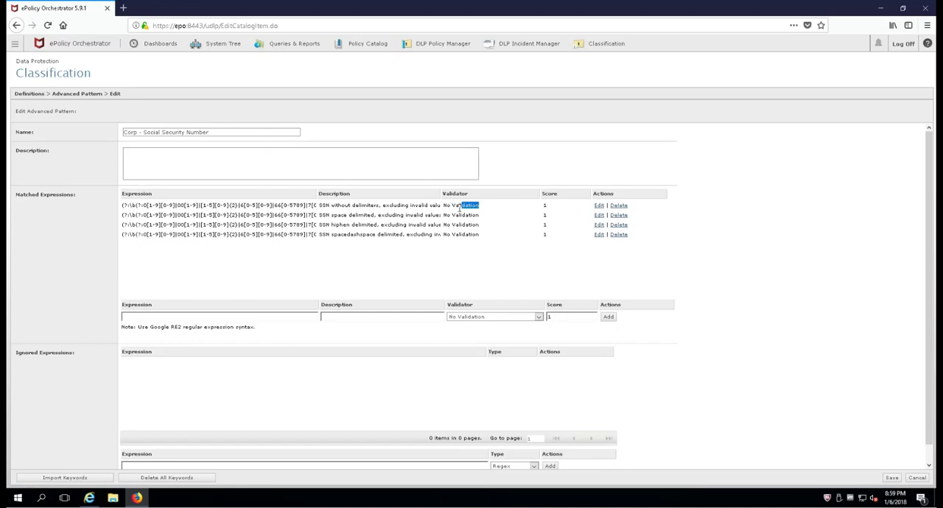
mouse_move(460, 204)
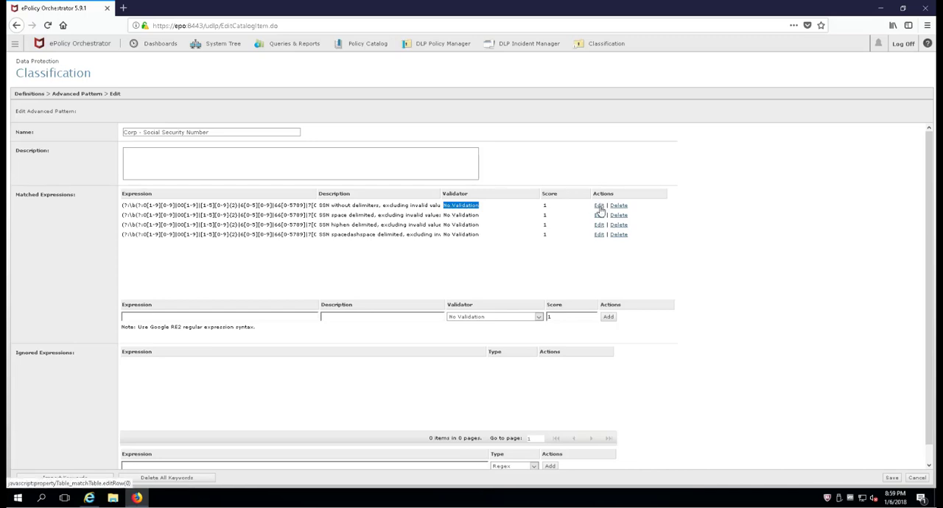
Set the undelimited and space-delimited SSN expressions to the US Social Security Number validator
left_click(599, 207)
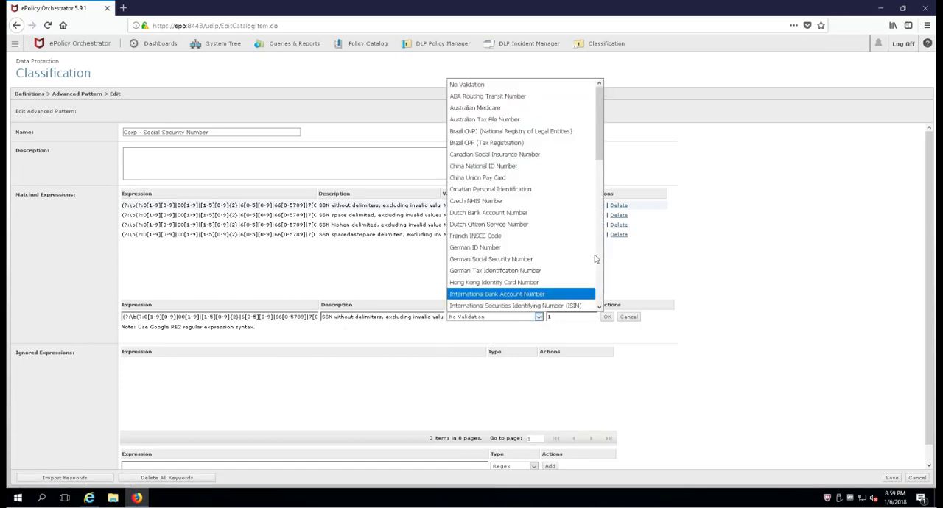
scroll("down", 3)
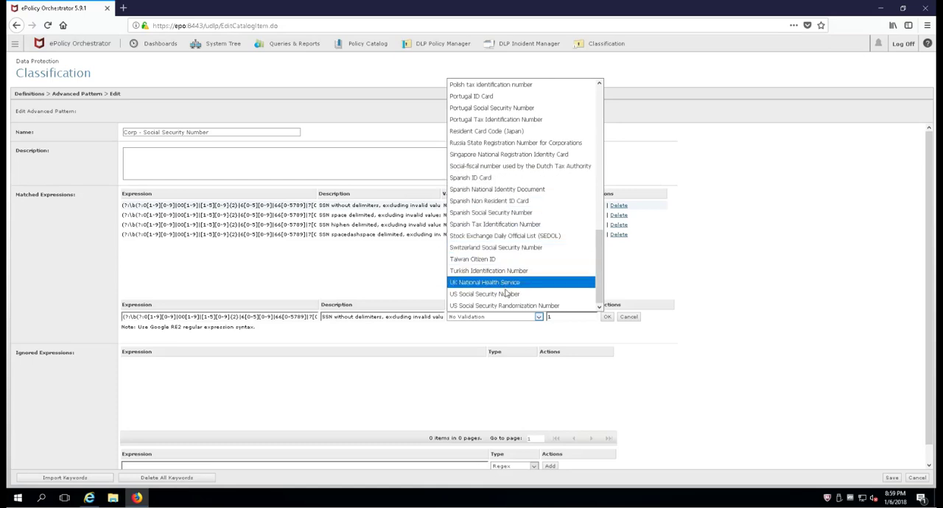
left_click(483, 295)
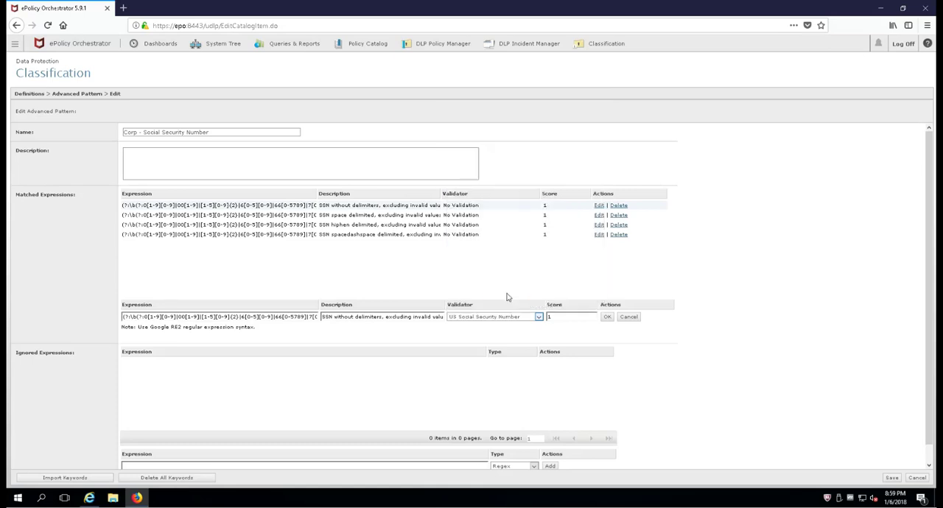
left_click(607, 317)
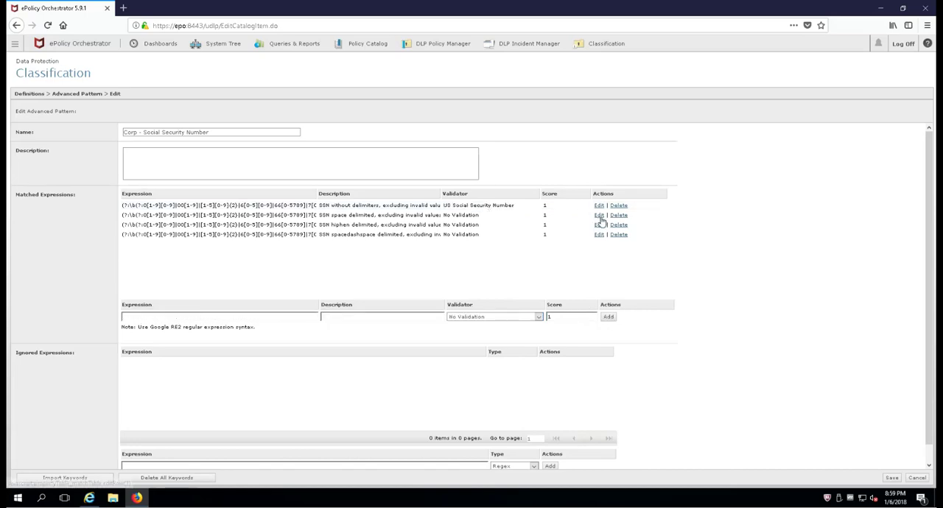
left_click(598, 216)
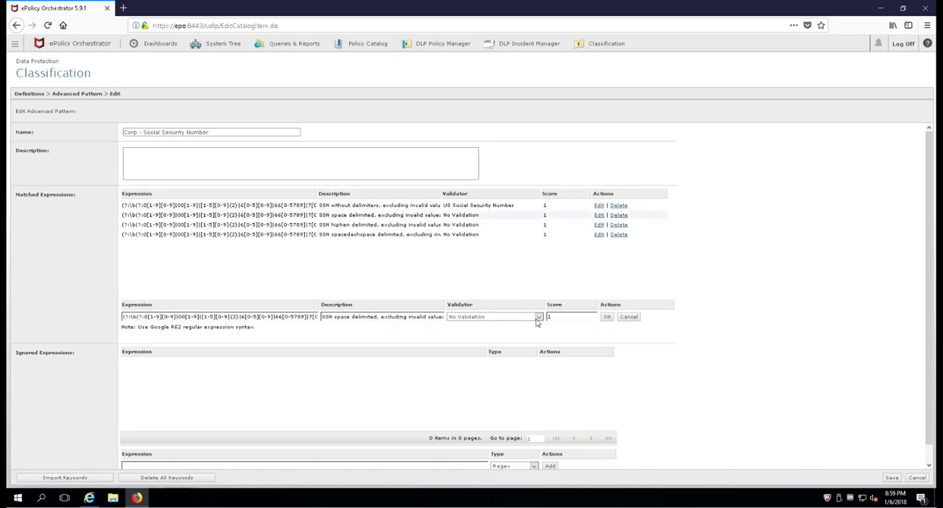
left_click(538, 317)
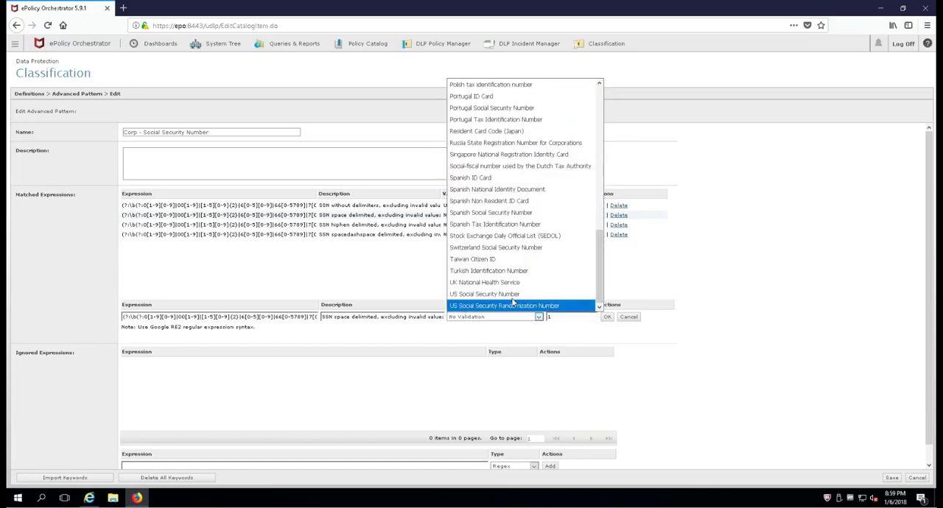
left_click(504, 305)
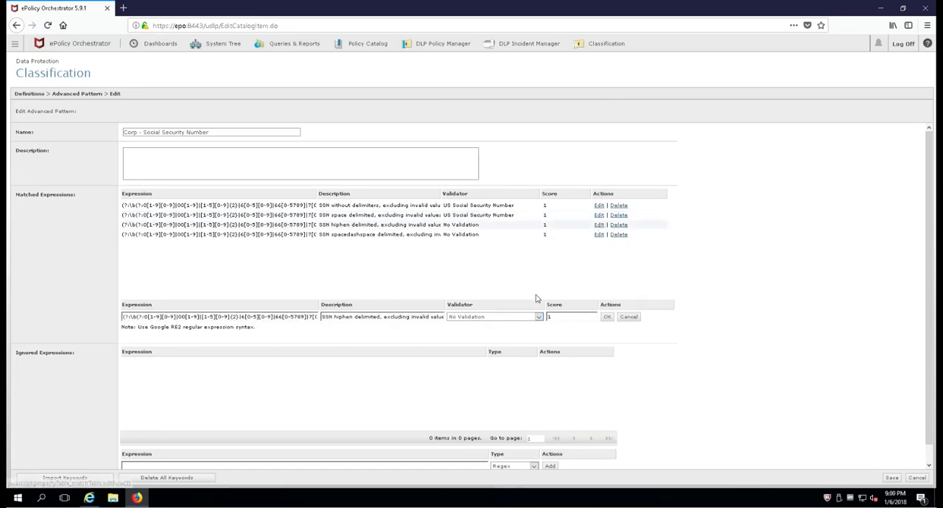
Set the hyphen-delimited and space-and-dash SSN expressions to the US Social Security Number validator
left_click(537, 316)
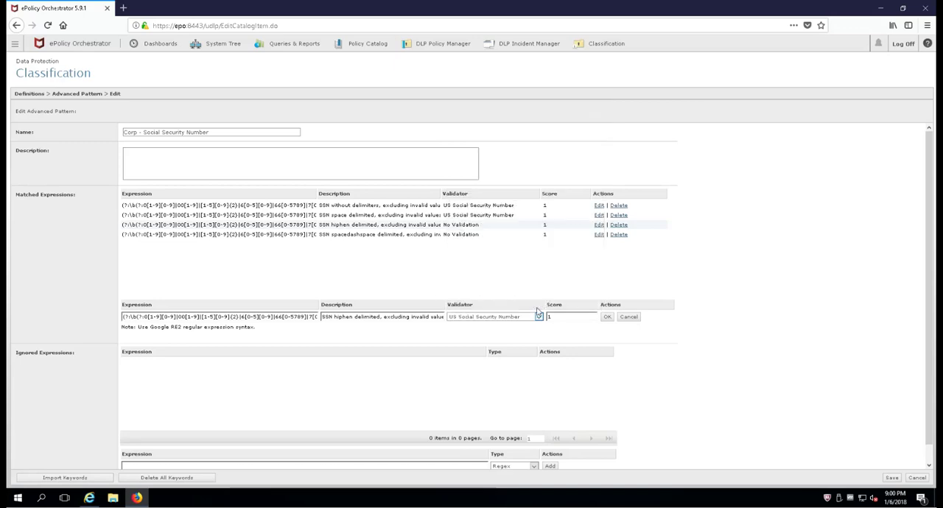
left_click(605, 317)
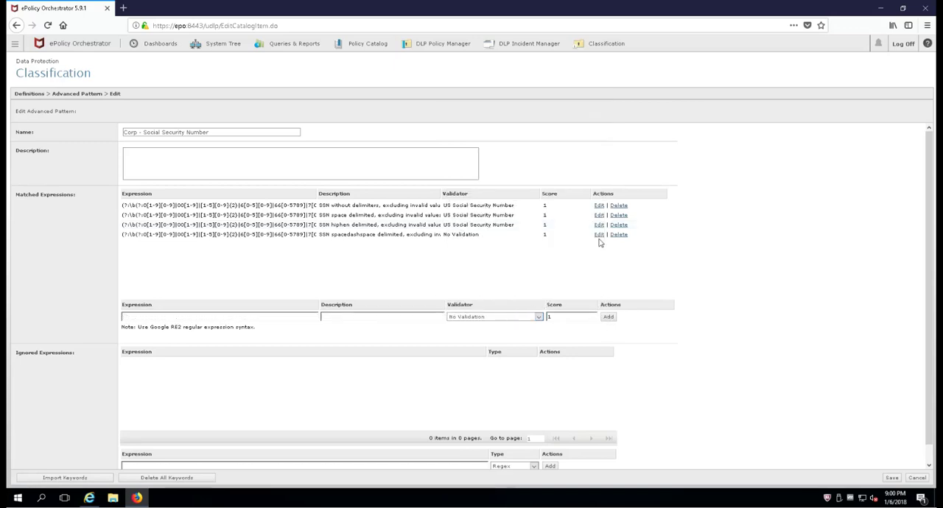
left_click(494, 317)
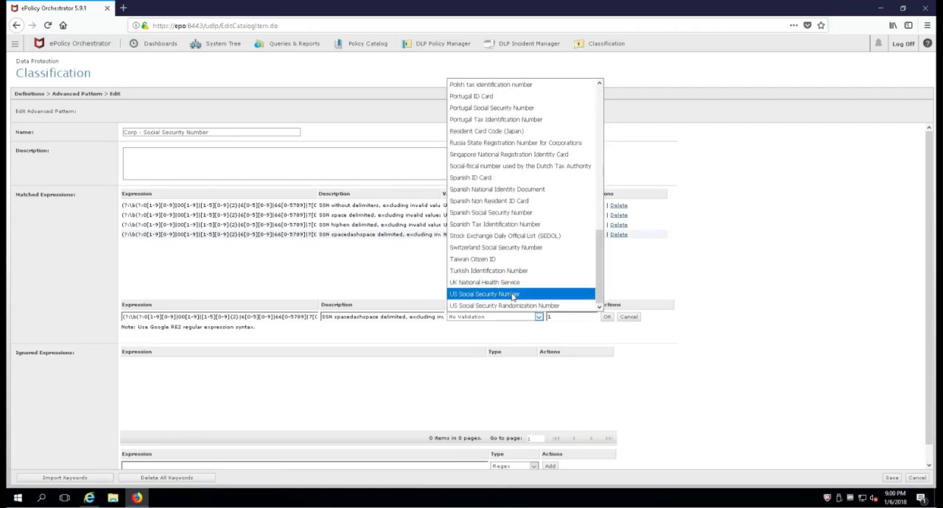
left_click(483, 294)
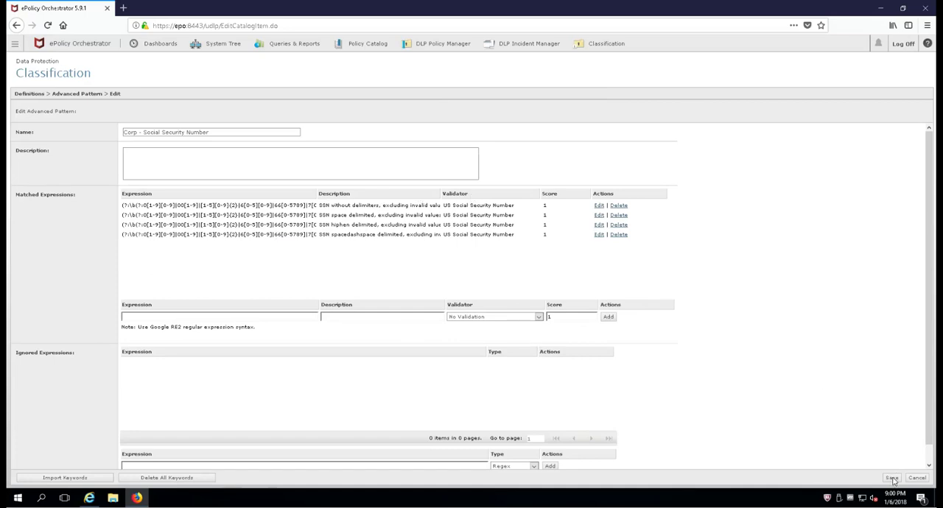
Save the Copy - Social Security Number pattern and return to the classifications list
left_click(891, 477)
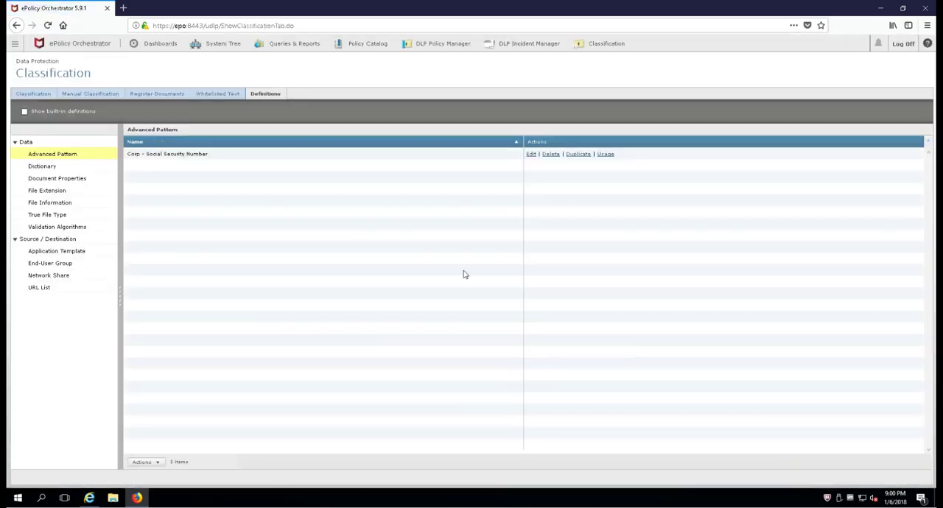
mouse_move(147, 159)
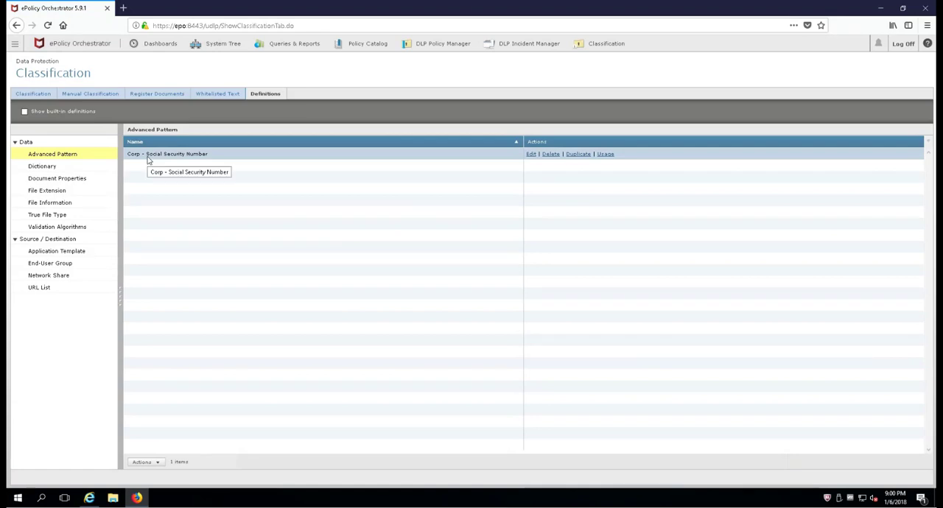
left_click(32, 95)
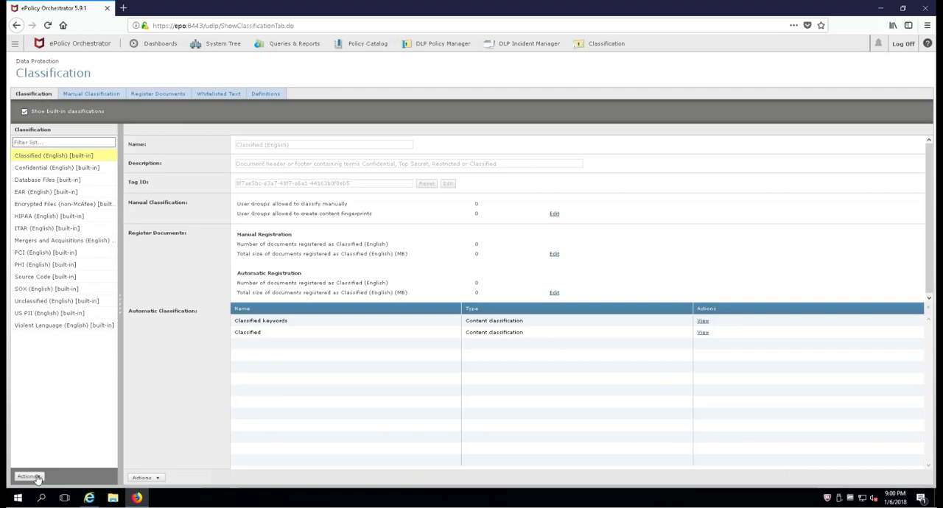
Create a new classification named 'Company A - SS Numbers'
left_click(28, 476)
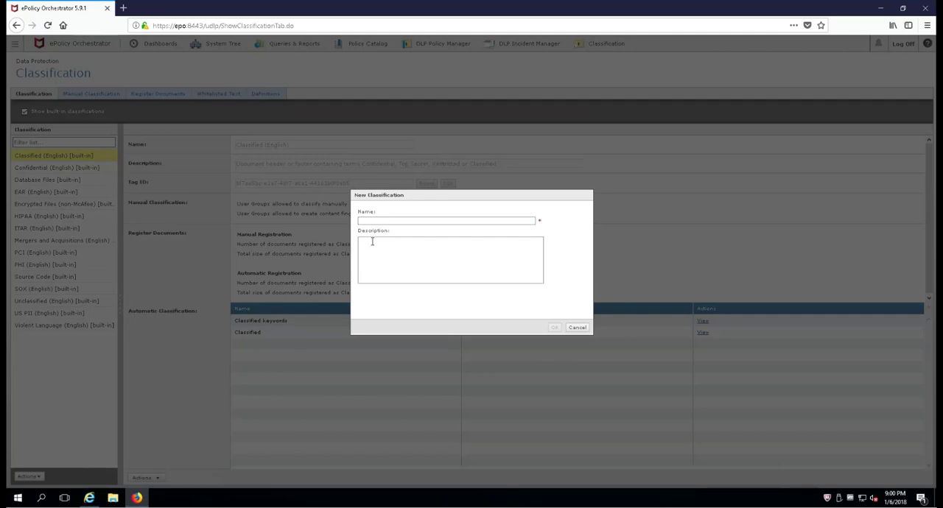
left_click(445, 221)
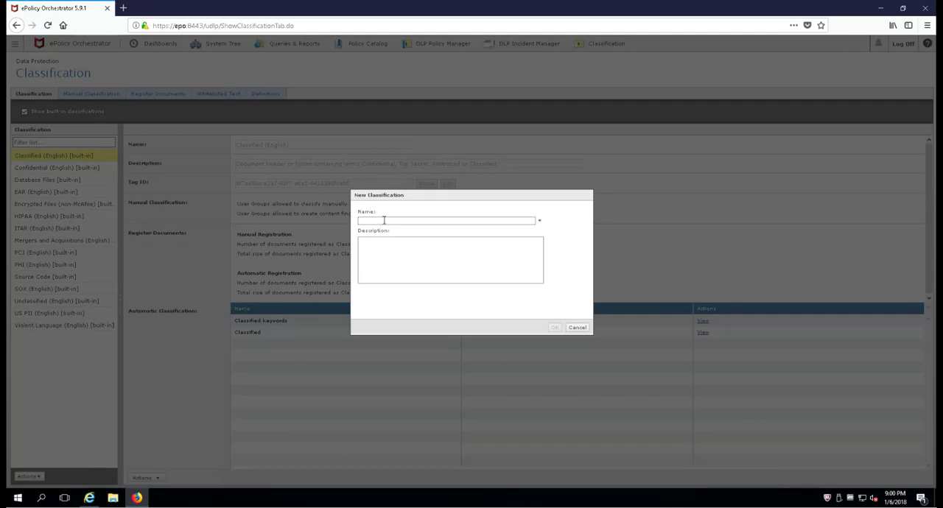
type("Company A")
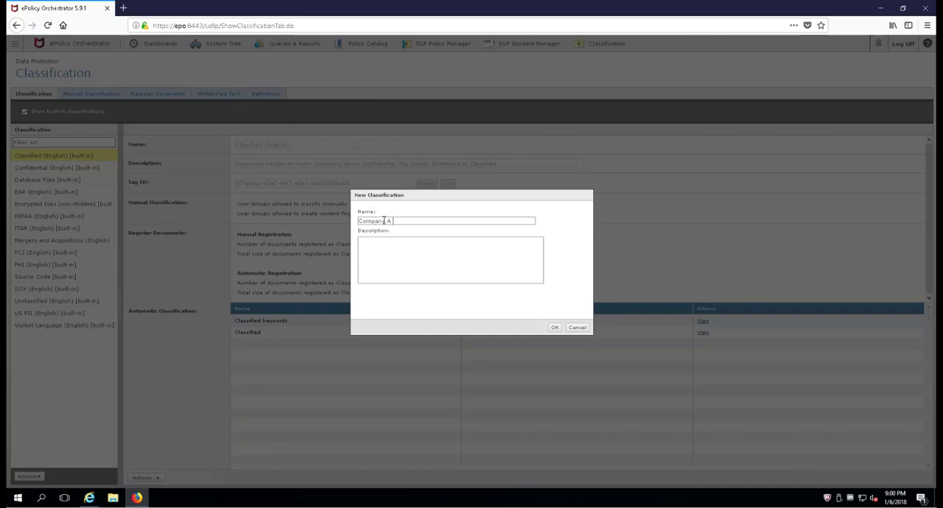
type("- SS")
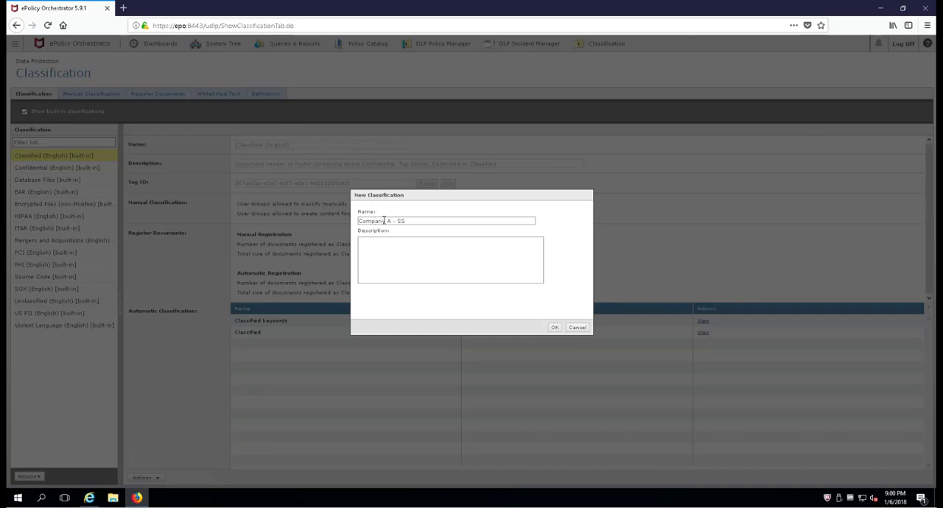
type("Numbers")
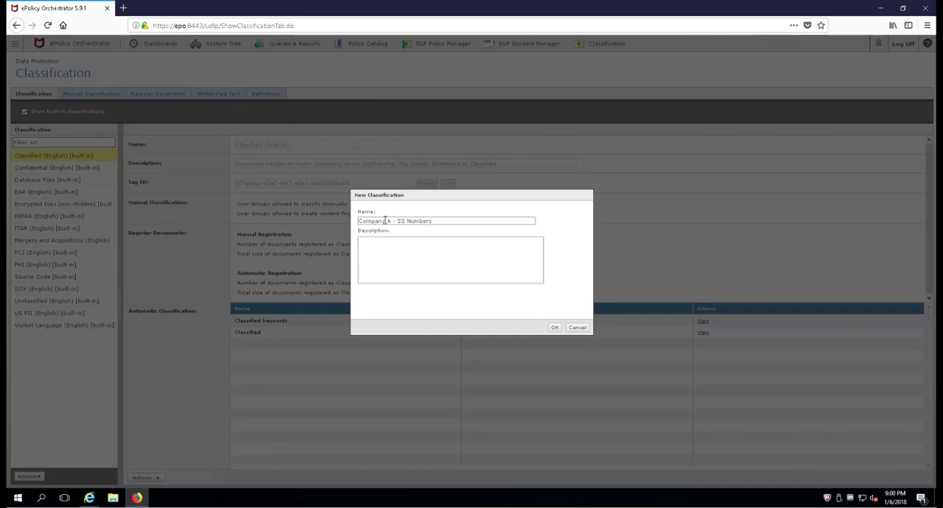
left_click(554, 327)
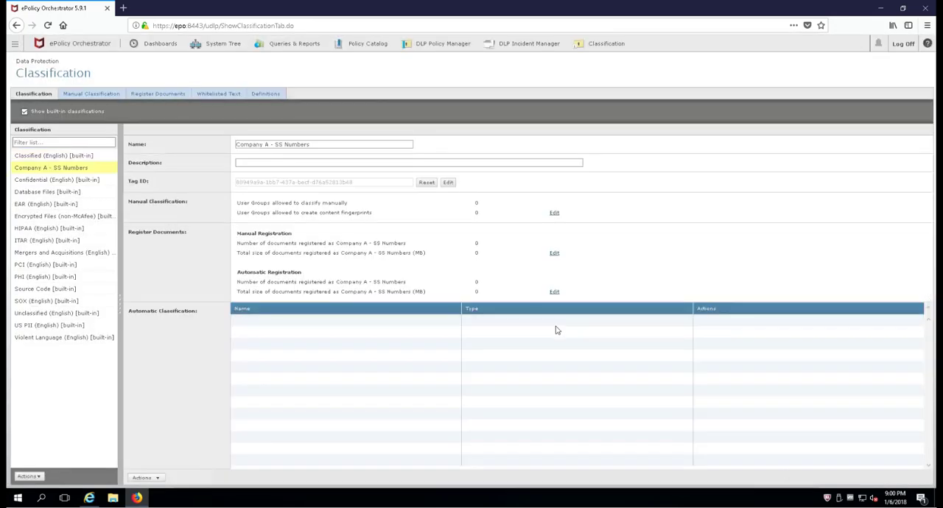
mouse_move(144, 477)
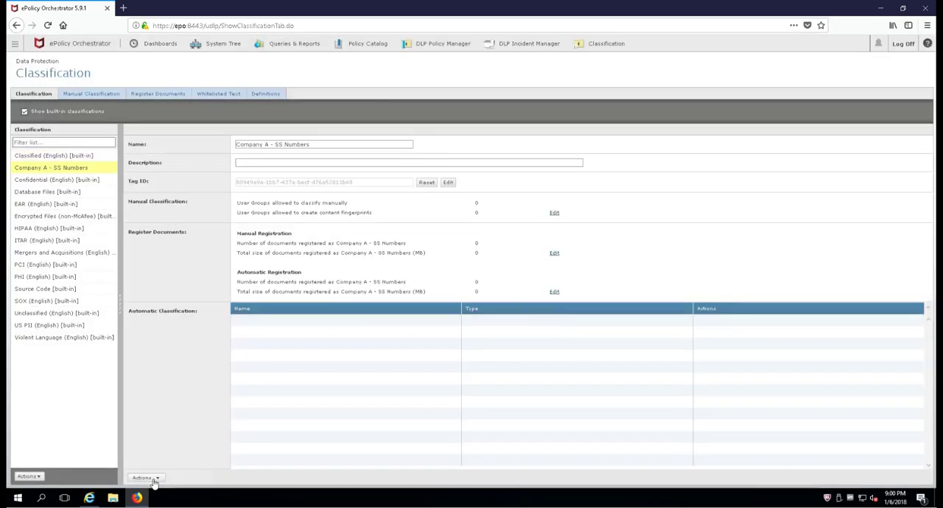
Start new content classification criteria with an Advanced Pattern condition matching Corp - Social Security Number
left_click(141, 477)
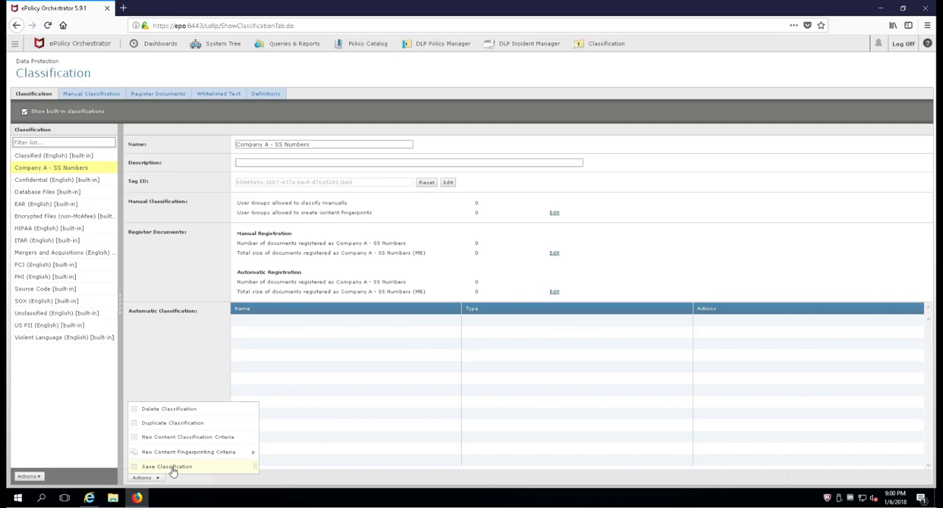
mouse_move(189, 451)
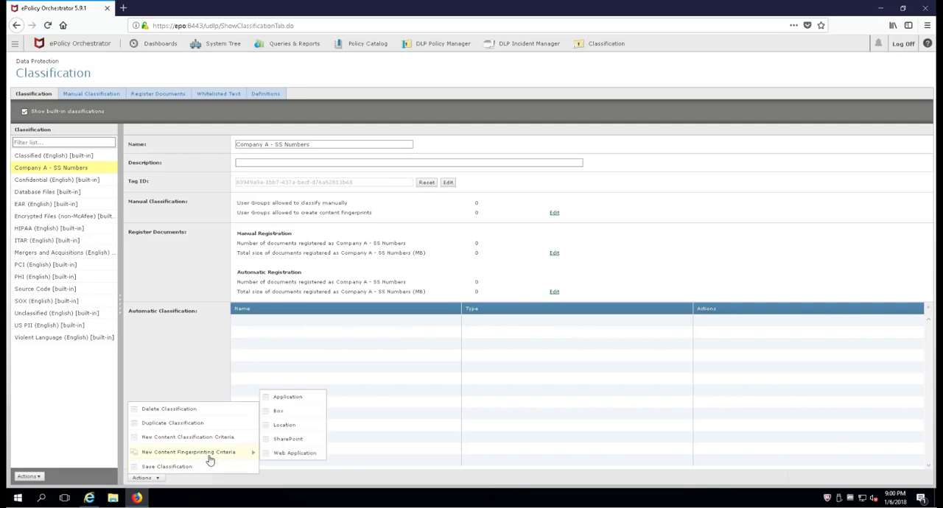
left_click(189, 436)
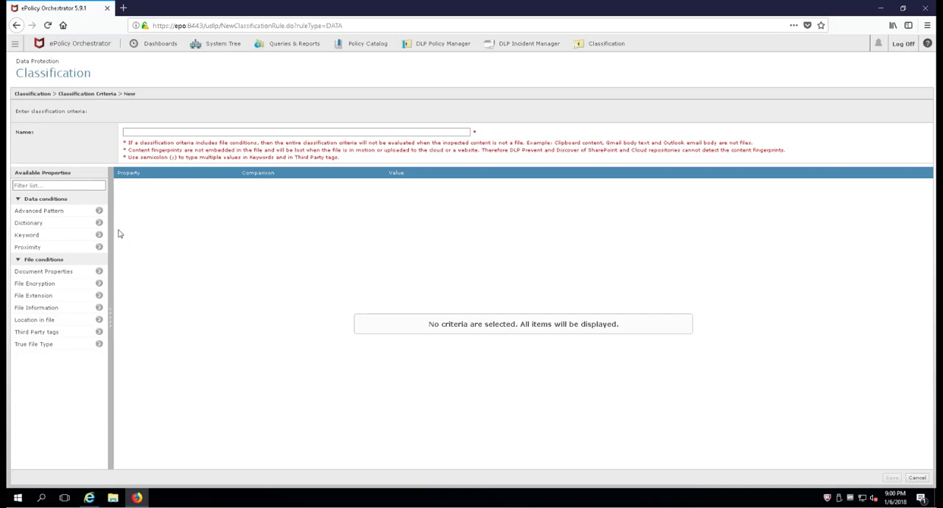
left_click(98, 211)
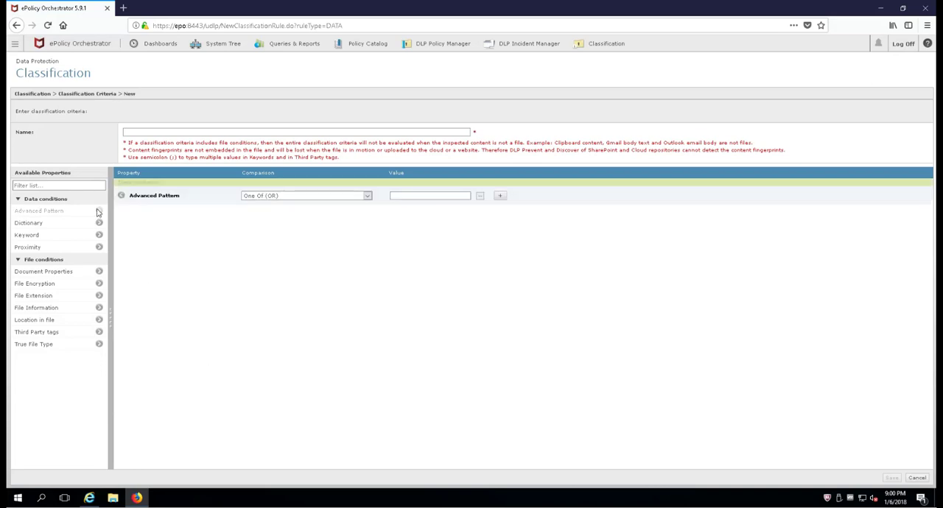
mouse_move(482, 200)
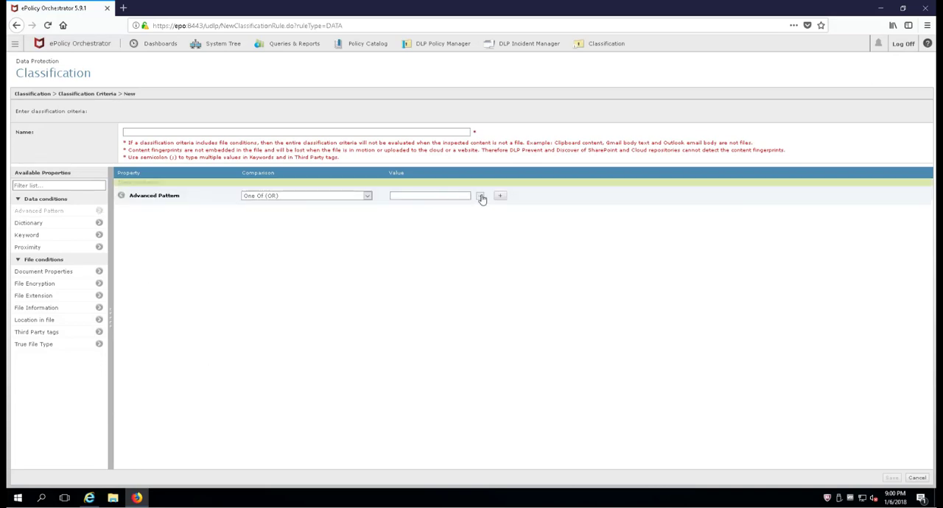
left_click(482, 195)
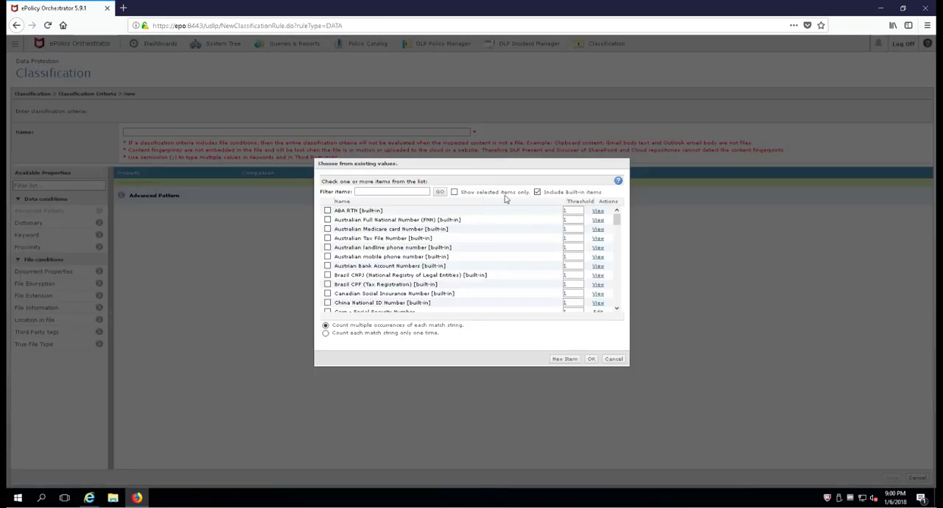
left_click(538, 191)
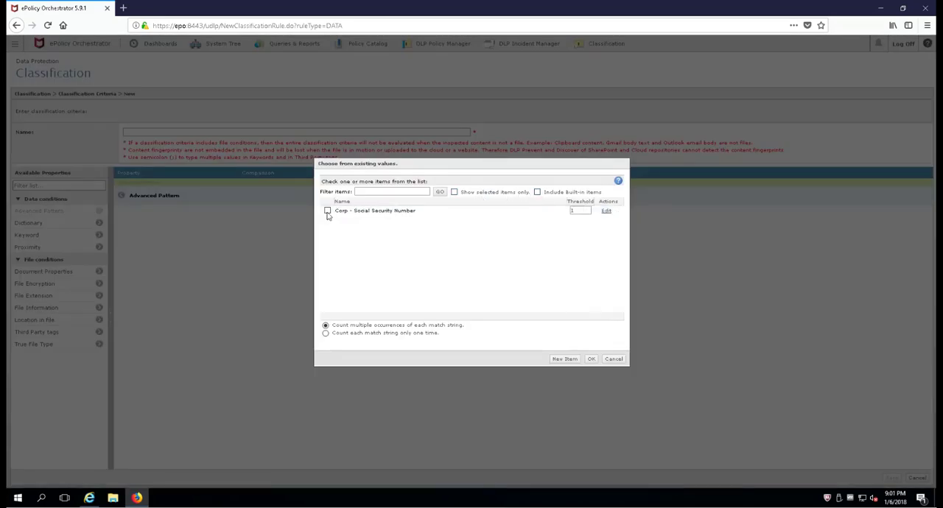
left_click(327, 210)
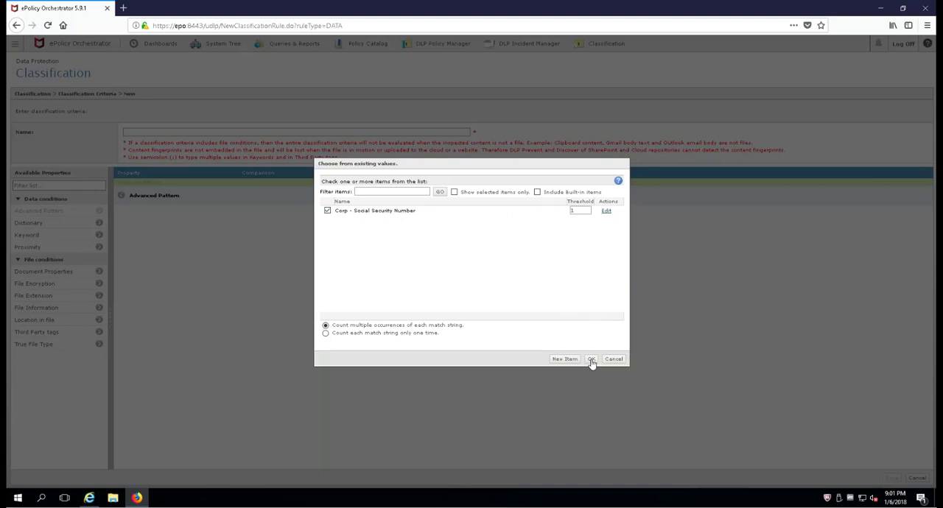
left_click(591, 360)
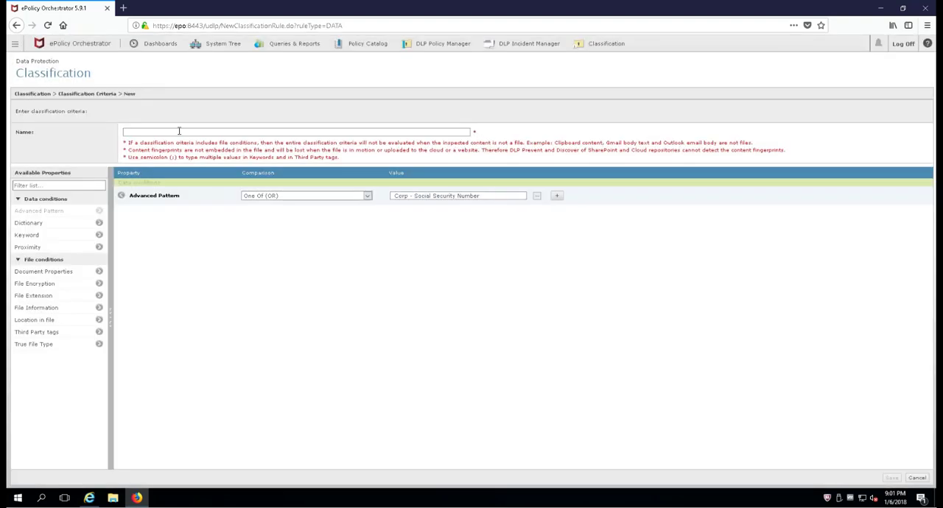
Name the criteria 'Company - SS Numbers'
type("Company - SS")
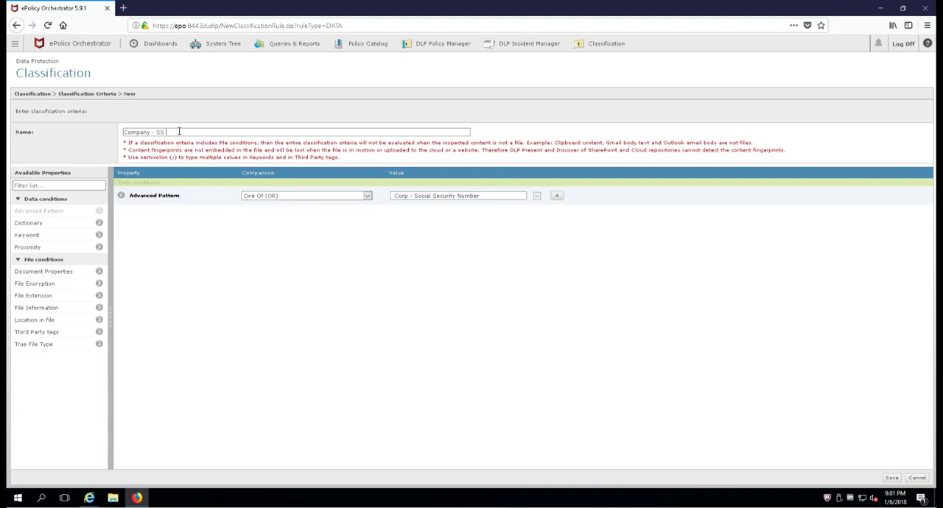
type("Numbers")
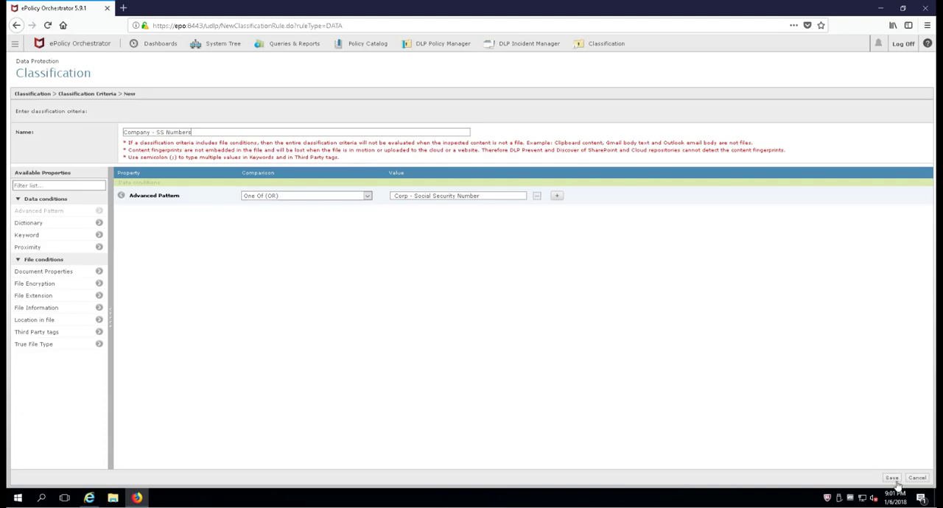
Save the Company - SS Numbers criteria under the classification's automatic classification and review its tag ID
left_click(892, 478)
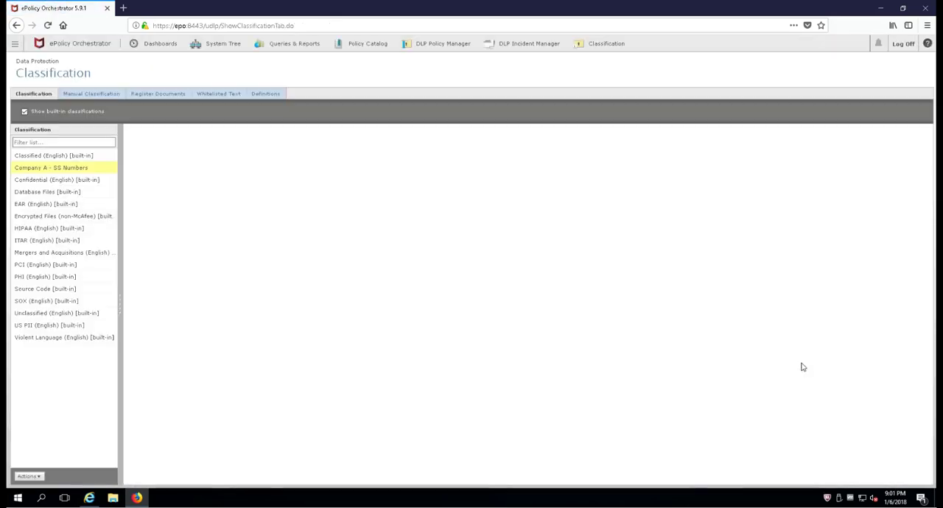
left_click(50, 168)
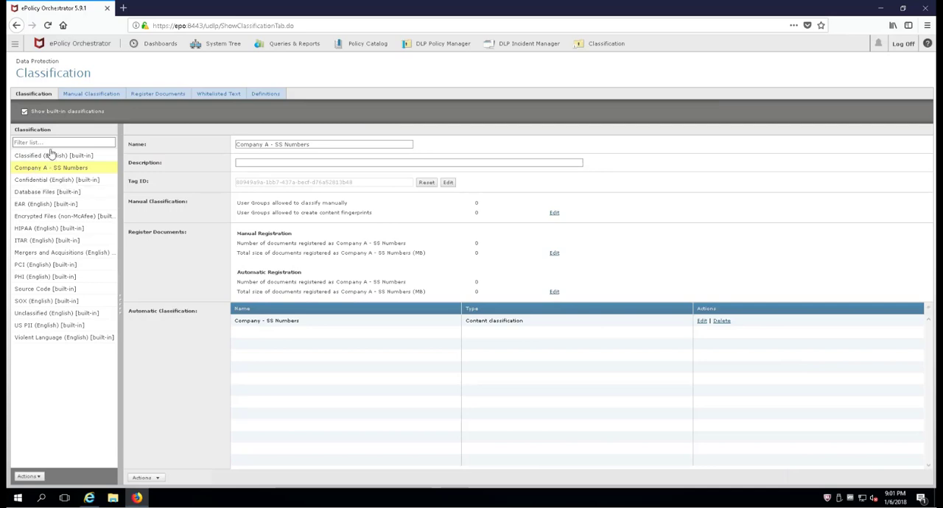
mouse_move(521, 268)
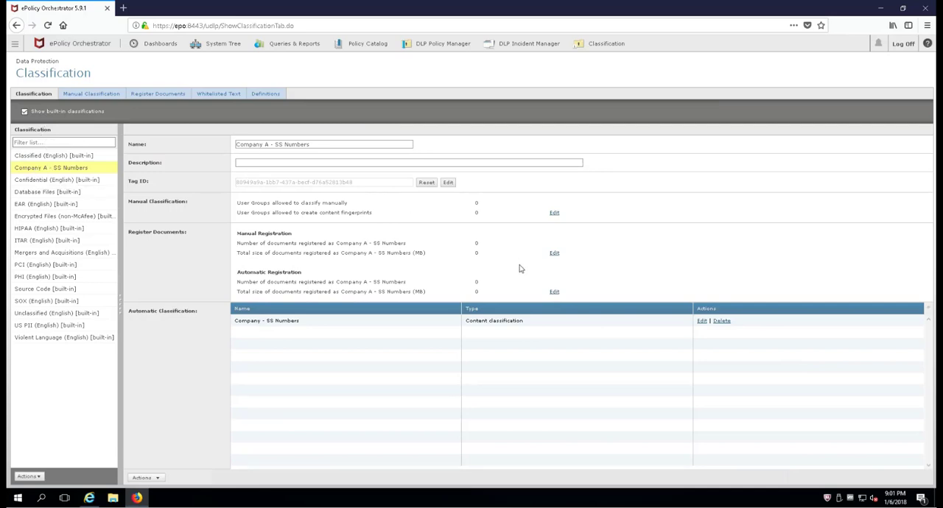
mouse_move(533, 285)
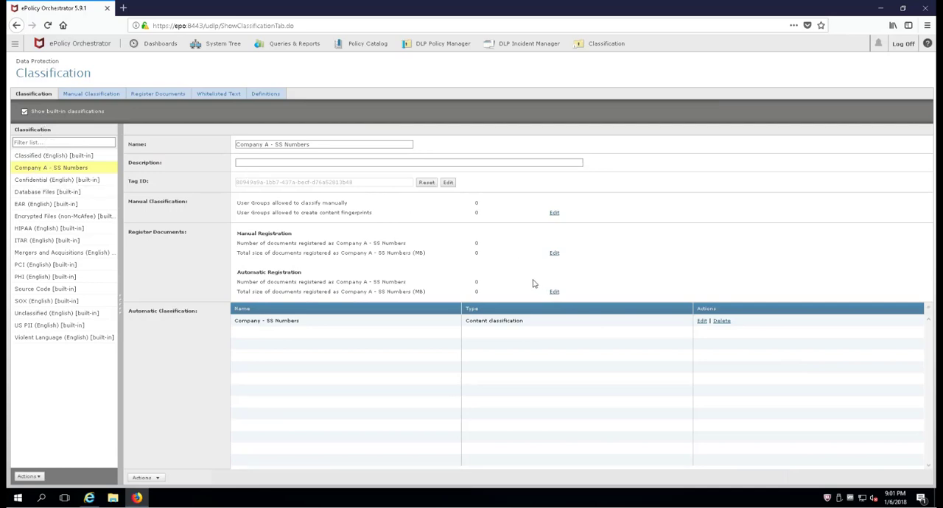
mouse_move(301, 181)
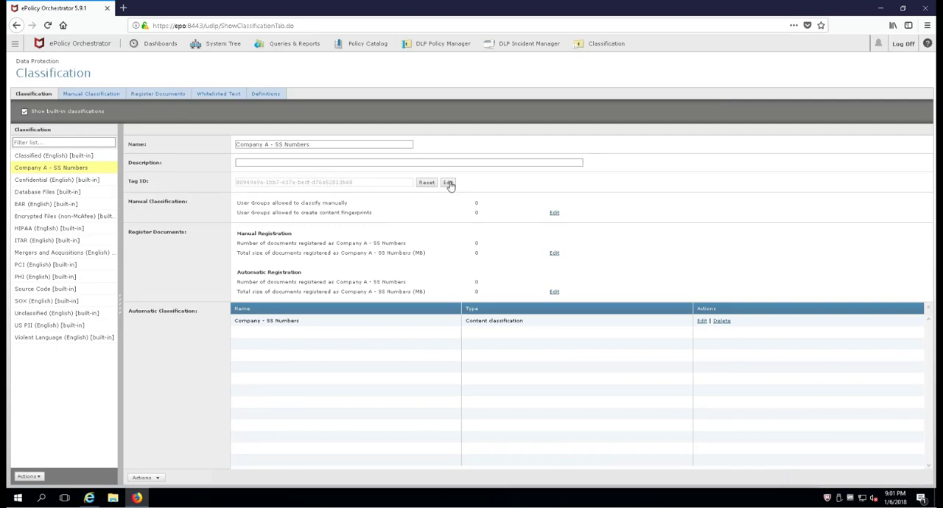
left_click(448, 183)
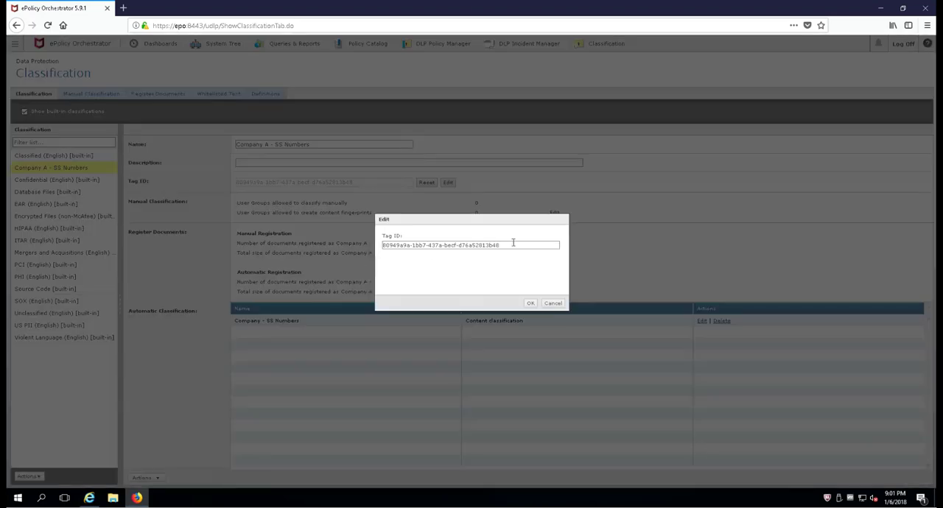
left_click(552, 303)
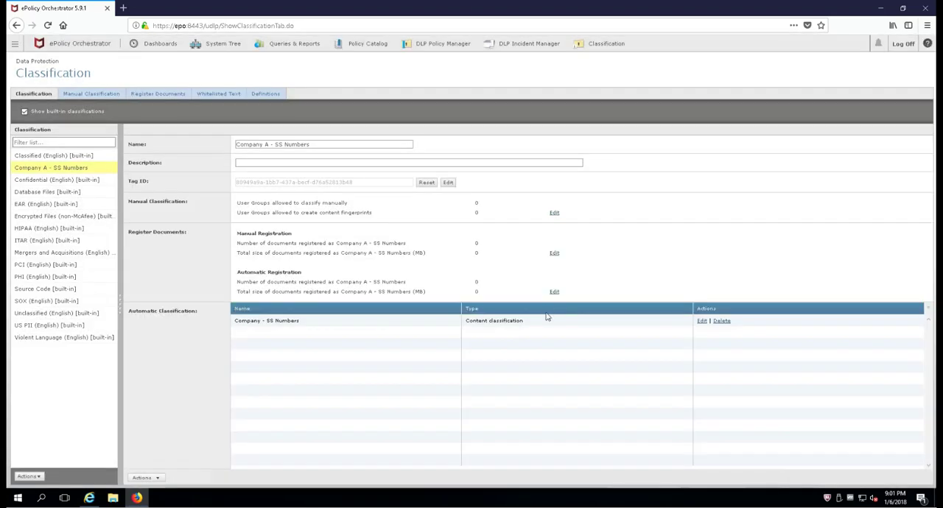
mouse_move(327, 239)
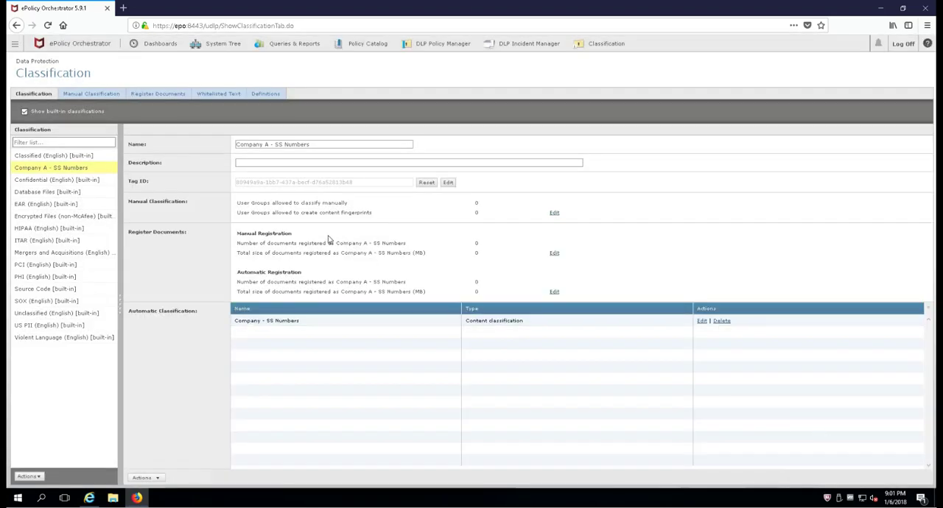
mouse_move(250, 242)
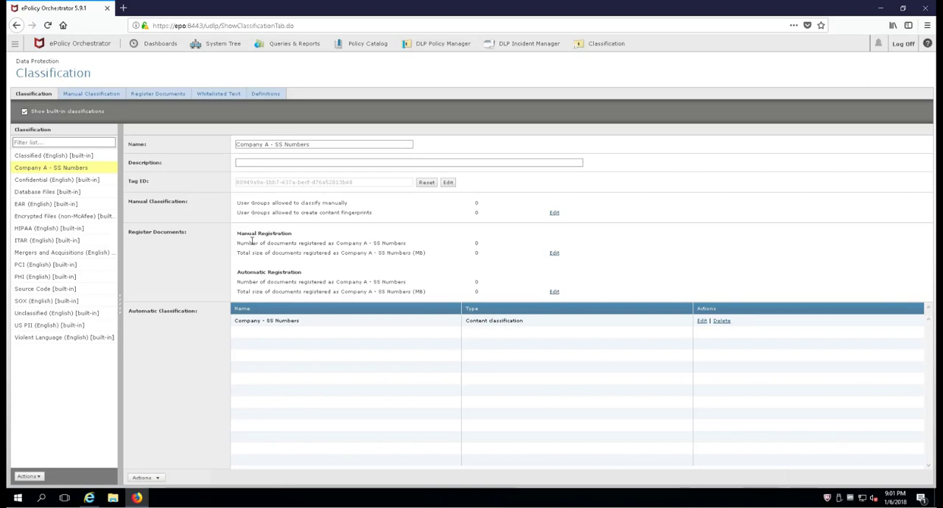
mouse_move(237, 230)
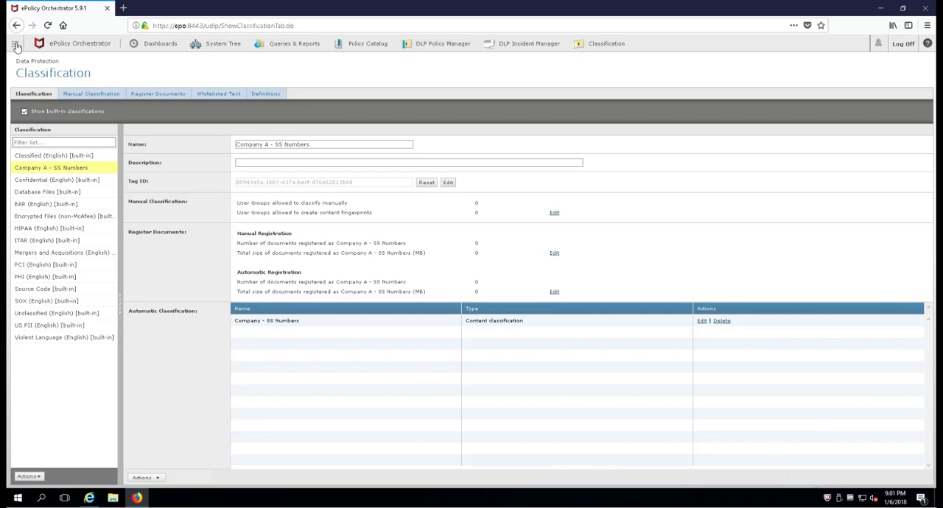
mouse_move(16, 47)
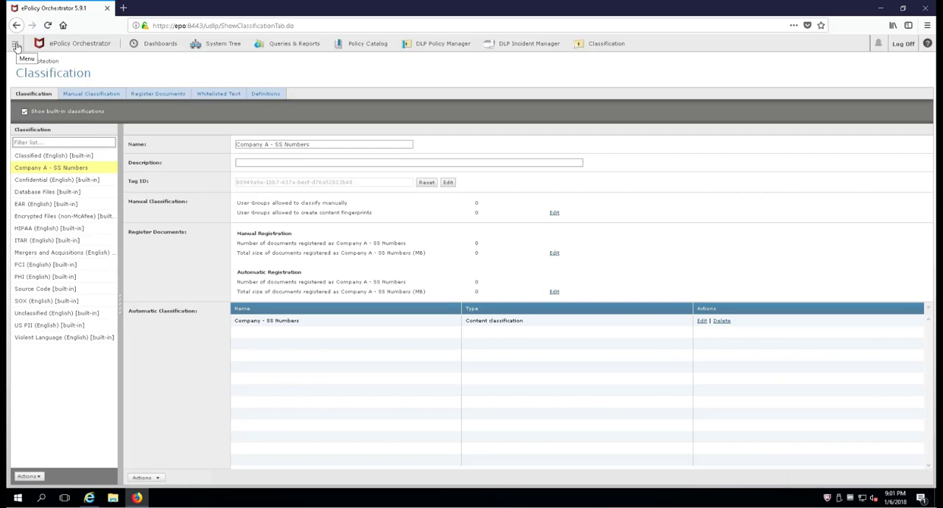
Go via the main Menu to DLP Policy Manager's policy assignments and show its Actions list
left_click(15, 44)
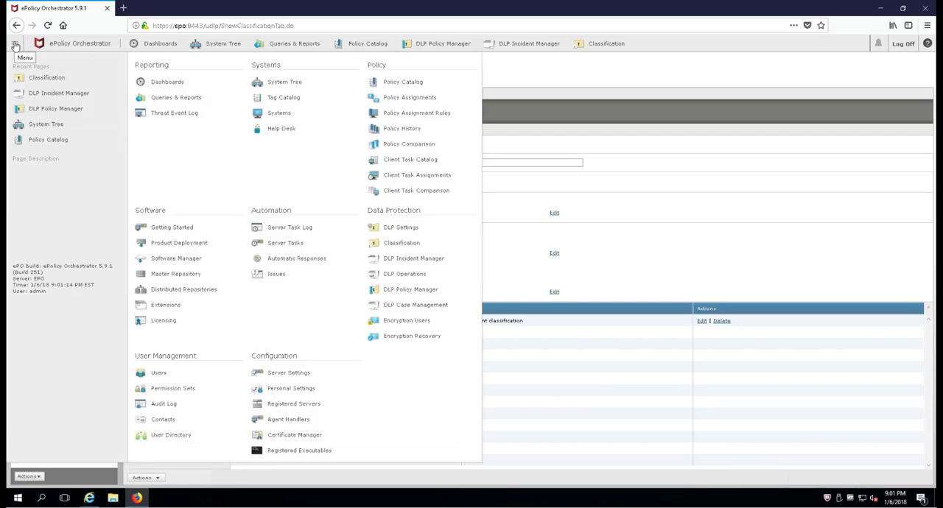
mouse_move(410, 289)
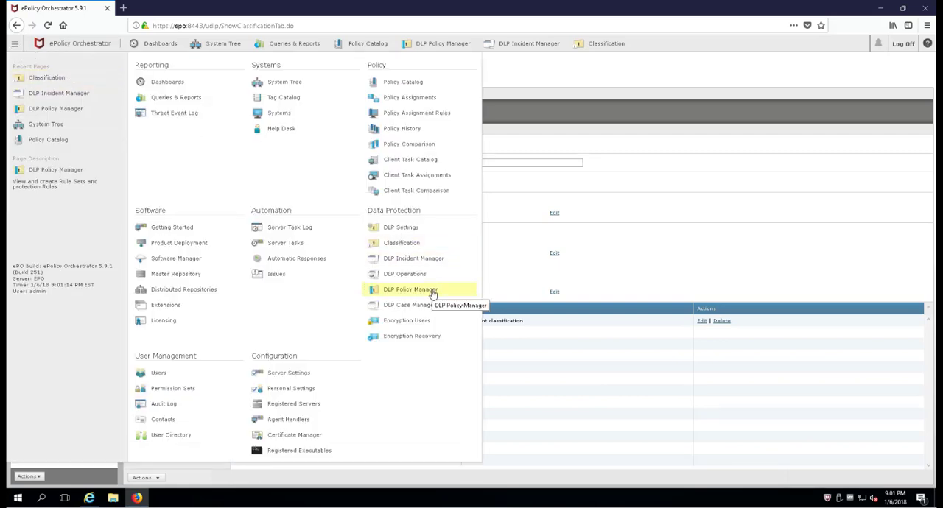
left_click(410, 289)
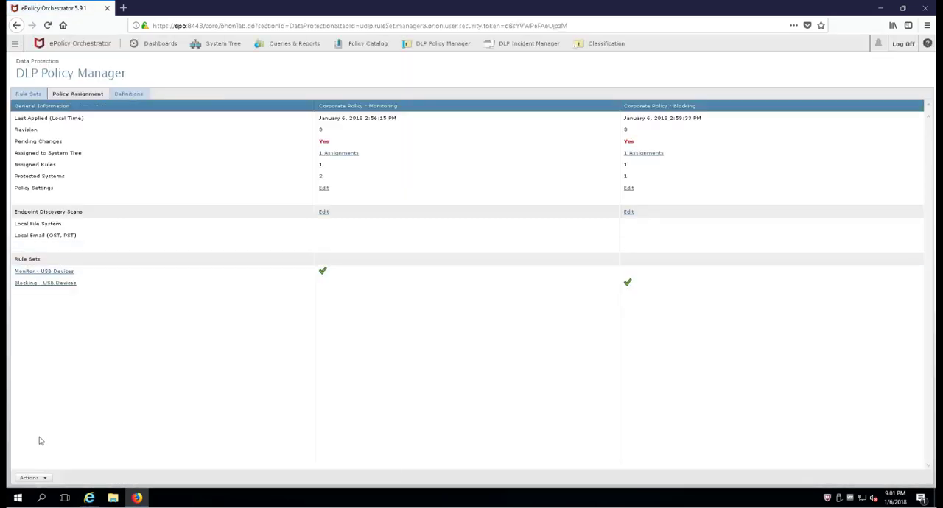
left_click(31, 477)
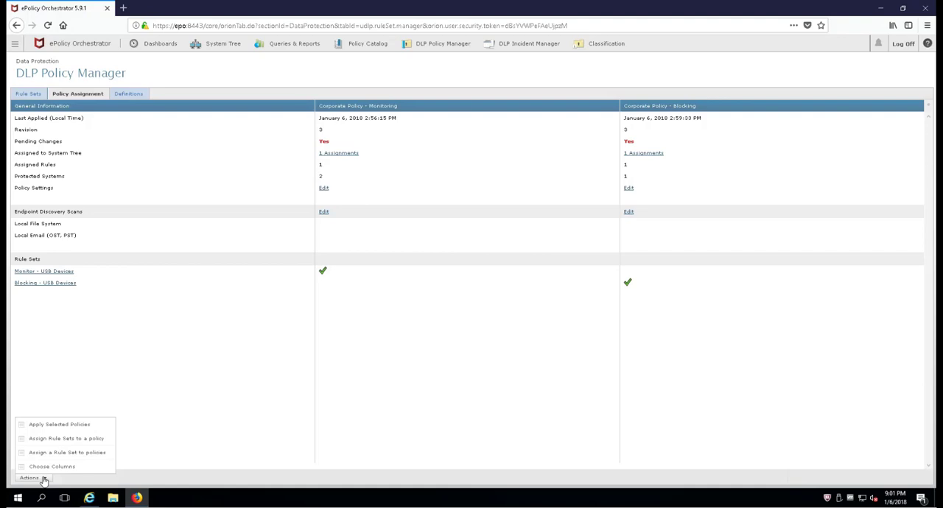
mouse_move(52, 466)
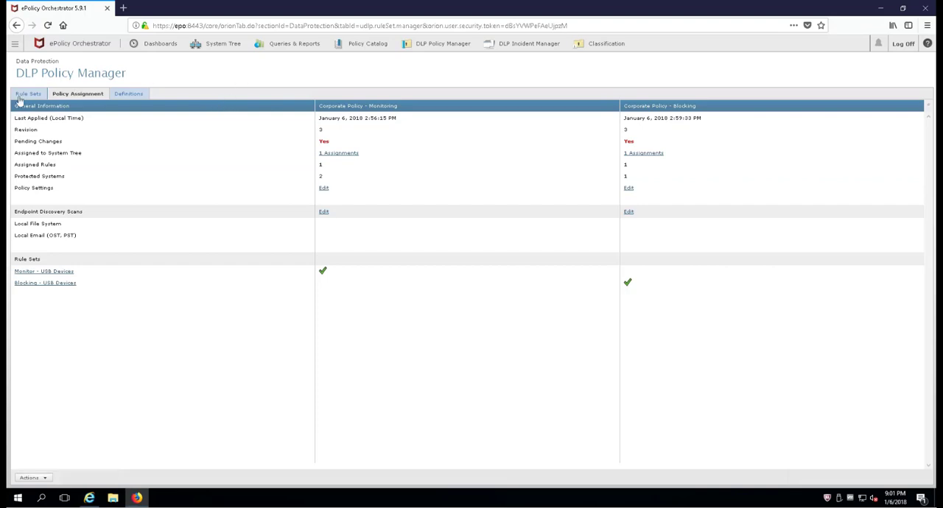
mouse_move(28, 97)
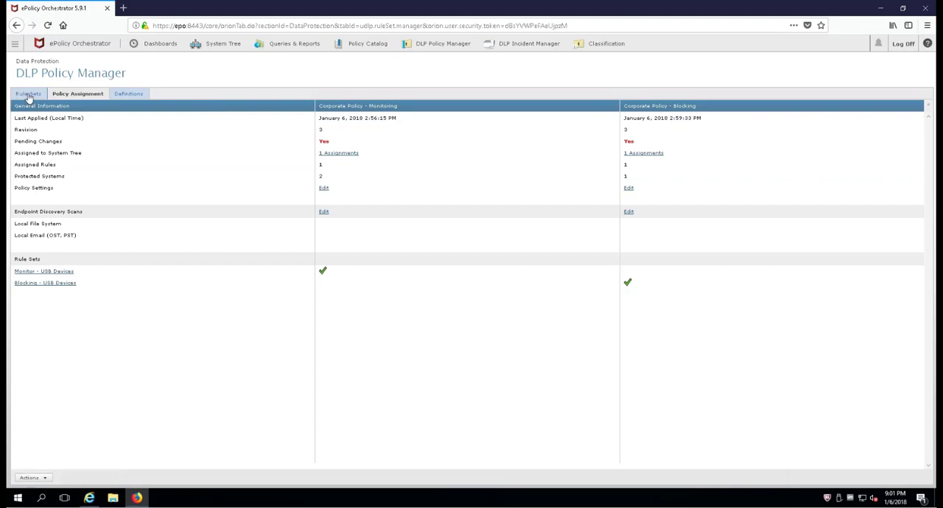
On Rule Sets, create a new rule set named 'Blocking - SS Numbers to Cloud or Web'
left_click(28, 94)
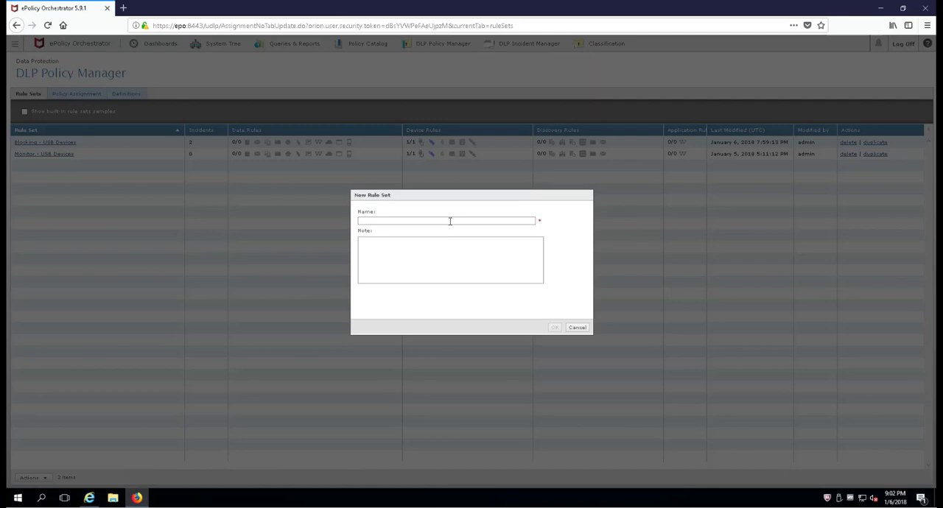
type("Block")
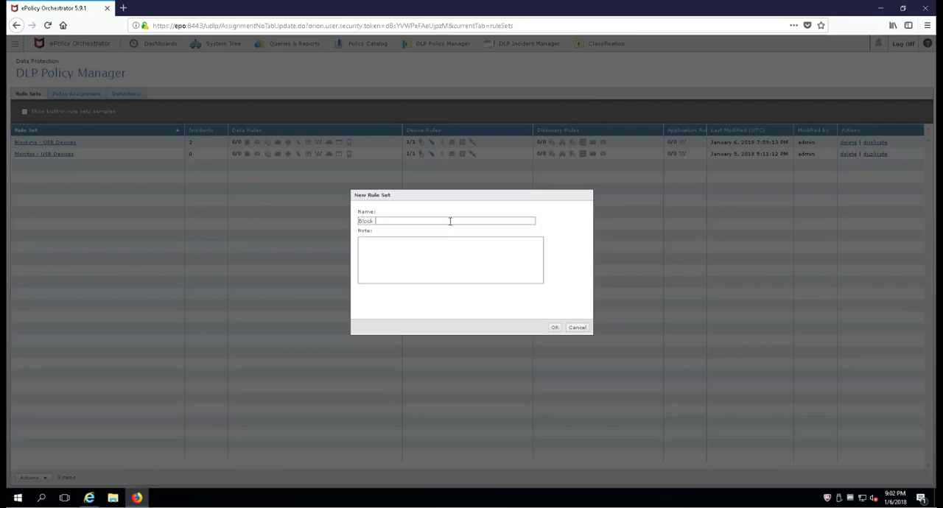
type("ing -")
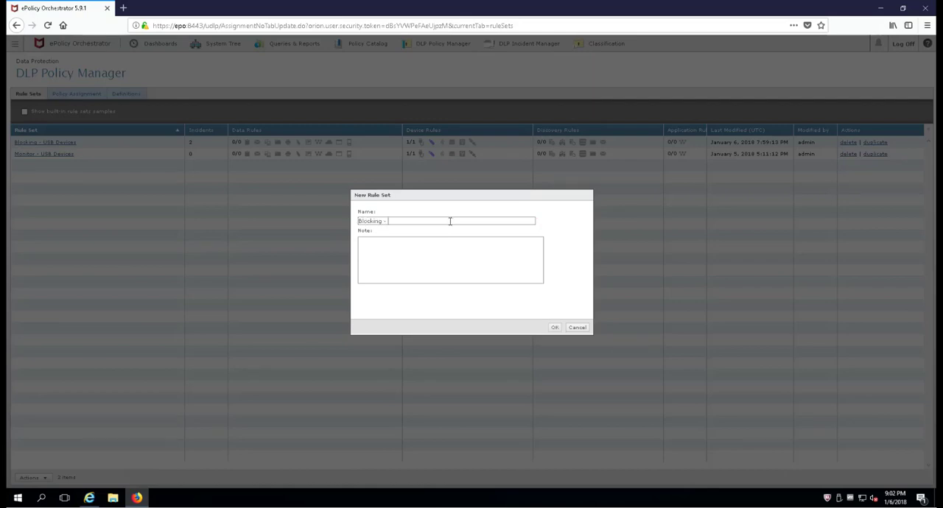
type("SS")
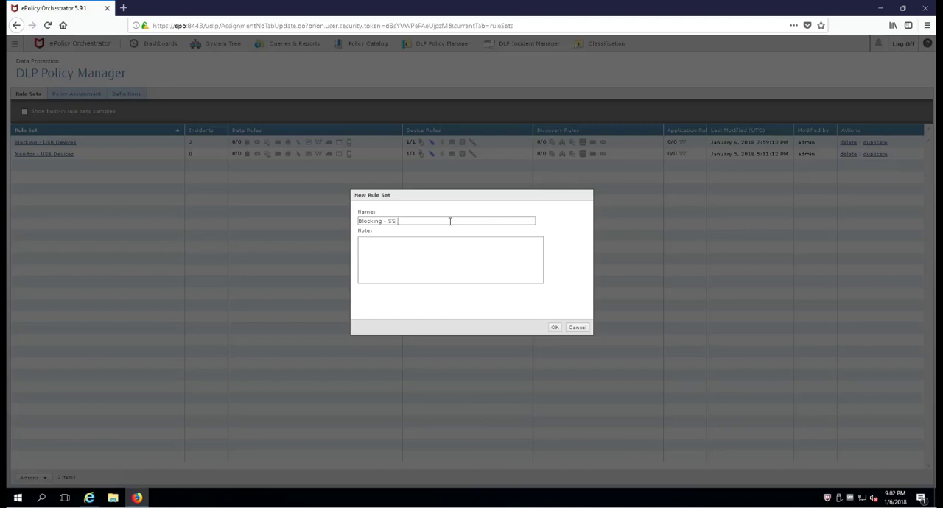
type("Numbers")
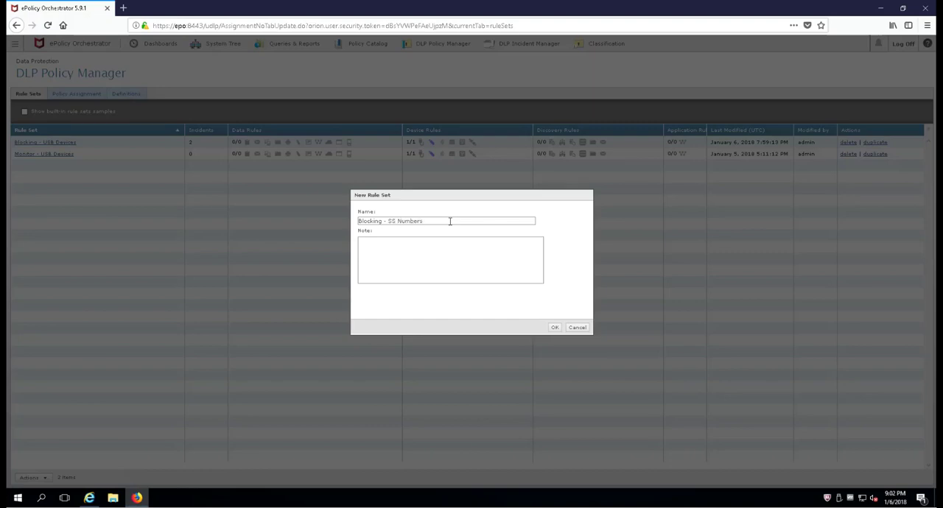
left_click(554, 327)
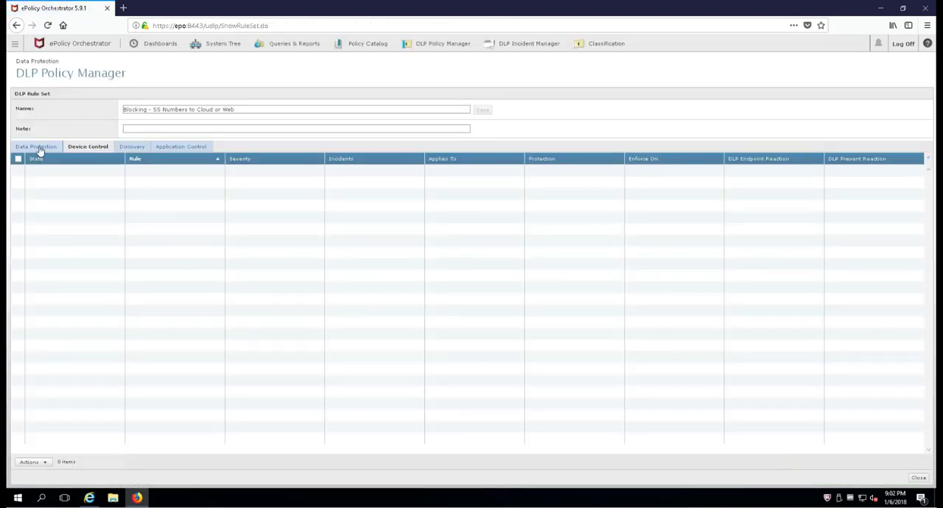
Start a new Web Protection rule from the rule set's Data Protection actions
left_click(36, 146)
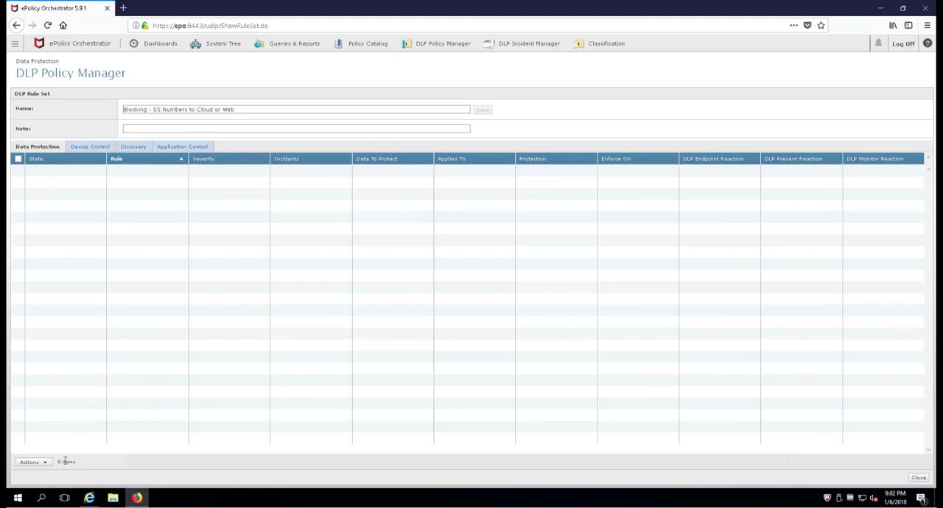
left_click(33, 463)
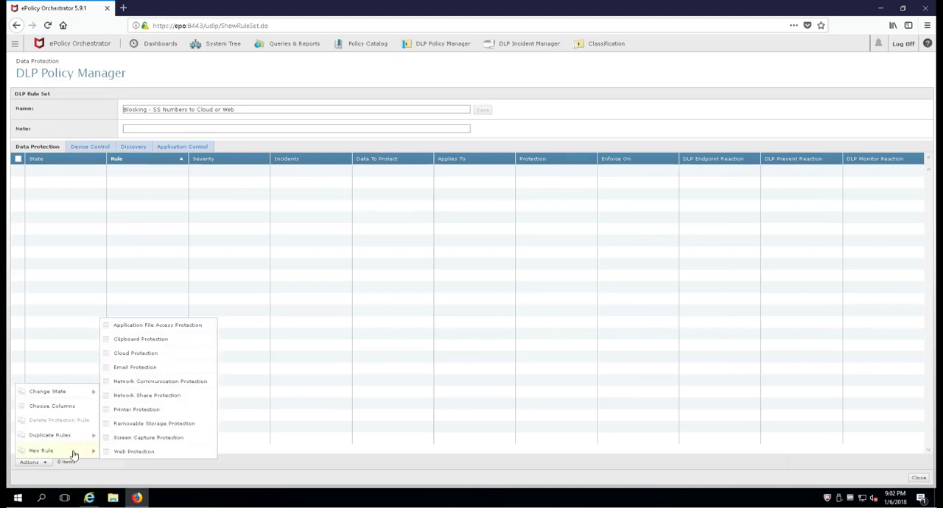
left_click(134, 451)
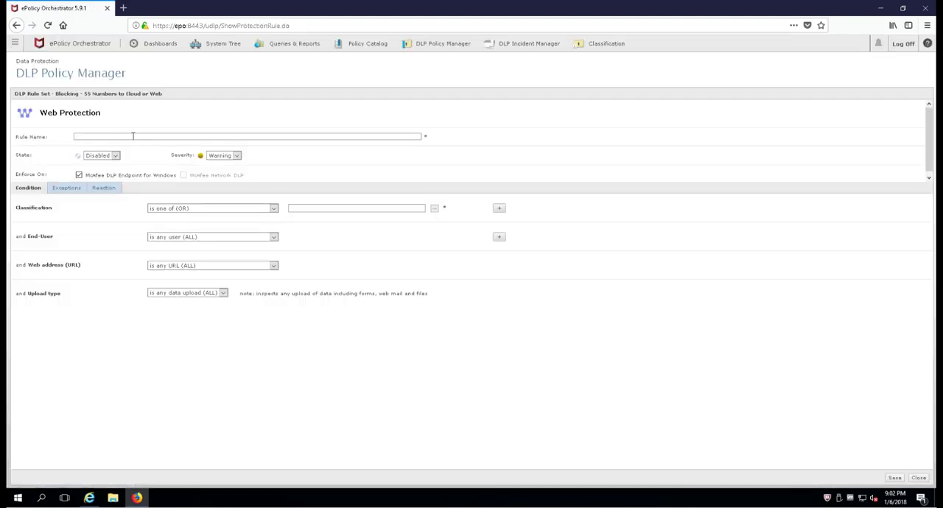
Name the rule 'Block - SS Numbers to the Web' and set its state to Enabled
type("Block")
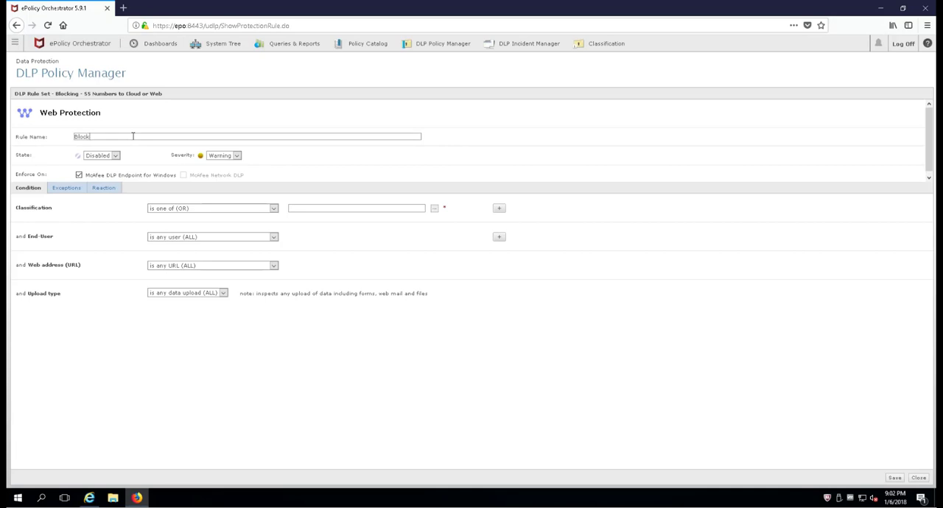
type("- SS")
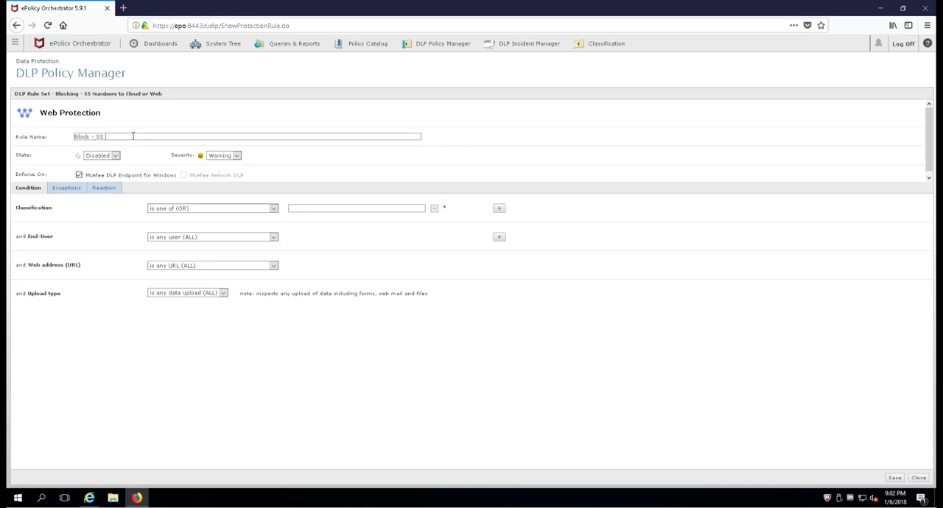
type("Numbers to the Web")
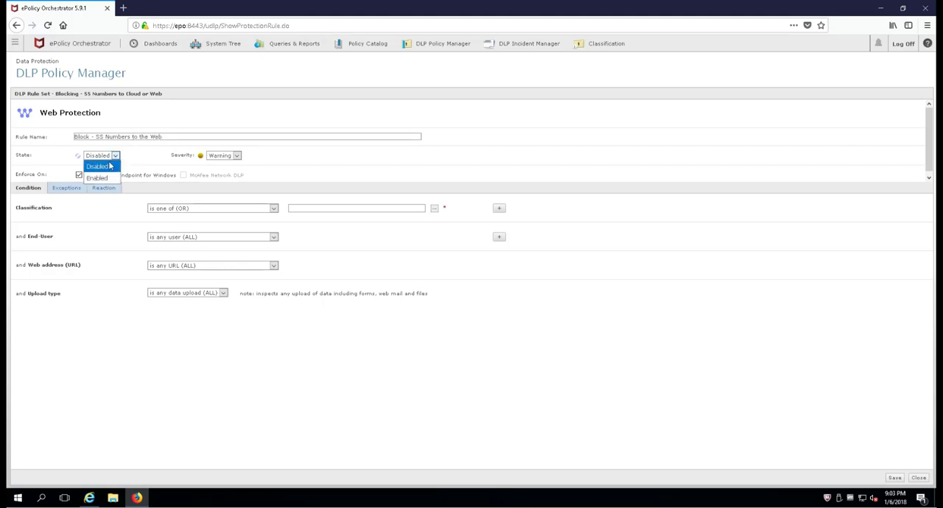
left_click(97, 177)
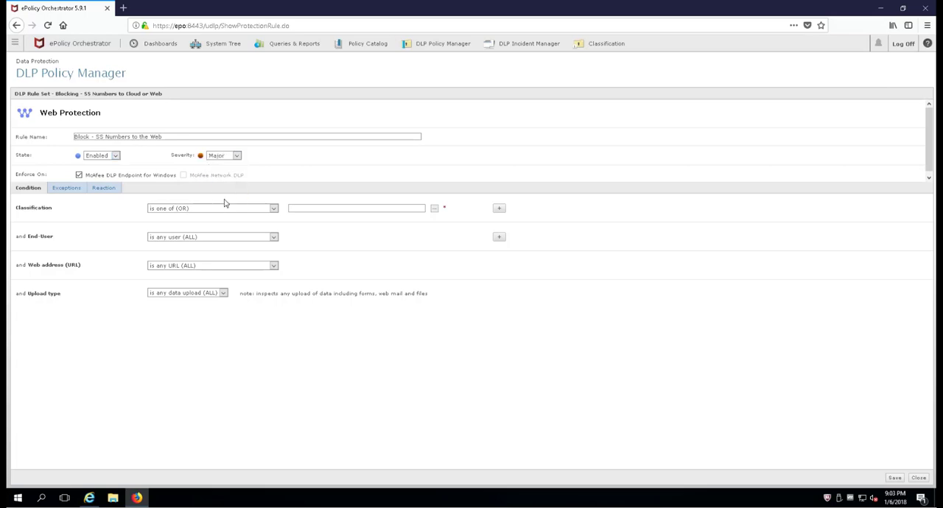
Target the rule at the Company A - SS Numbers classification, excluding built-in items
left_click(433, 208)
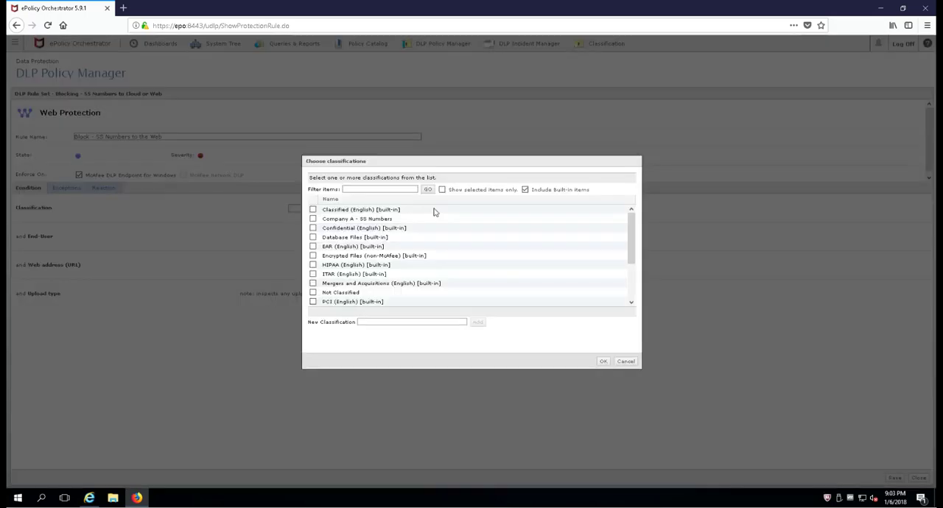
left_click(525, 190)
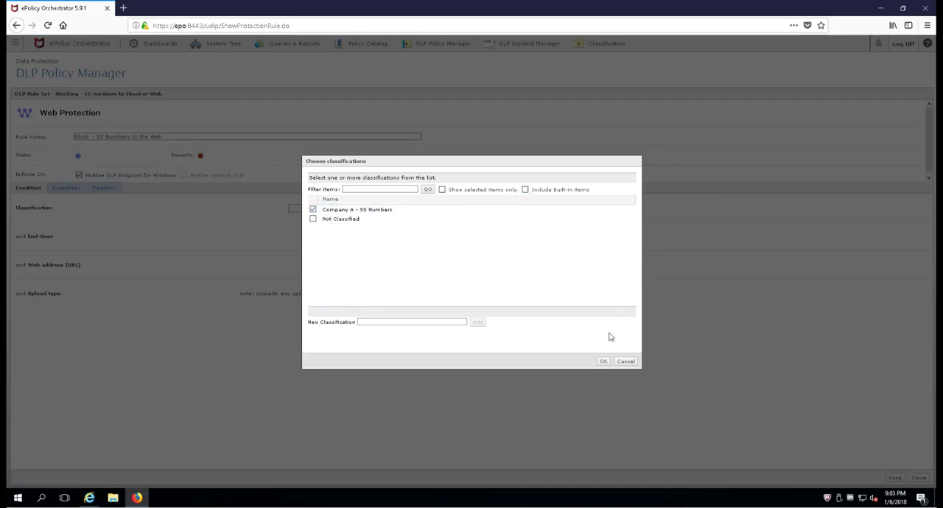
left_click(603, 361)
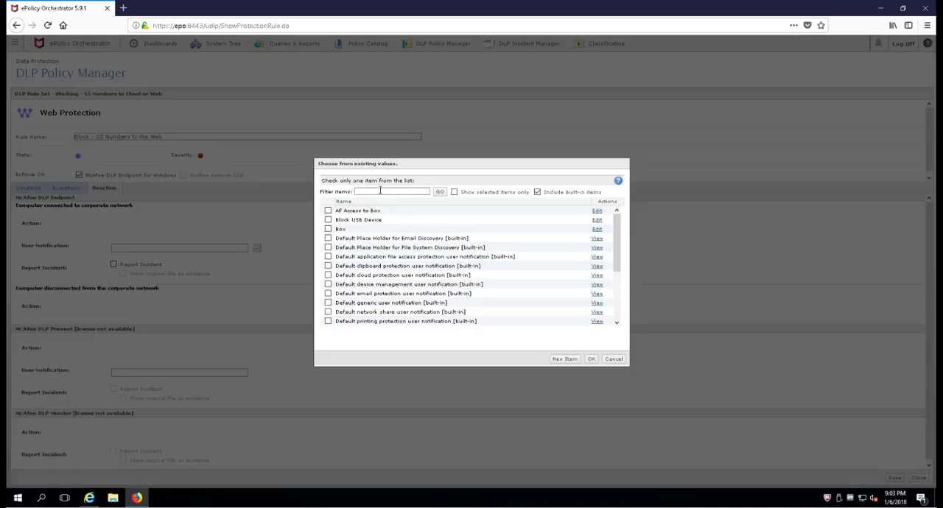
Choose the default web protection user notification, filtering the list by 'web'
type("web")
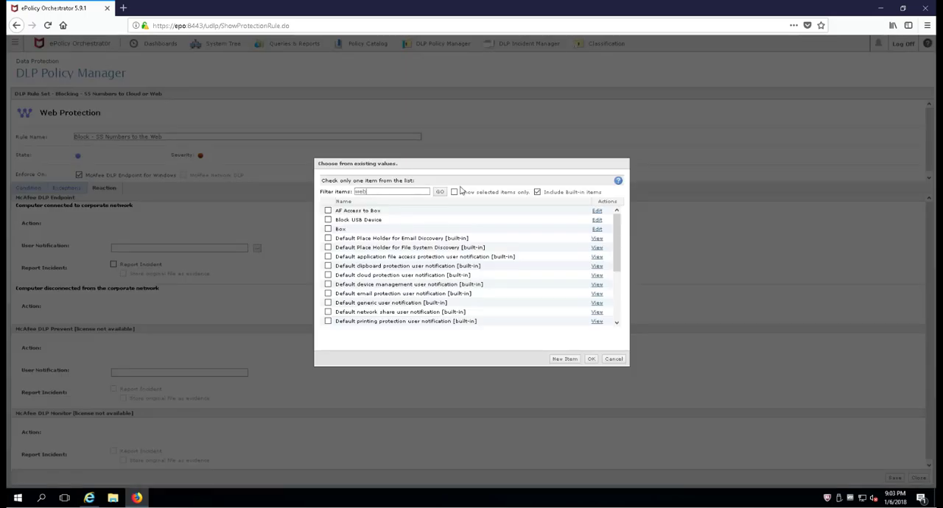
left_click(439, 191)
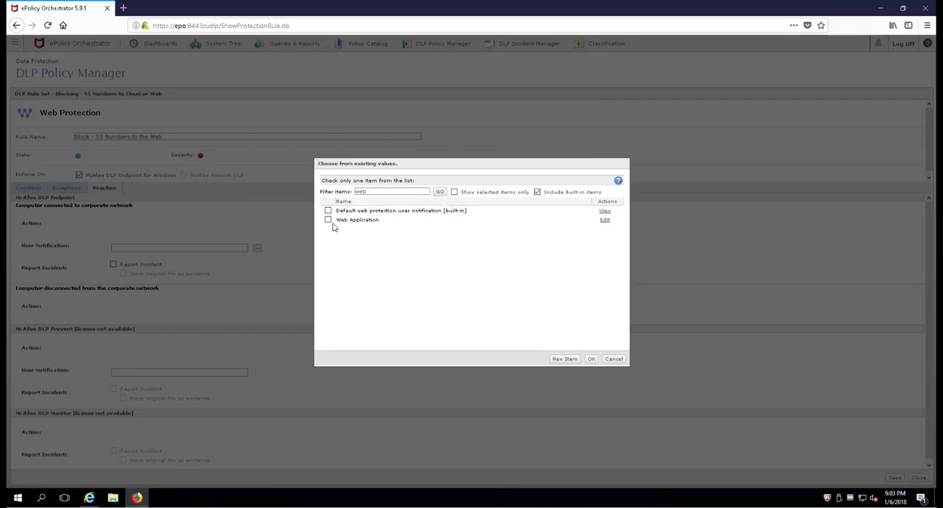
mouse_move(336, 214)
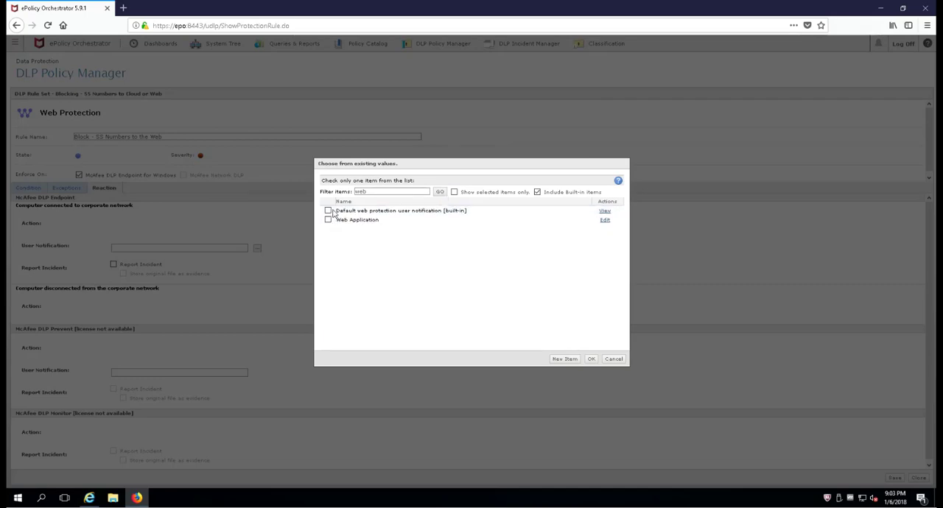
left_click(327, 211)
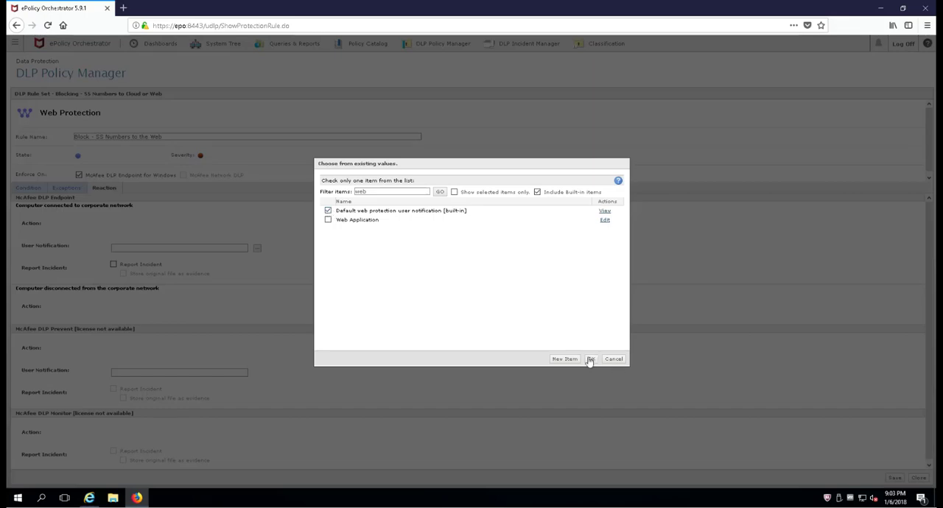
left_click(589, 360)
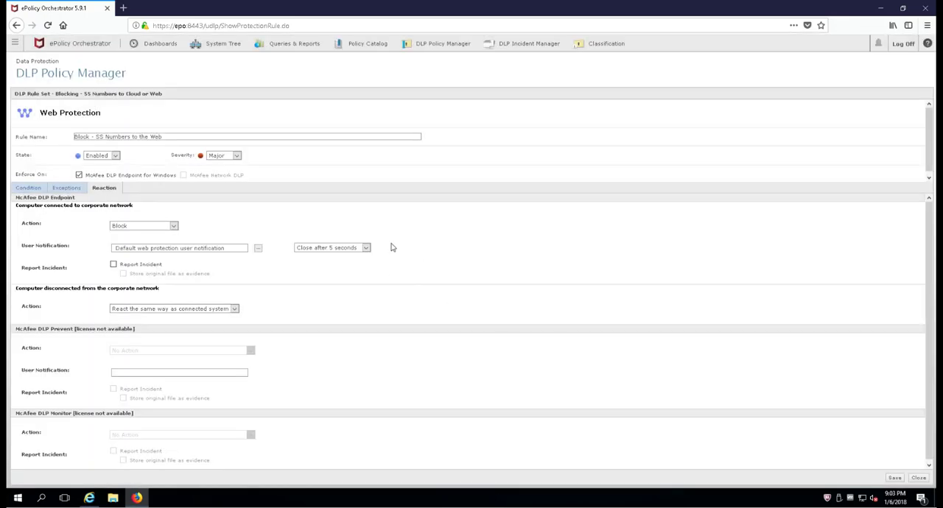
Turn on Report Incident and save the web protection rule into the rule set
left_click(113, 263)
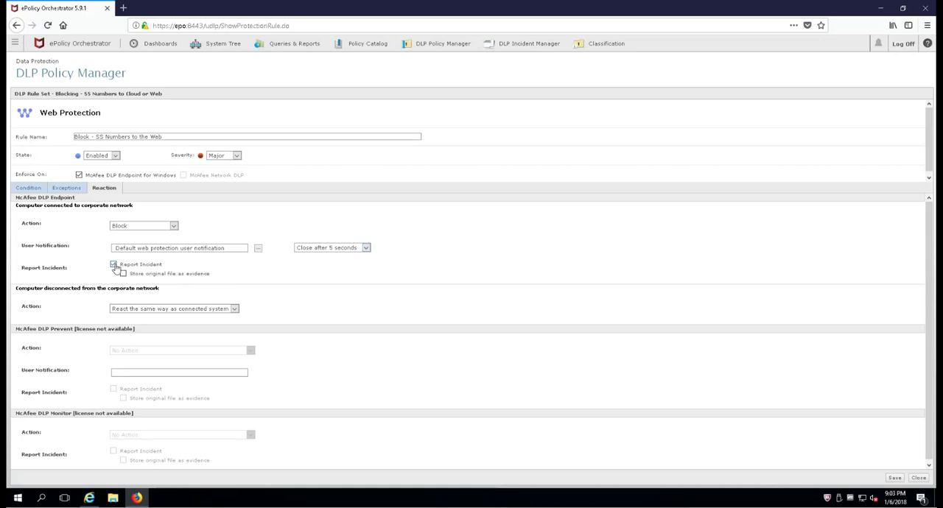
left_click(115, 263)
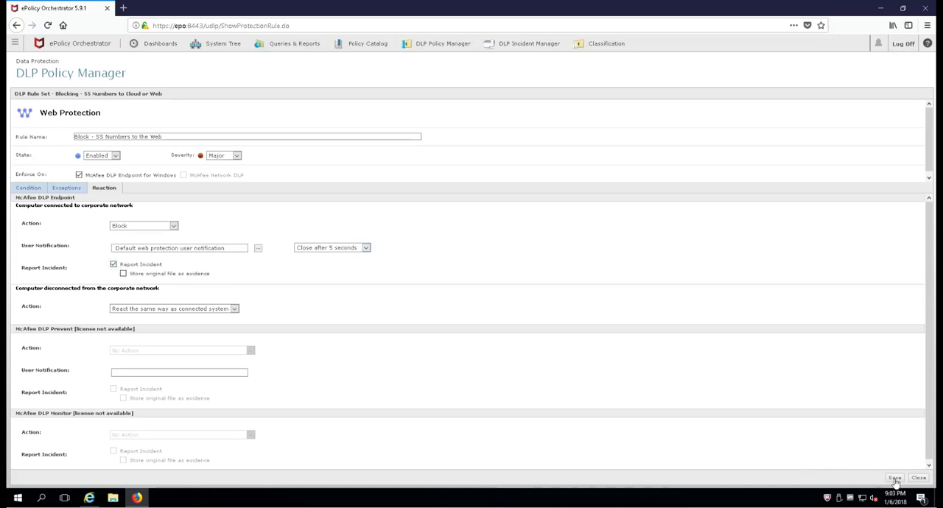
left_click(895, 477)
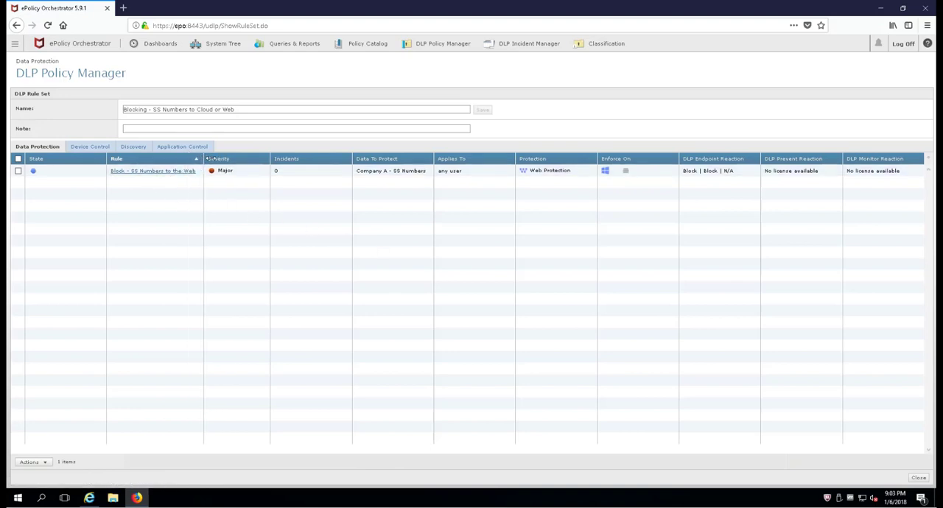
Create a new Cloud Protection rule named 'Block - SS Numbers to the Cloud'
left_click(31, 463)
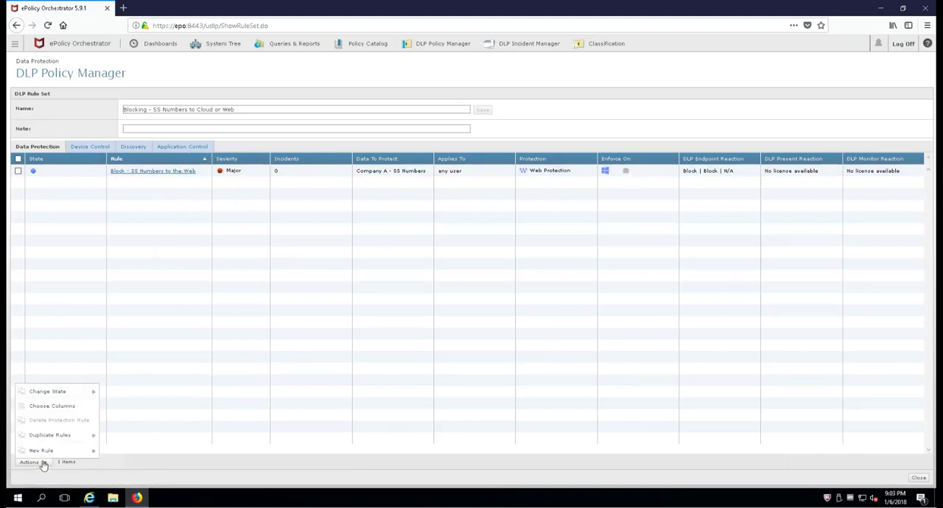
left_click(41, 451)
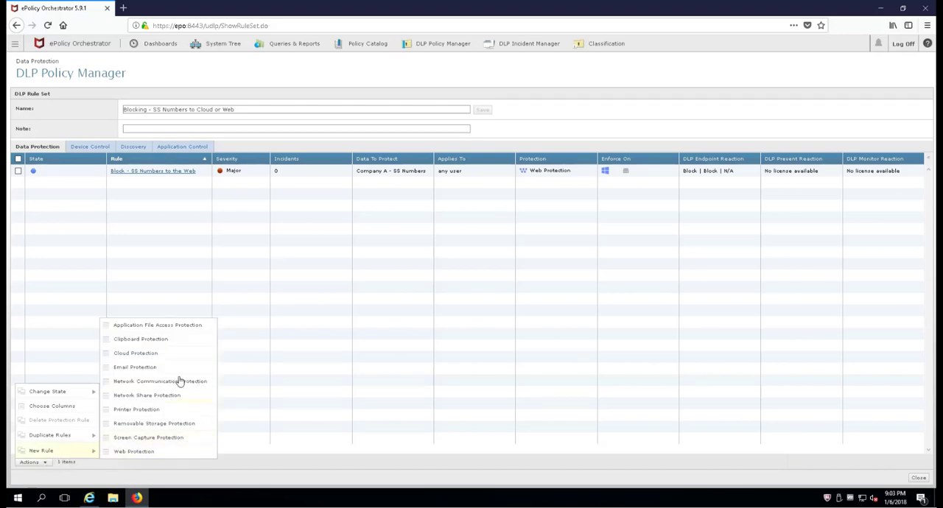
left_click(135, 352)
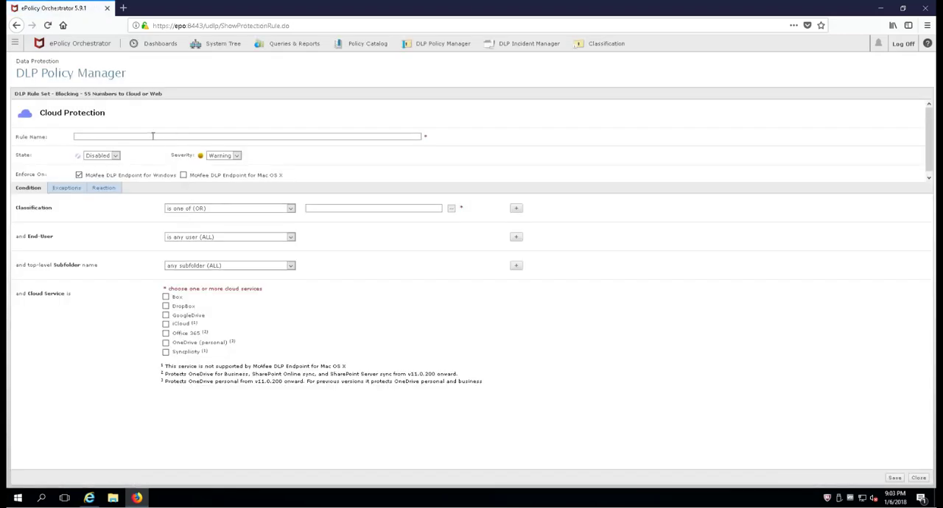
type("B")
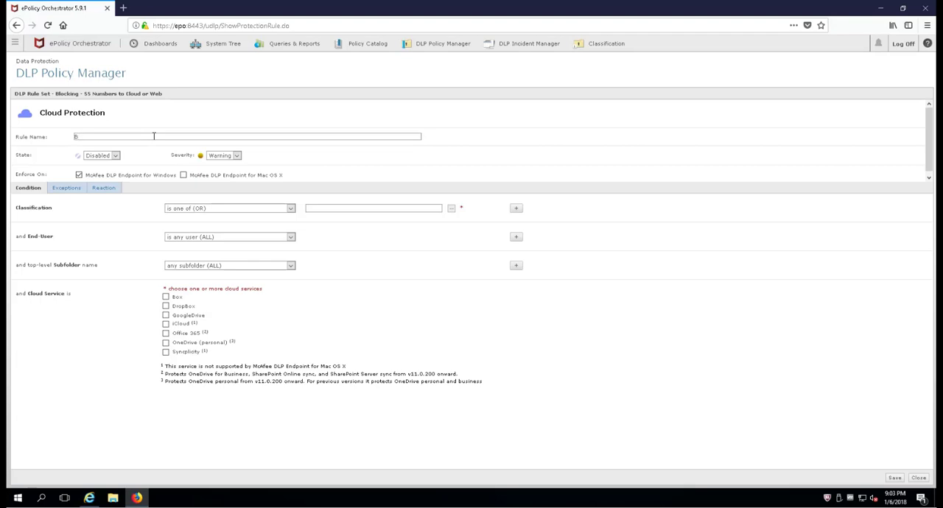
type("lock - SS")
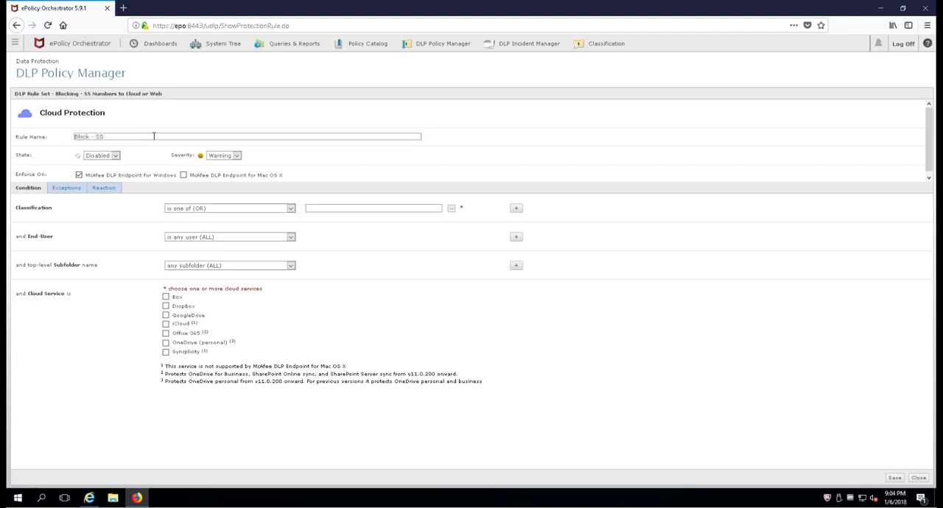
type("Numbers to C")
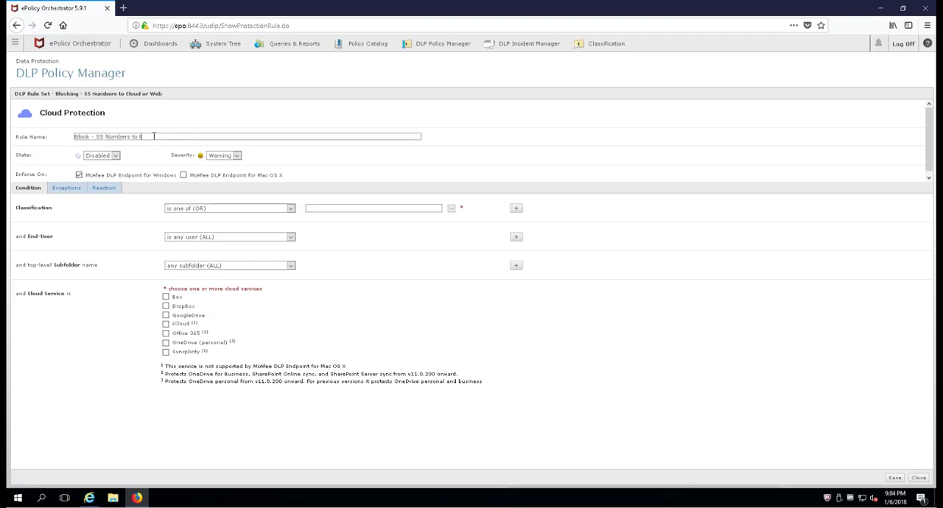
type("he Cloud")
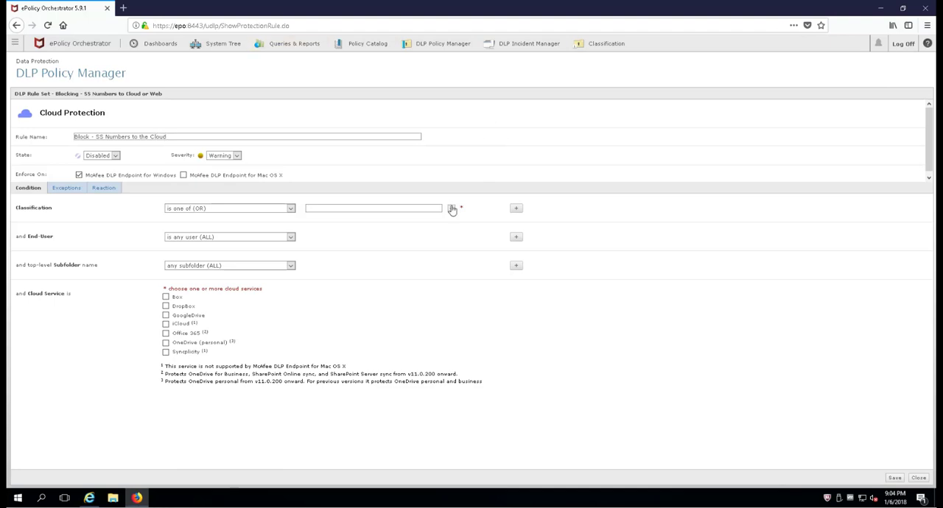
Target the cloud rule at Company A - SS Numbers, hiding built-in classifications
left_click(452, 209)
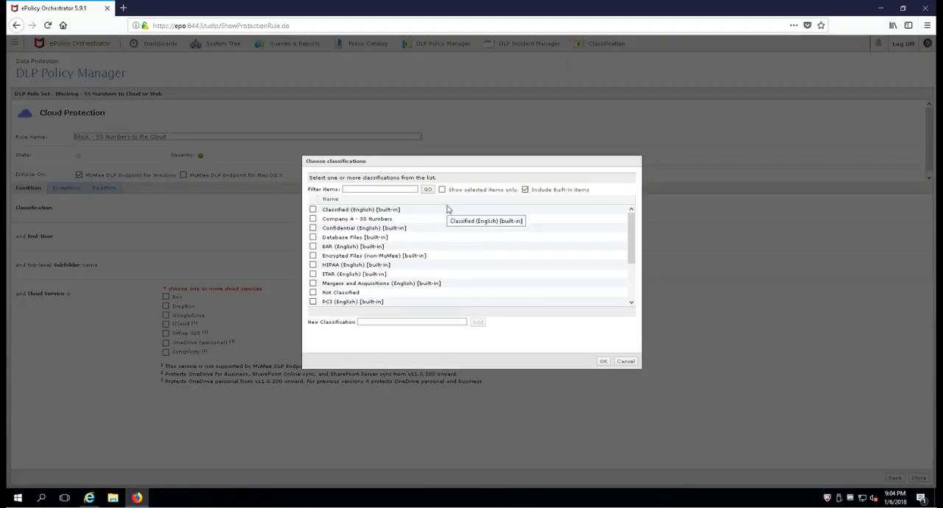
left_click(524, 191)
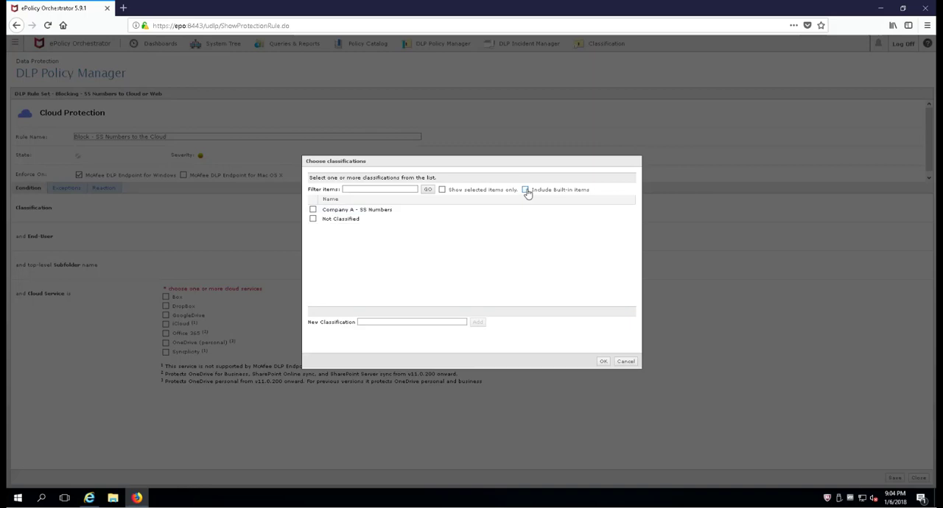
left_click(312, 209)
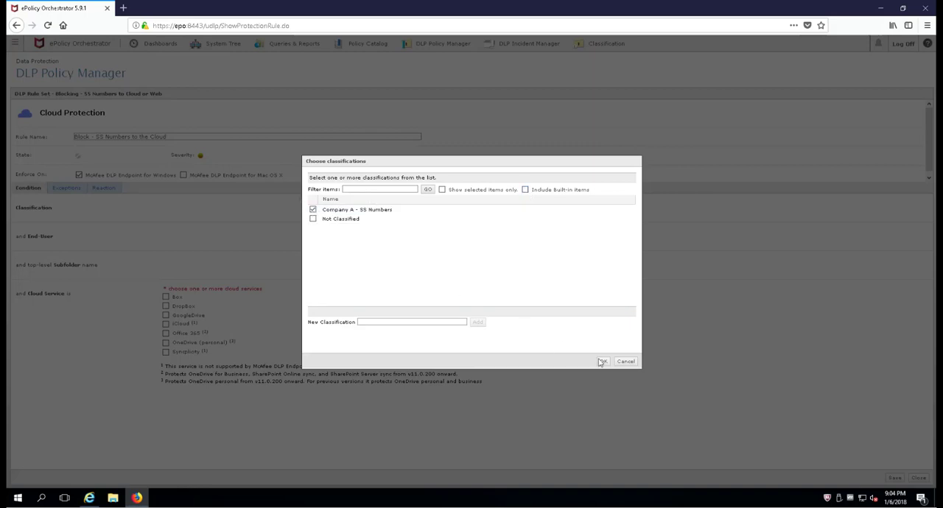
left_click(601, 361)
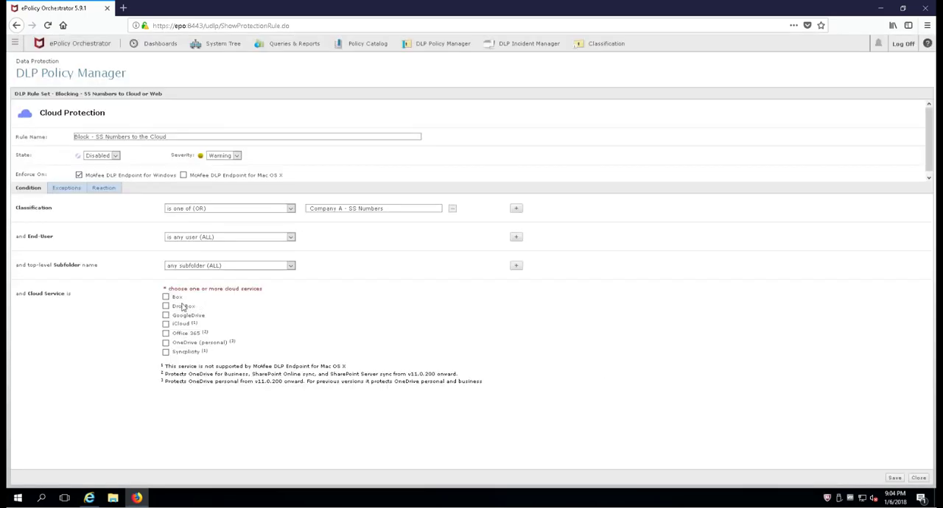
Cover all cloud services and set the endpoint reaction to Block
left_click(165, 306)
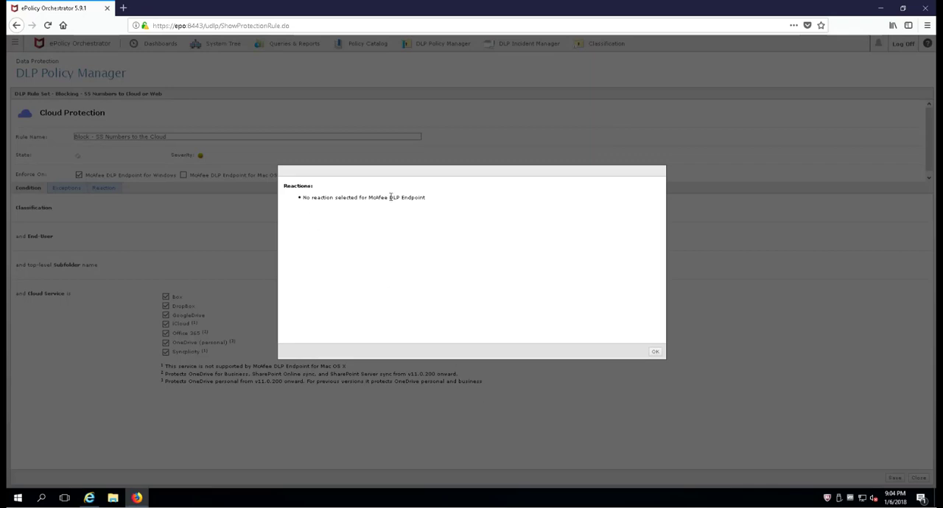
left_click(654, 351)
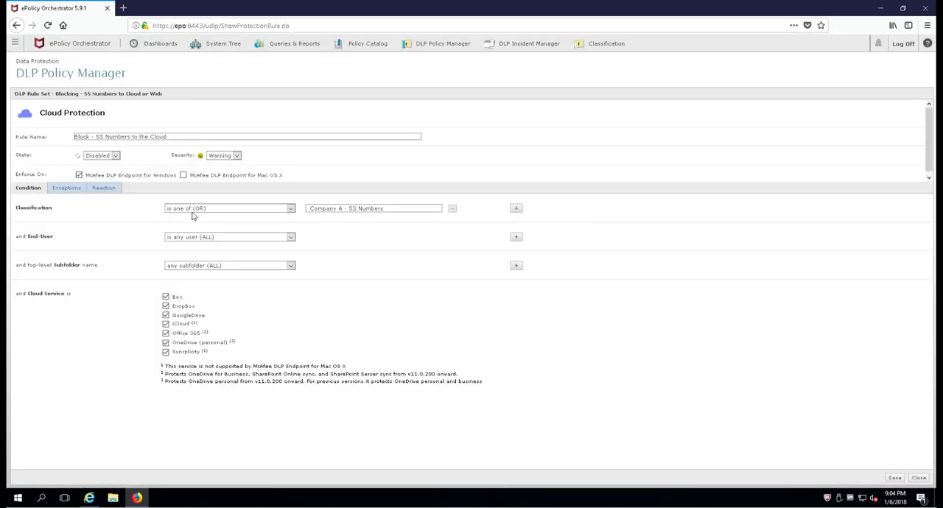
left_click(103, 187)
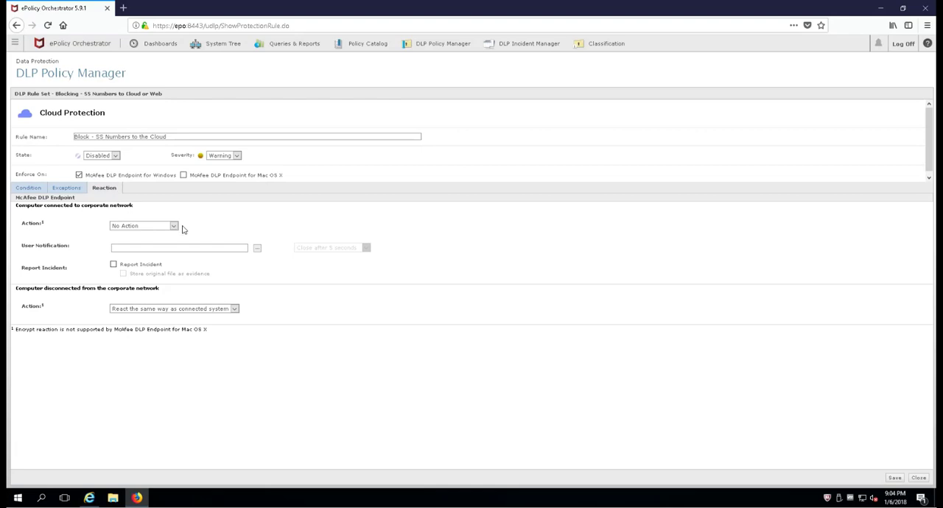
left_click(143, 225)
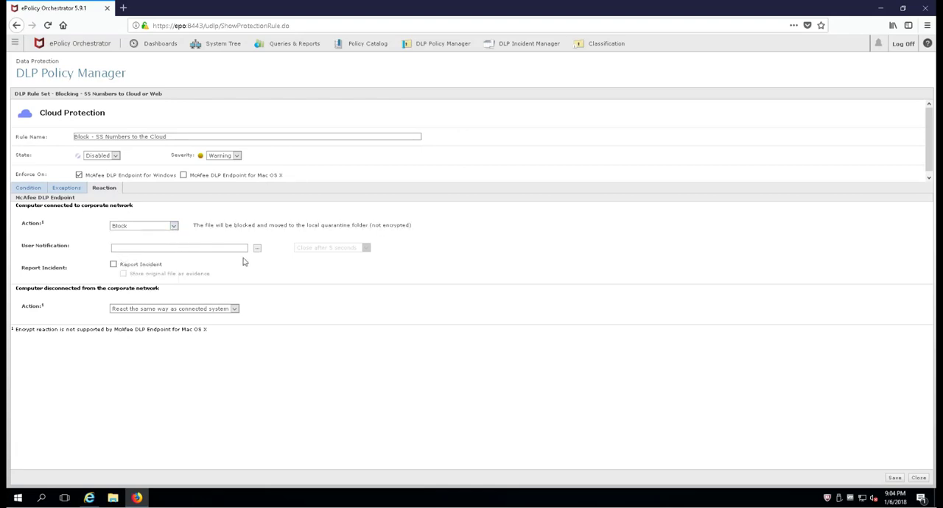
Use the default cloud protection user notification and save the rule
left_click(257, 248)
type("cloud")
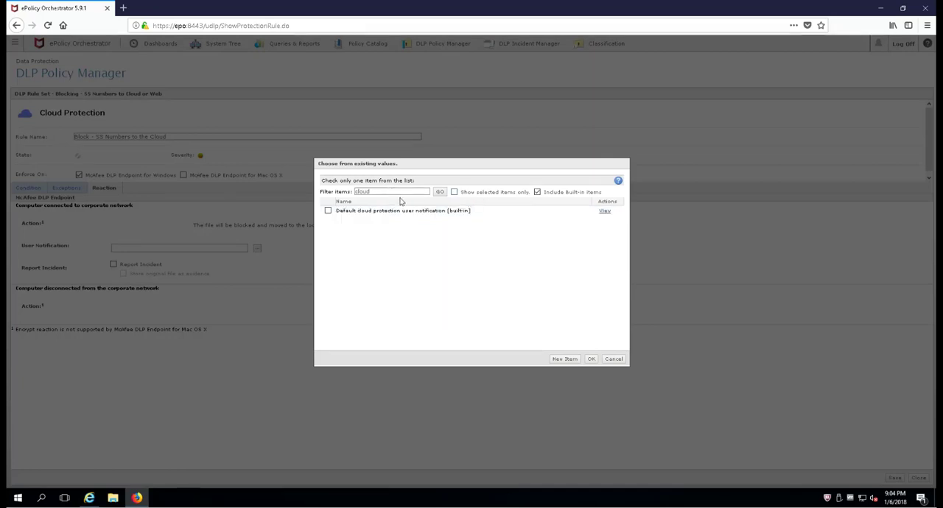
left_click(327, 211)
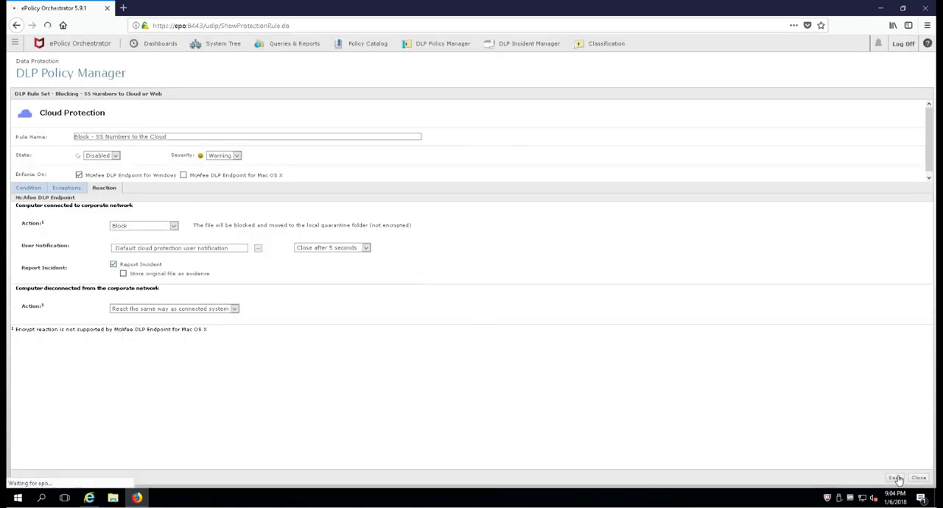
left_click(895, 478)
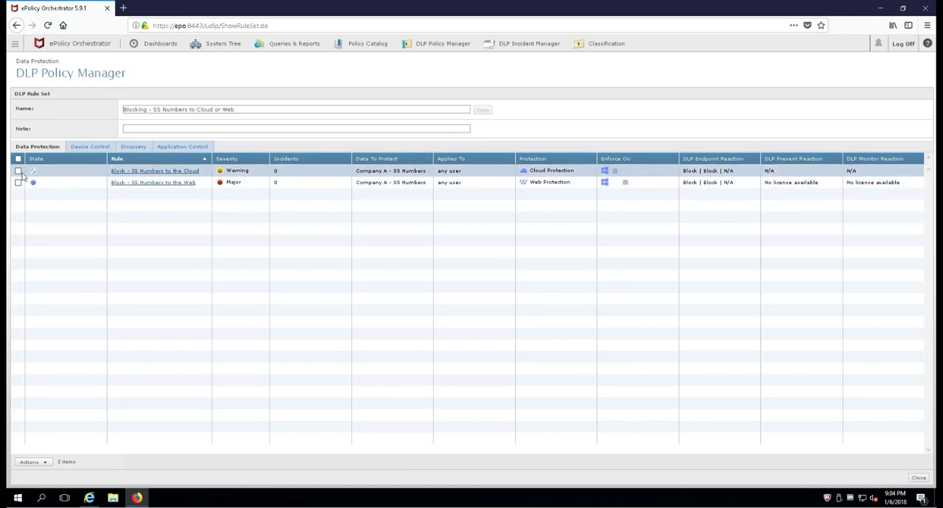
Enable the new cloud rule via Change State and return to the Rule Sets list
left_click(18, 171)
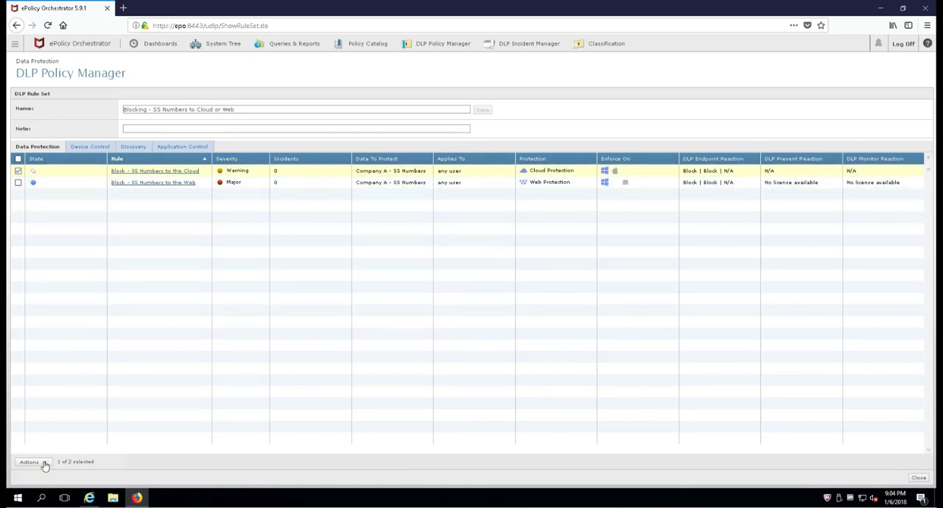
left_click(29, 463)
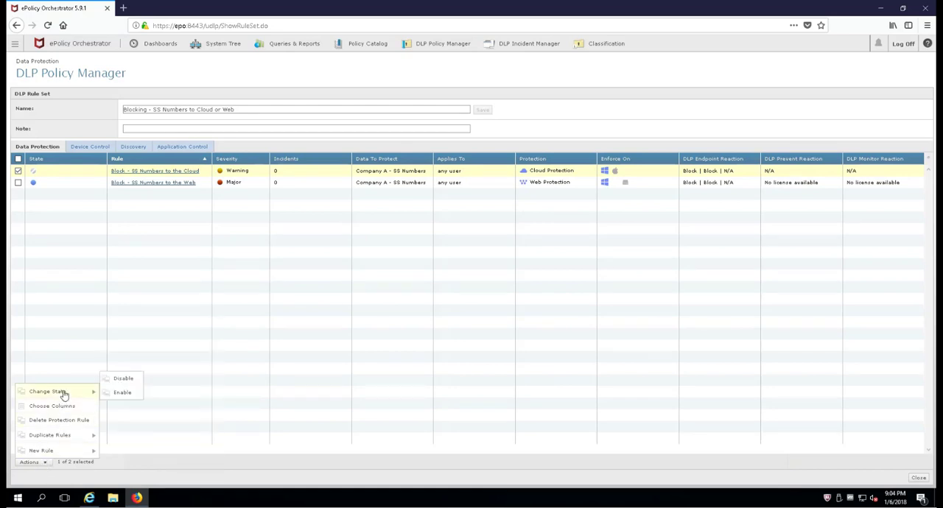
left_click(122, 392)
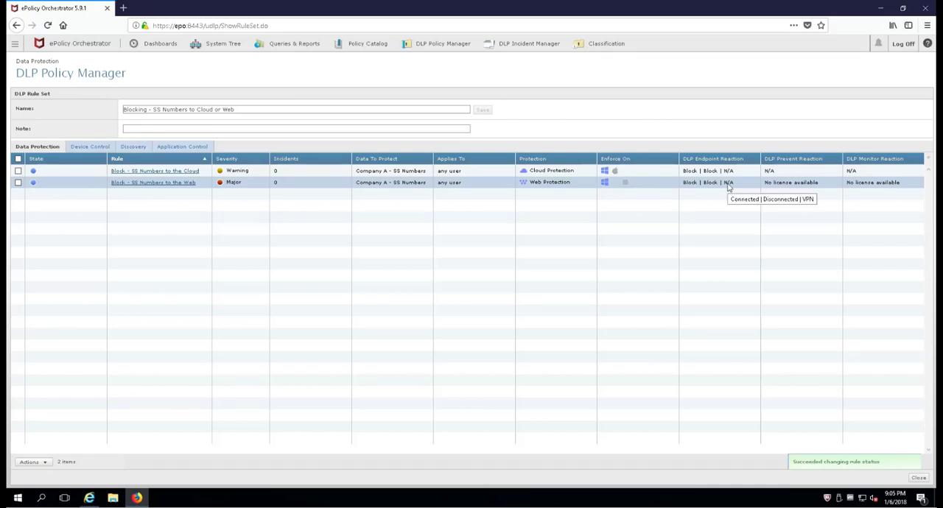
left_click(442, 44)
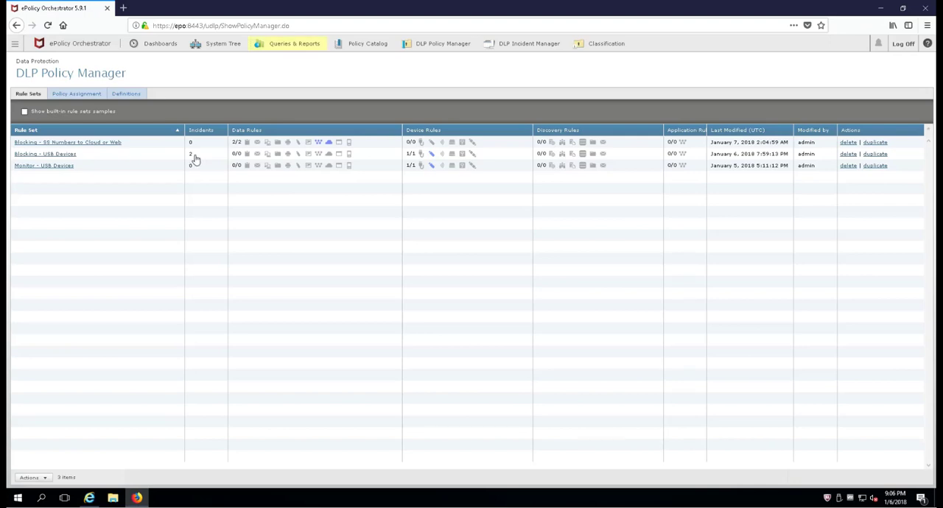
mouse_move(234, 165)
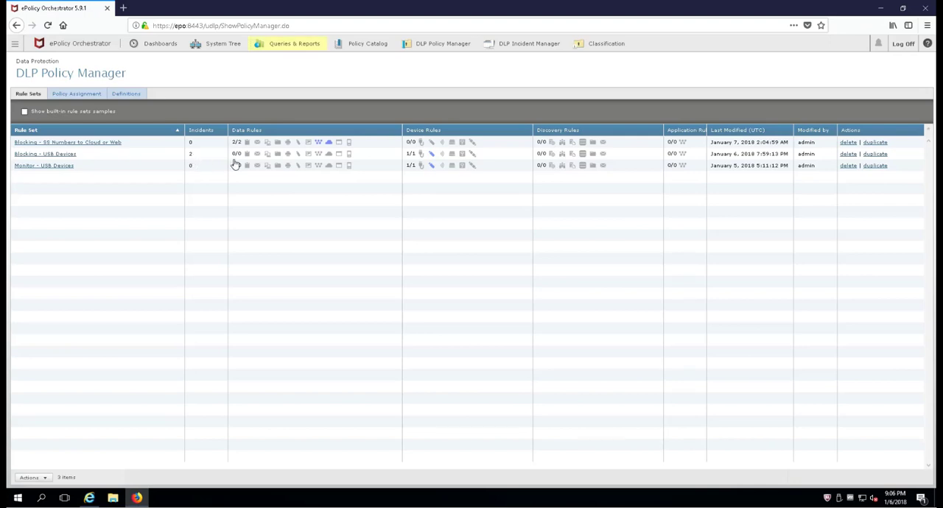
mouse_move(283, 156)
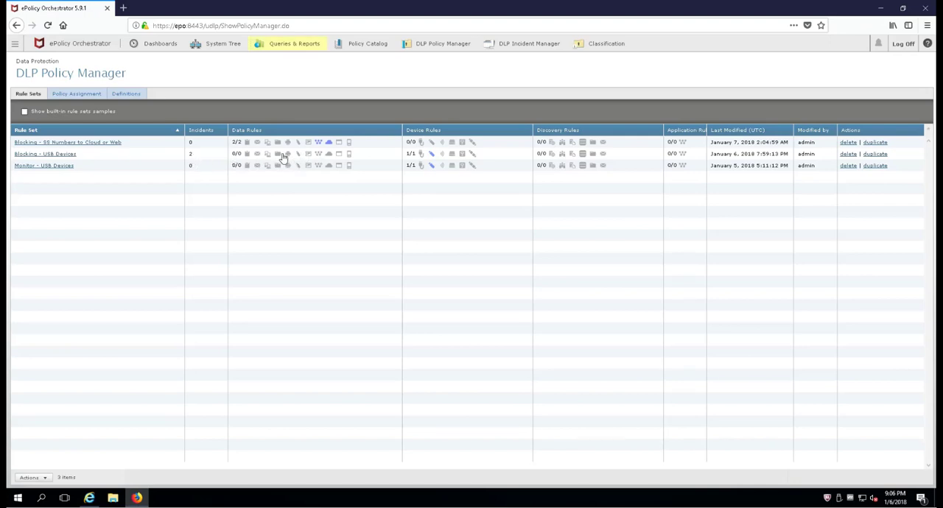
mouse_move(310, 168)
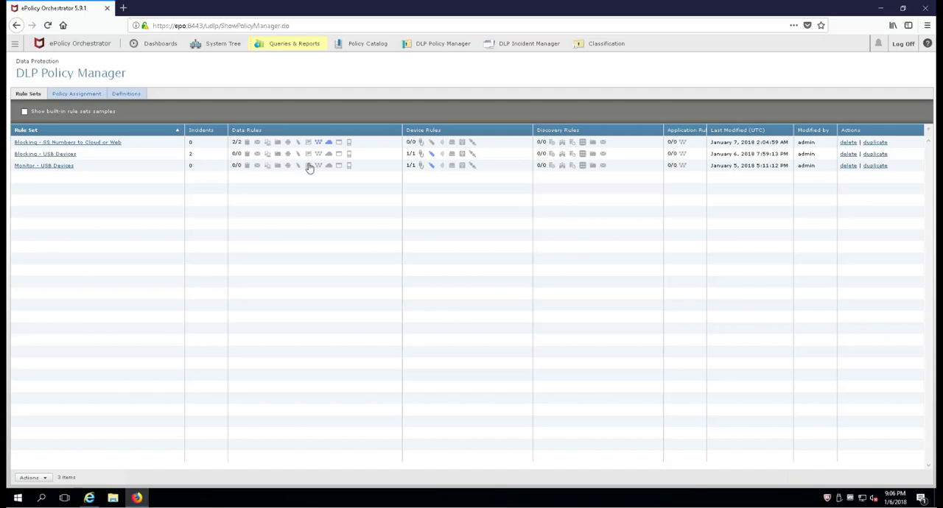
mouse_move(259, 170)
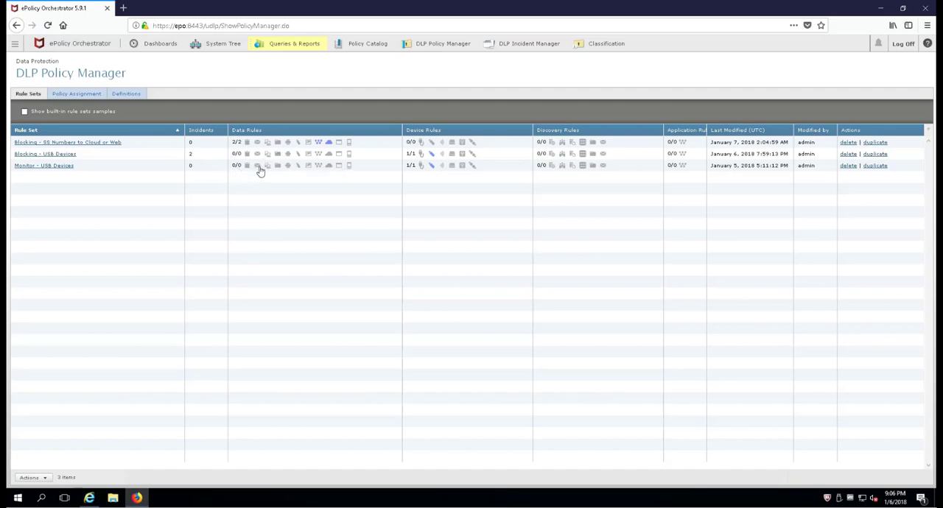
mouse_move(83, 173)
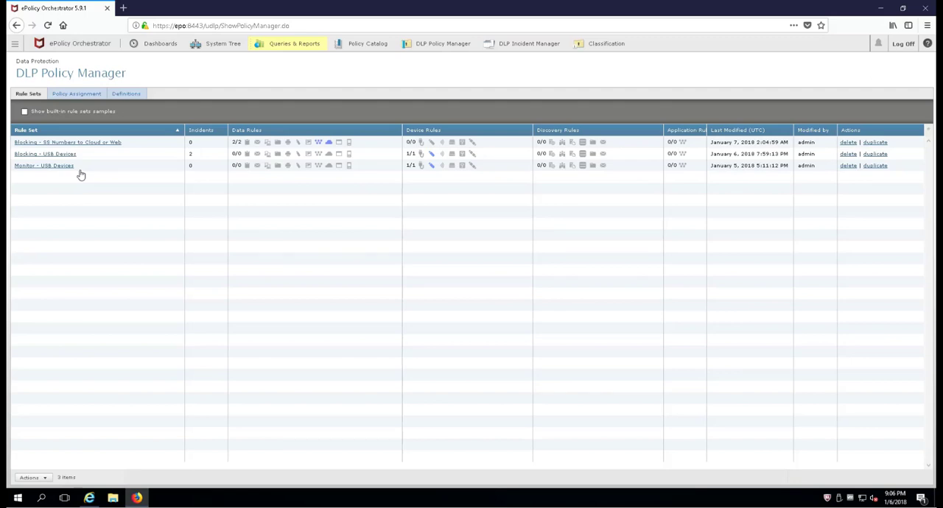
mouse_move(94, 156)
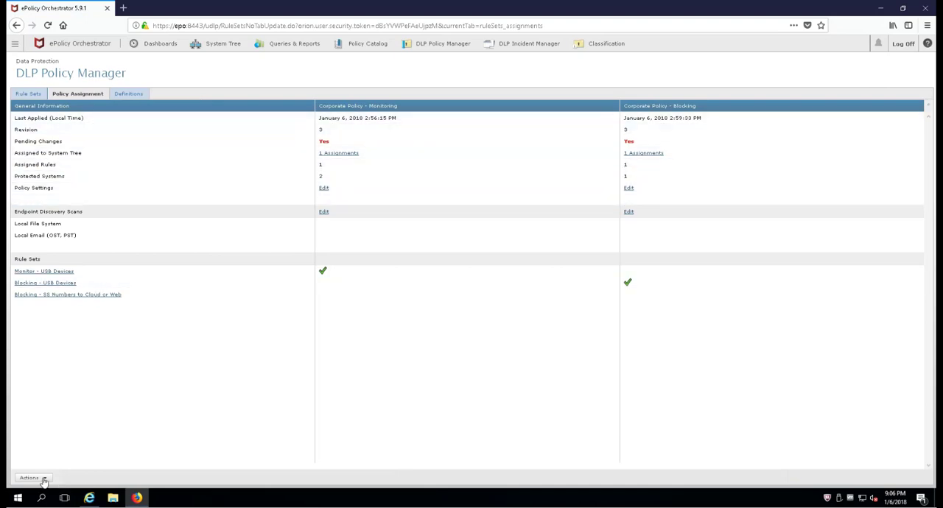
Assign the Blocking - SS Numbers to Cloud or Web rule set to a policy
left_click(32, 477)
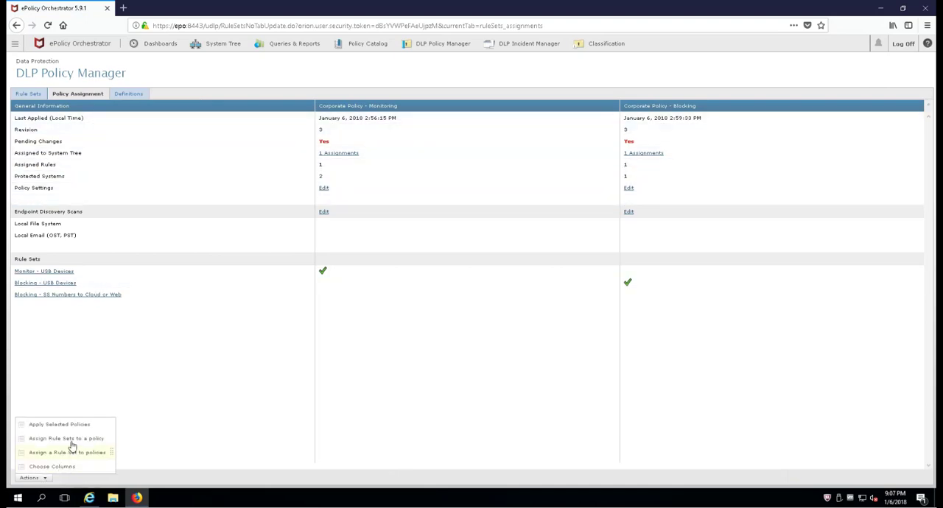
left_click(65, 440)
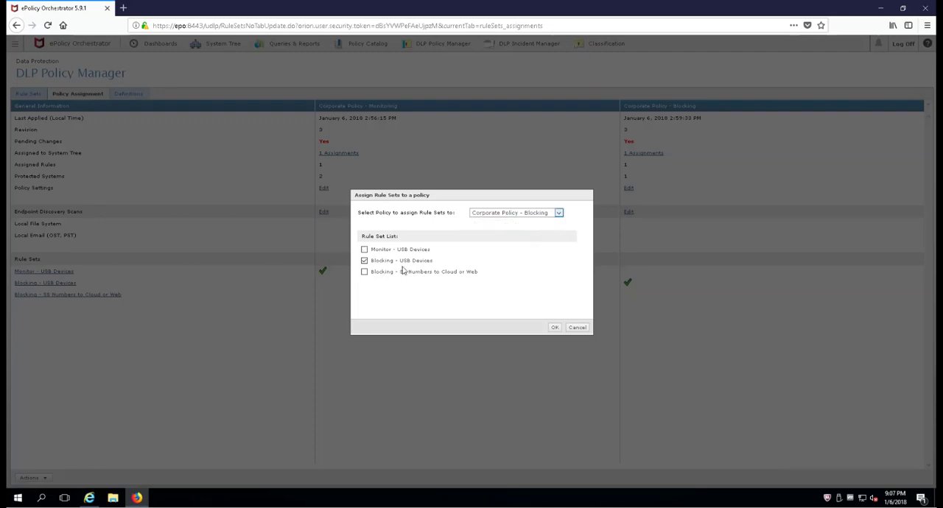
left_click(364, 271)
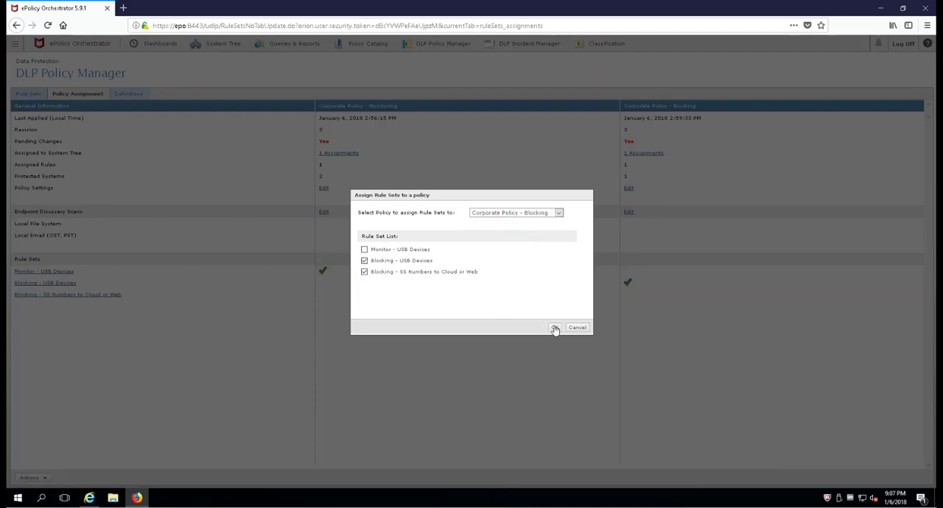
left_click(554, 327)
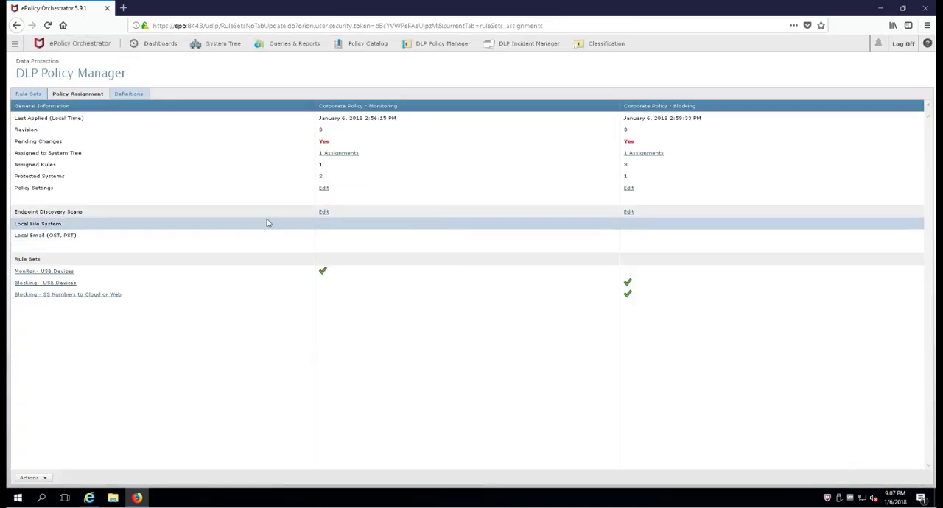
Apply Corporate Policy - Blocking to endpoints and dismiss the result
left_click(32, 478)
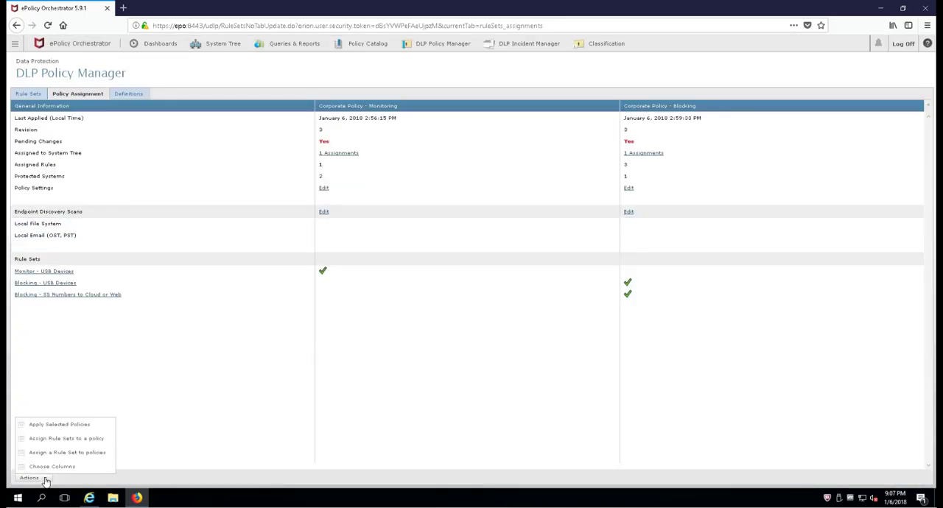
left_click(59, 424)
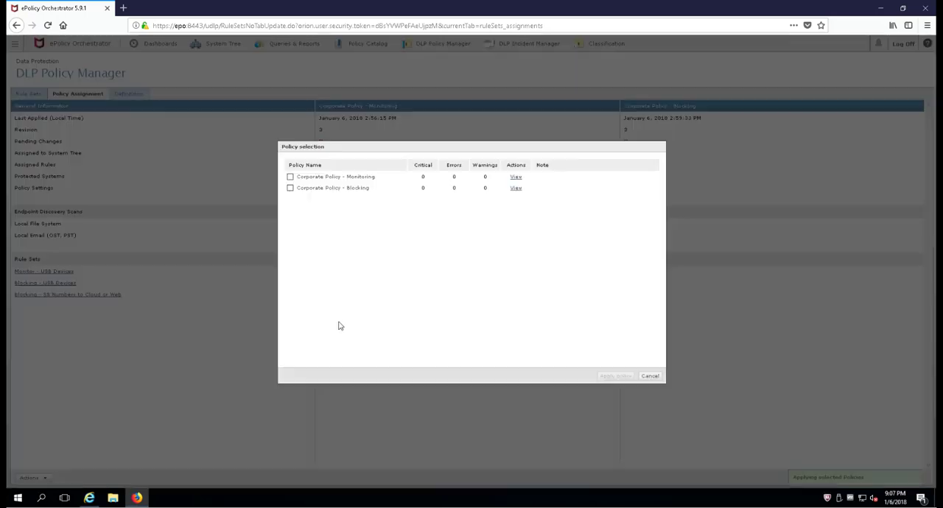
left_click(289, 188)
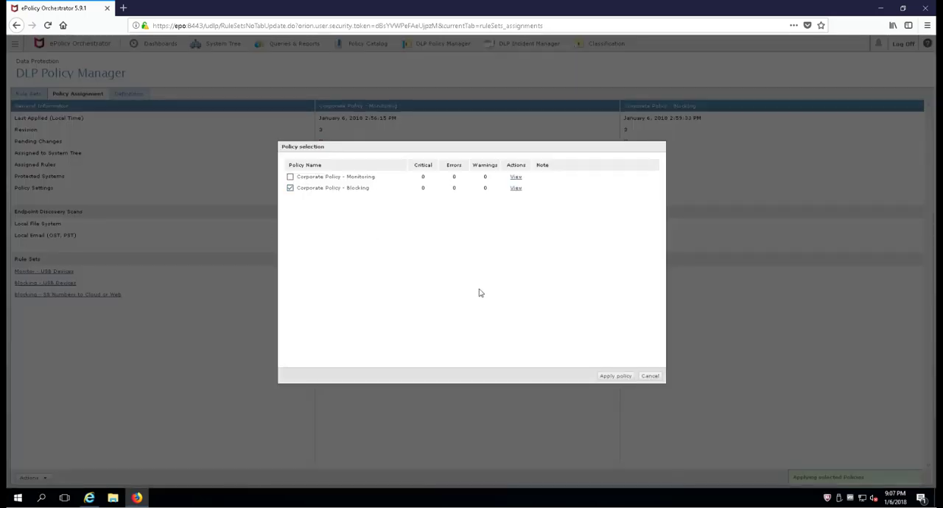
left_click(616, 376)
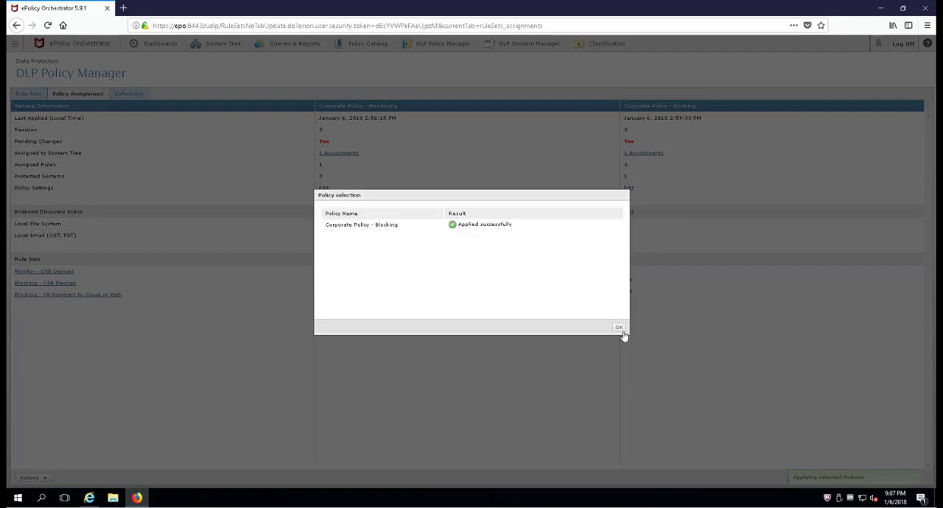
left_click(619, 327)
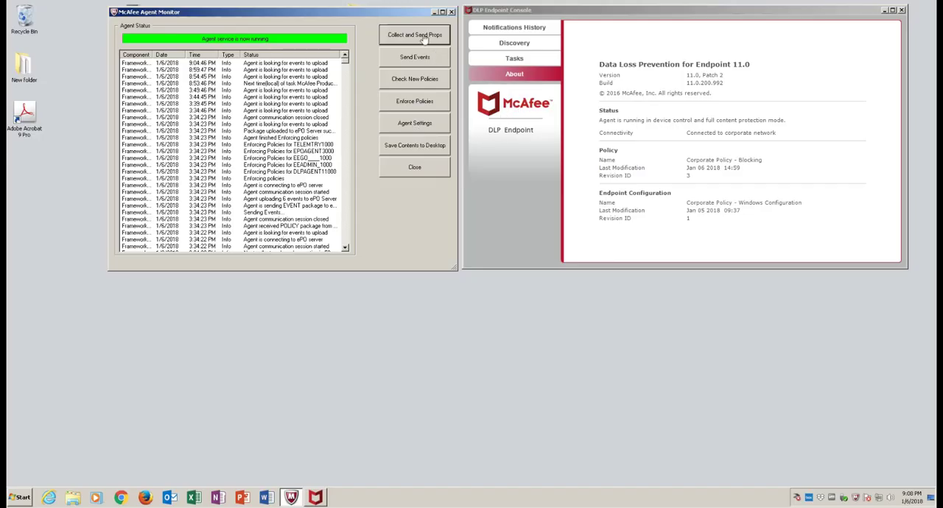
Collect and send properties, check for new policies and enforce them on the endpoint
left_click(414, 36)
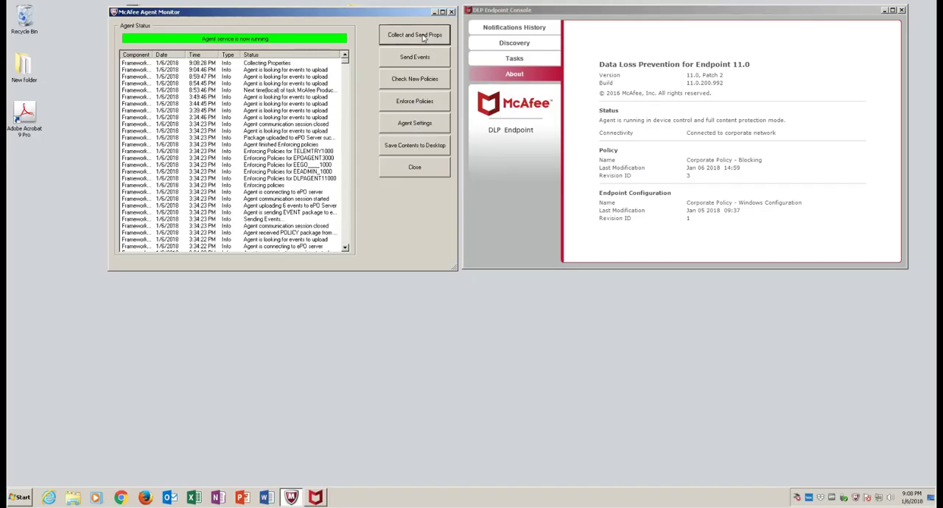
left_click(414, 35)
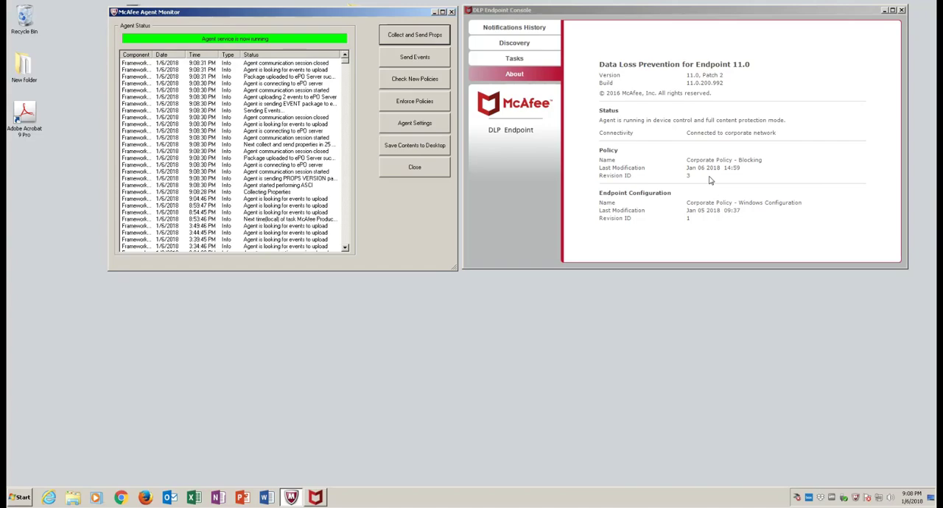
mouse_move(406, 75)
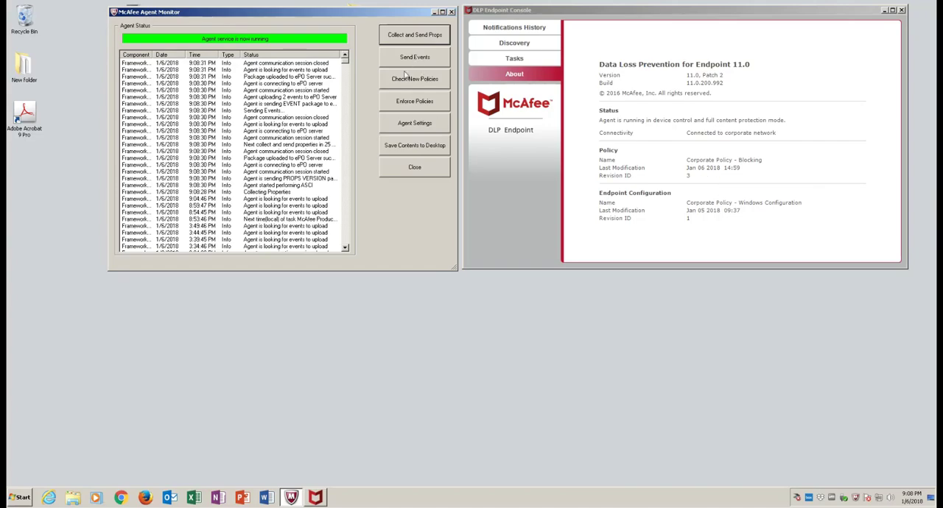
left_click(414, 100)
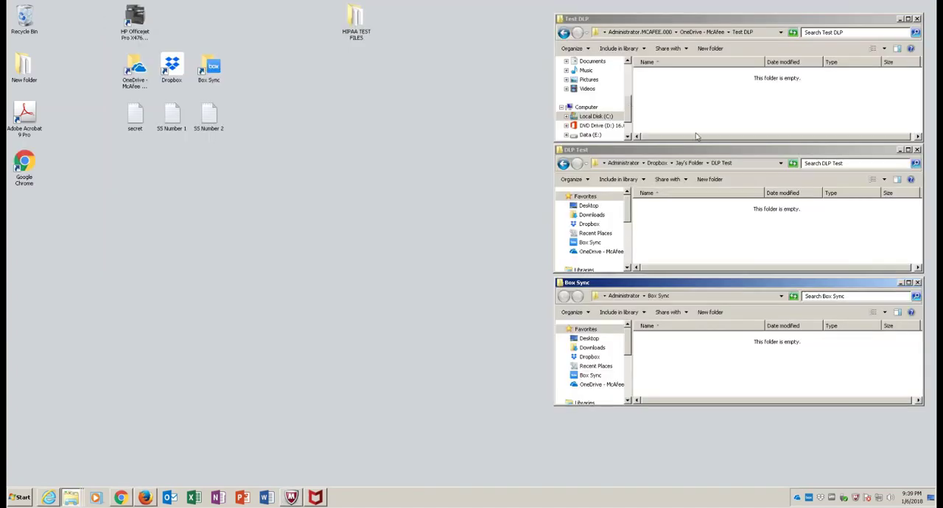
Select the SS Number 1 file on the desktop for copying to the sync folders
left_click(171, 115)
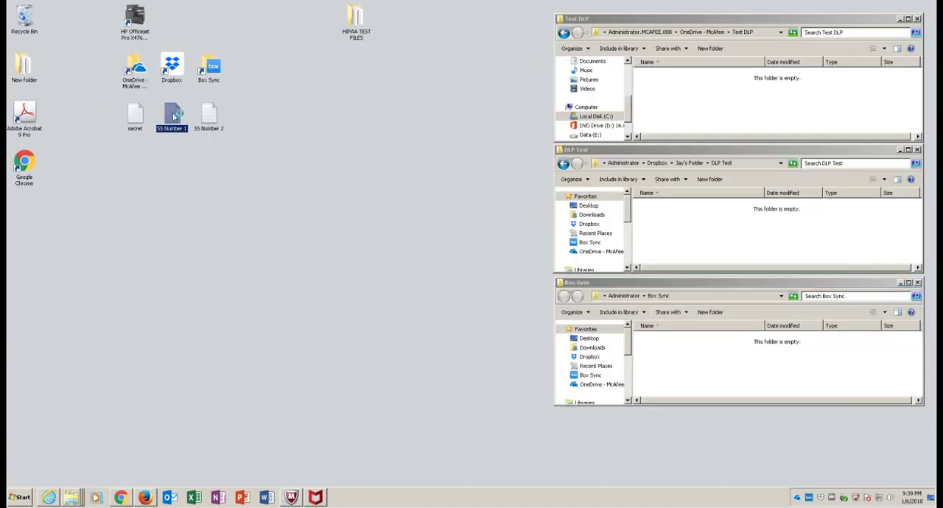
double_click(171, 115)
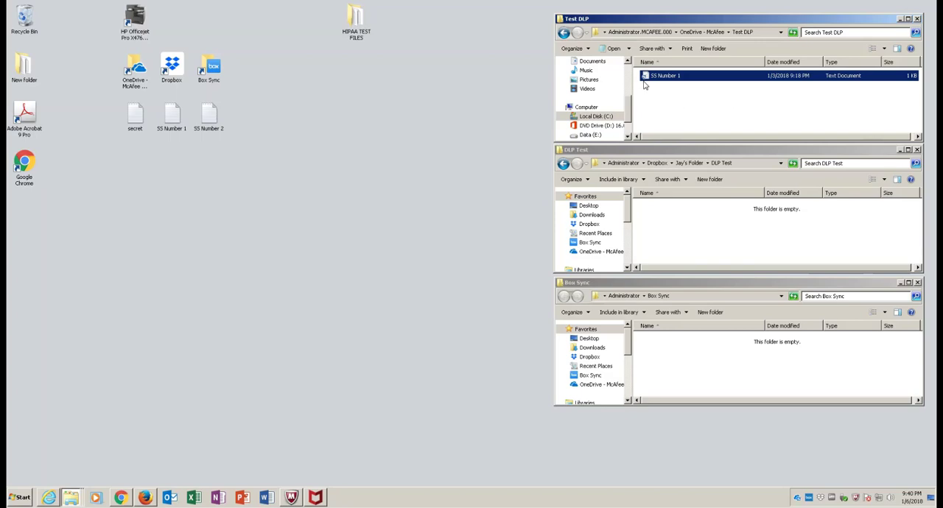
mouse_move(654, 145)
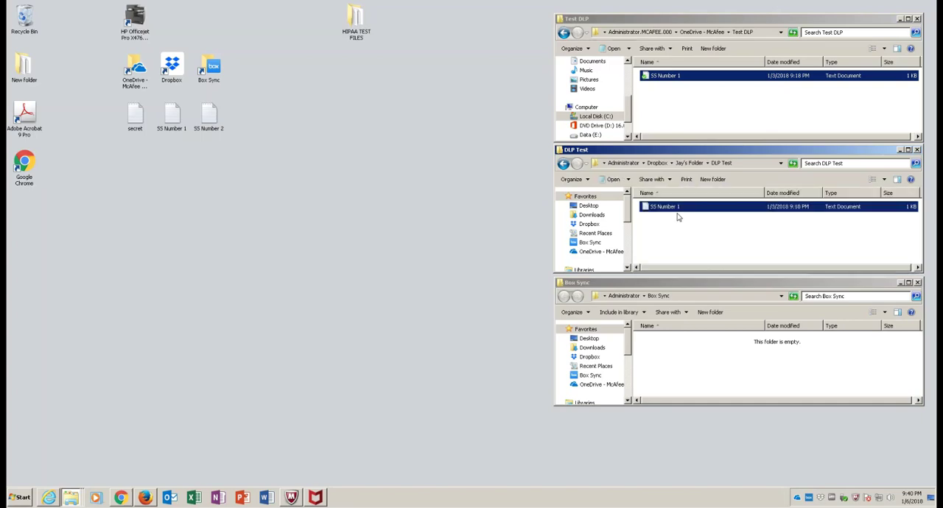
mouse_move(679, 351)
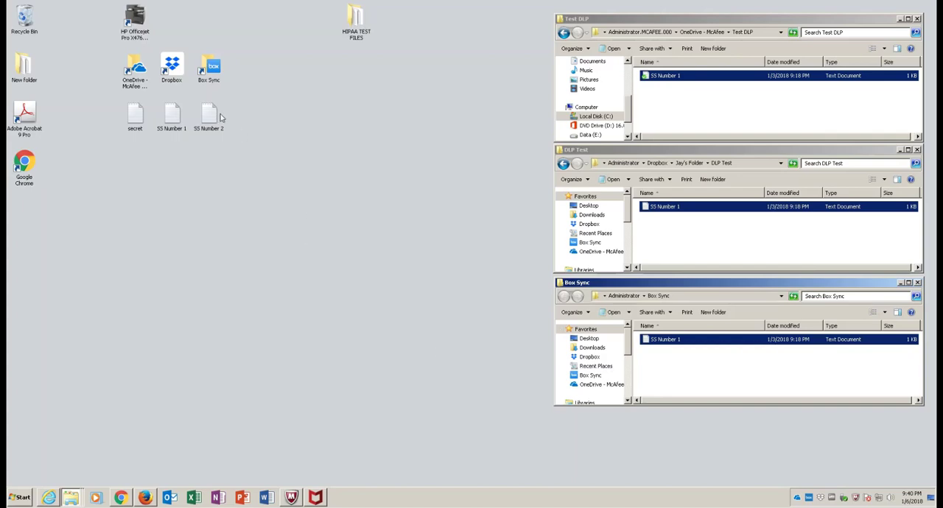
View SS Number 2 in Notepad, close it and select it for copying
double_click(209, 118)
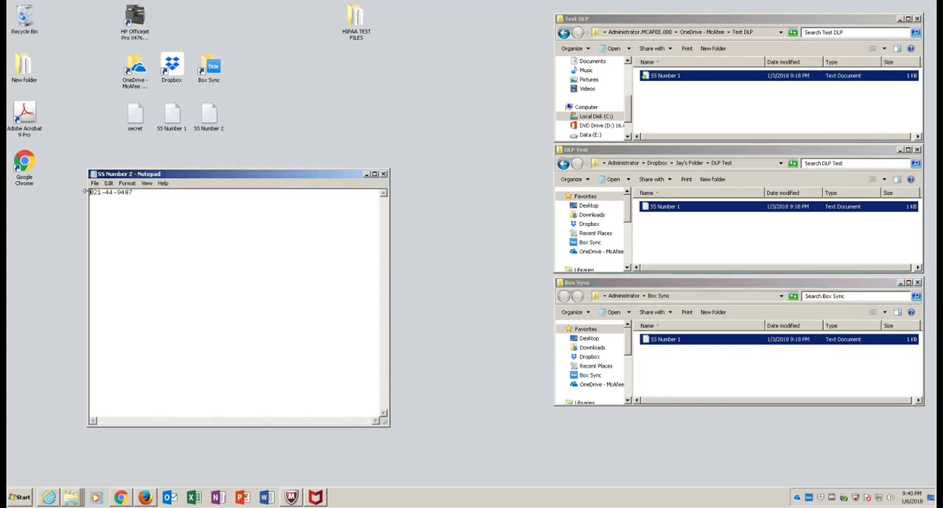
left_click(383, 174)
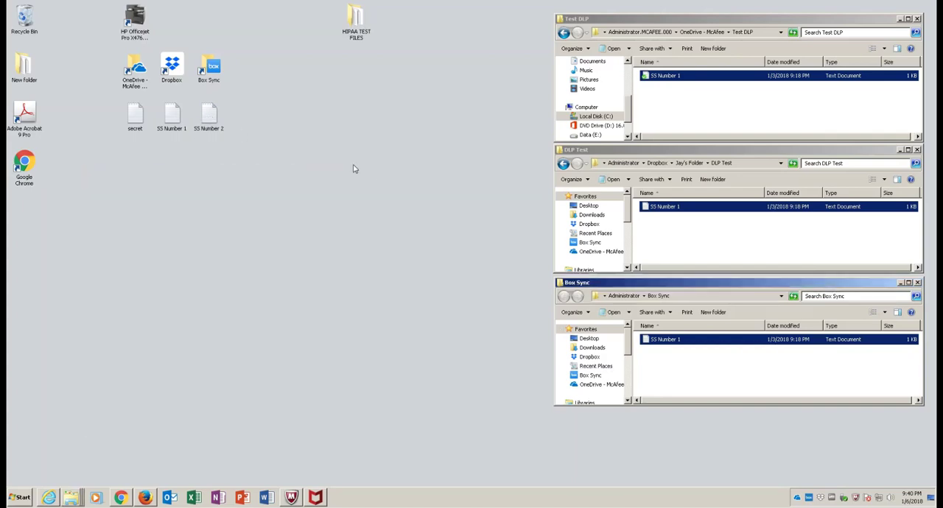
left_click(209, 115)
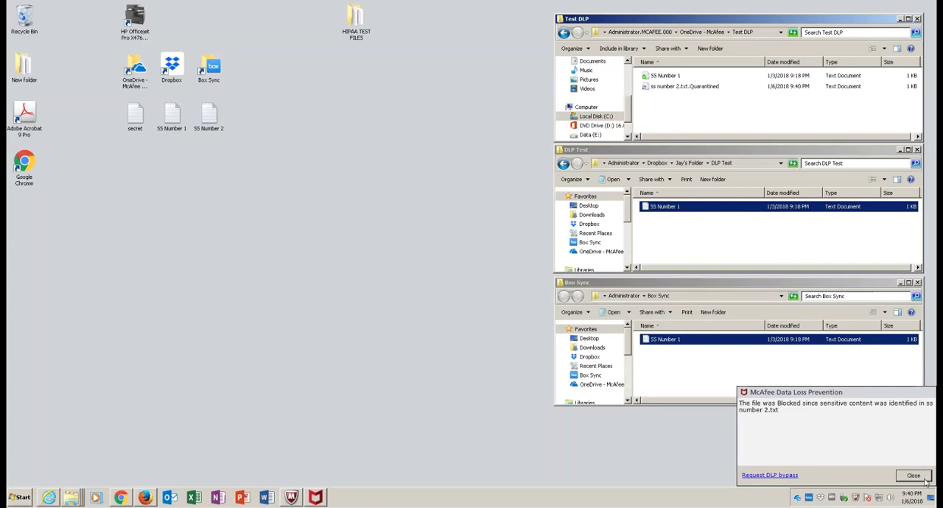
Dismiss the DLP file-blocked and multiple-events notifications after the quarantine
left_click(913, 475)
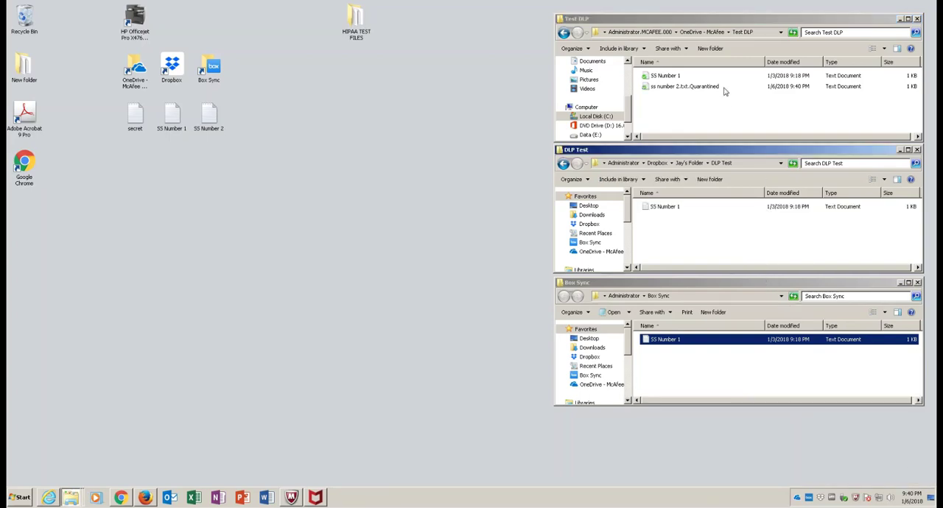
mouse_move(693, 218)
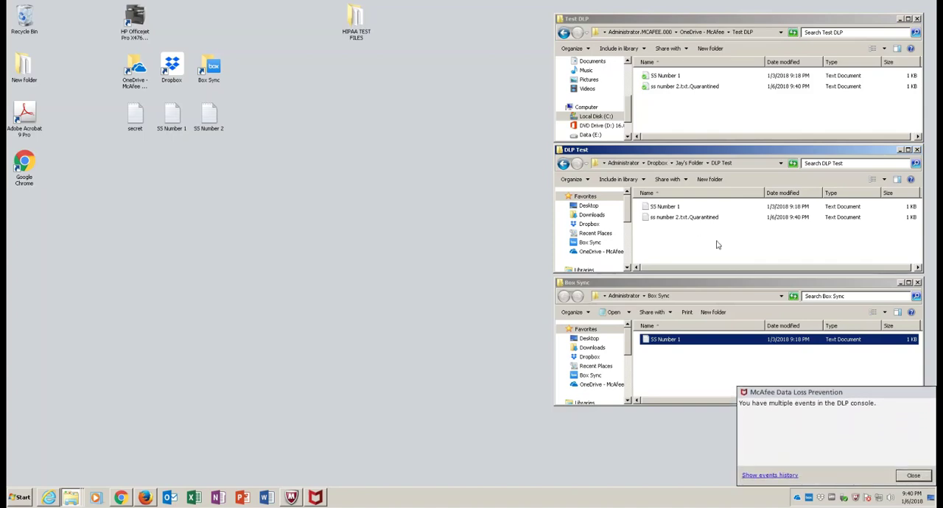
left_click(914, 474)
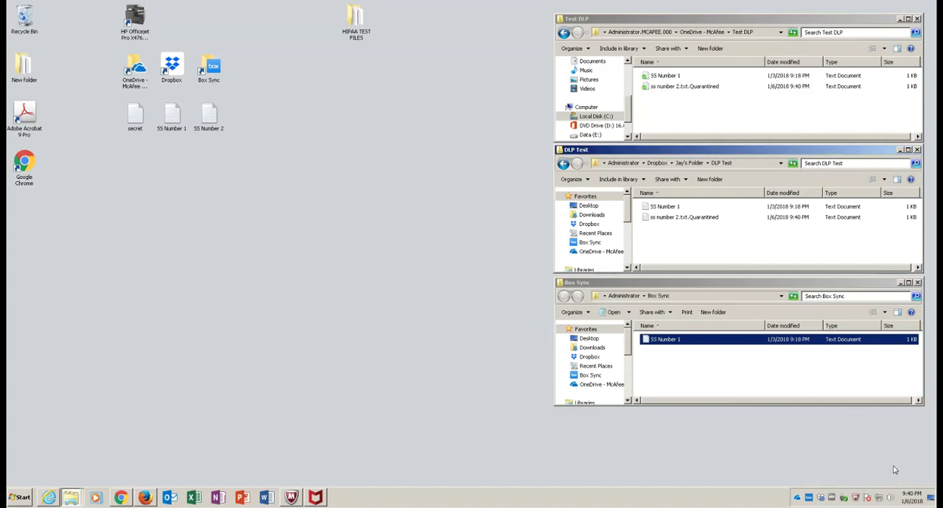
mouse_move(875, 463)
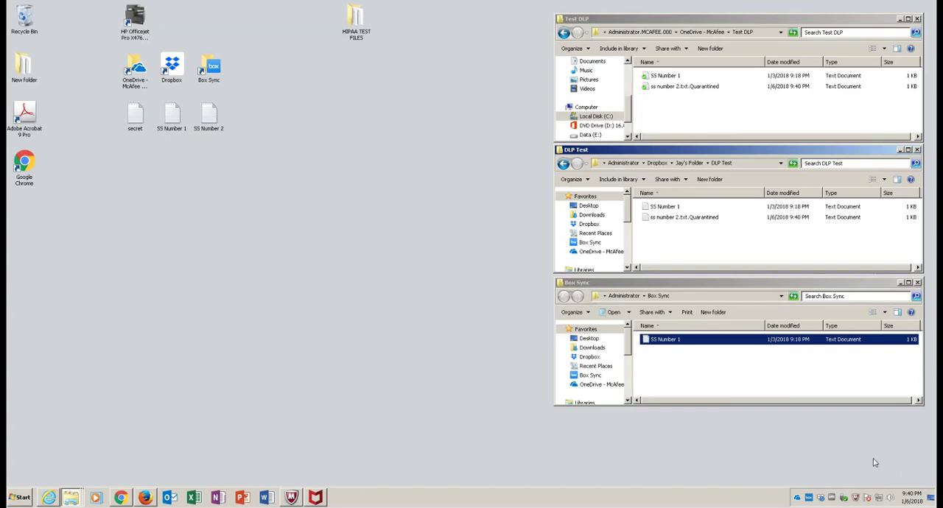
left_click(693, 368)
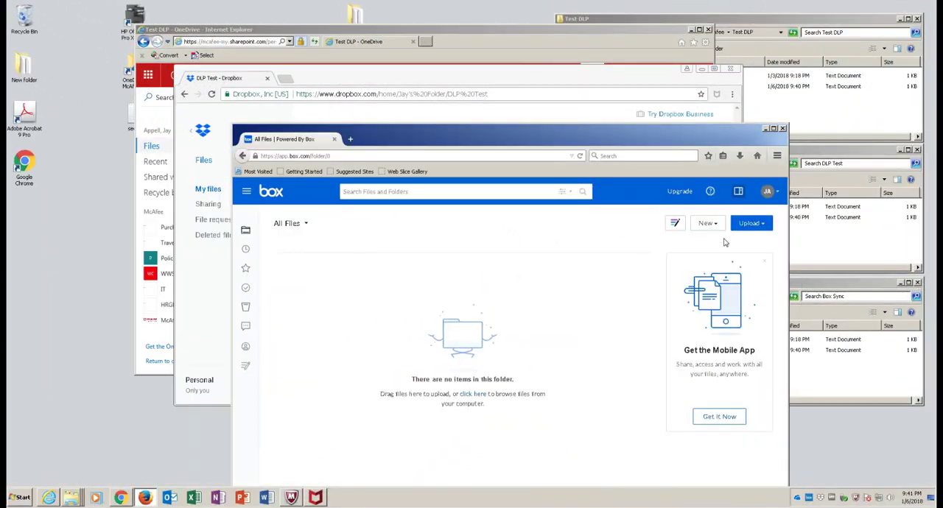
Upload the SS Number 2.txt file from the desktop to the Box folder
left_click(748, 224)
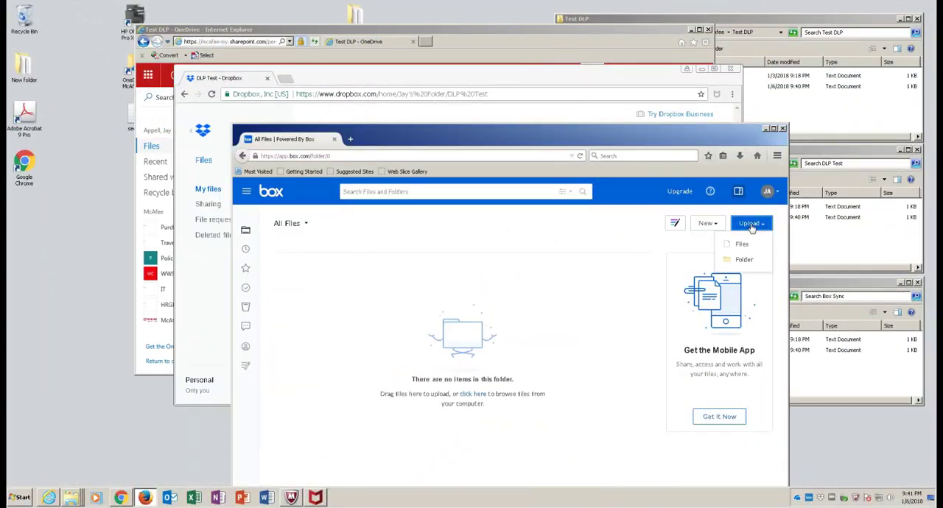
left_click(741, 245)
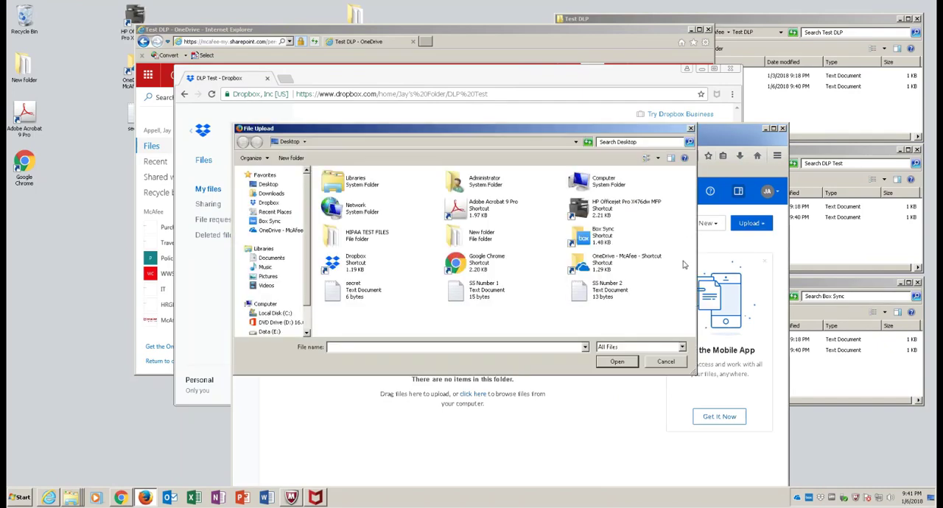
left_click(607, 291)
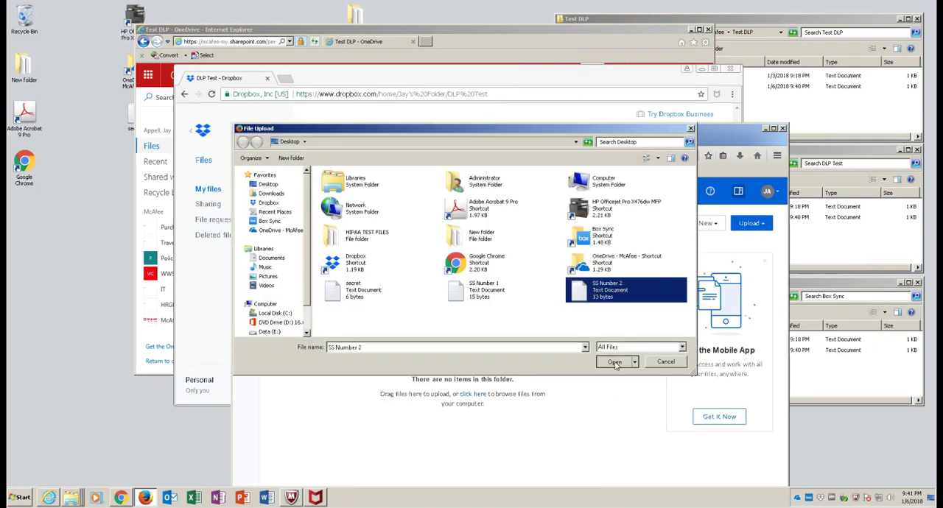
left_click(613, 363)
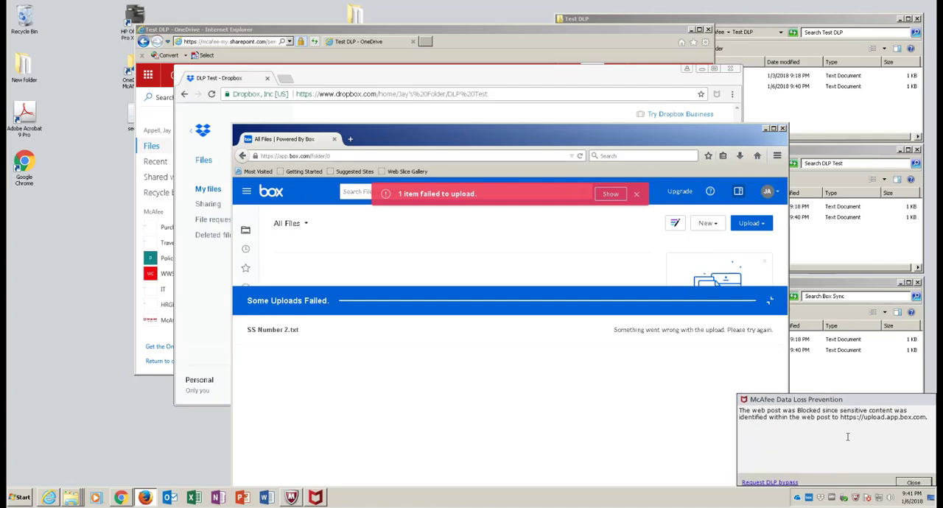
Dismiss the McAfee DLP block notification and Box's failed-upload banner, then return to Dropbox
left_click(913, 483)
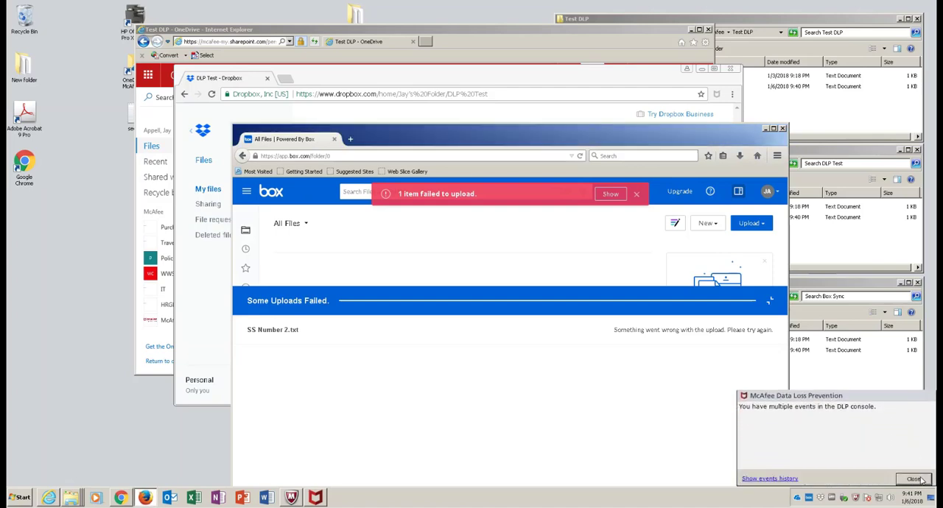
left_click(915, 480)
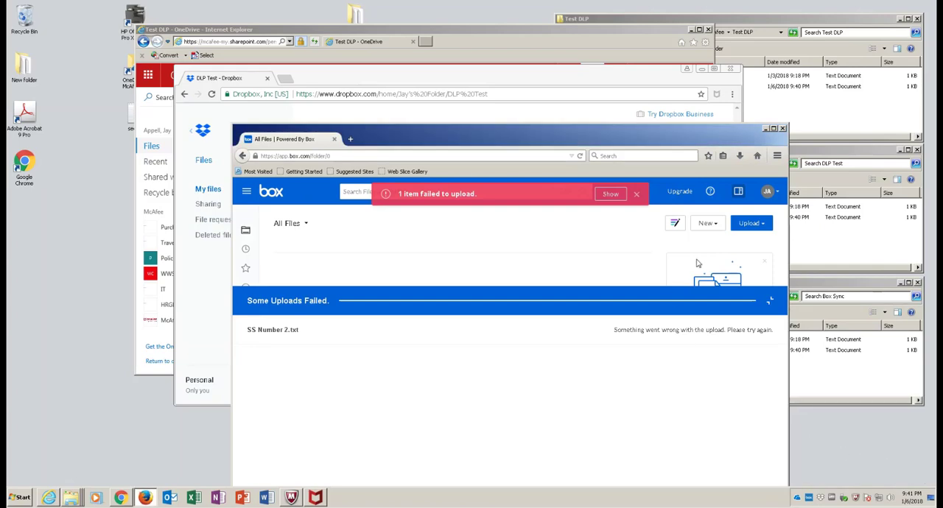
left_click(637, 194)
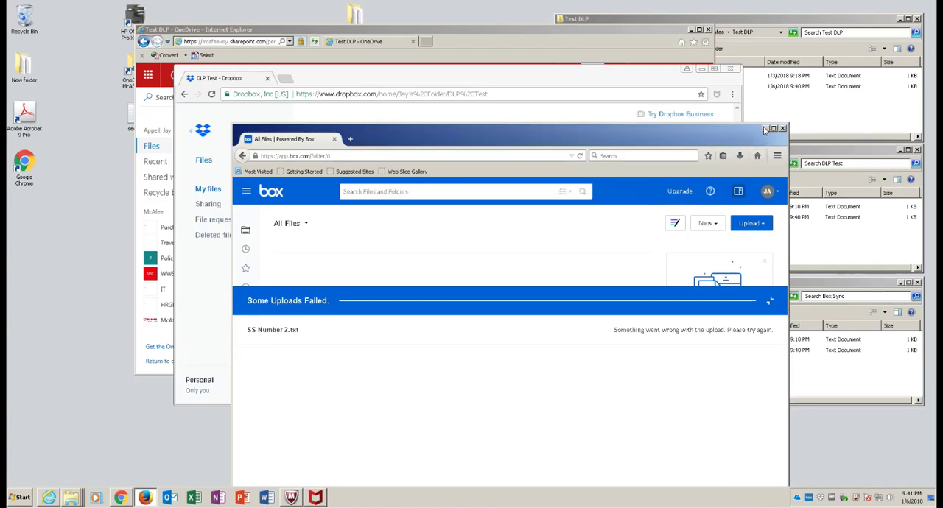
left_click(782, 128)
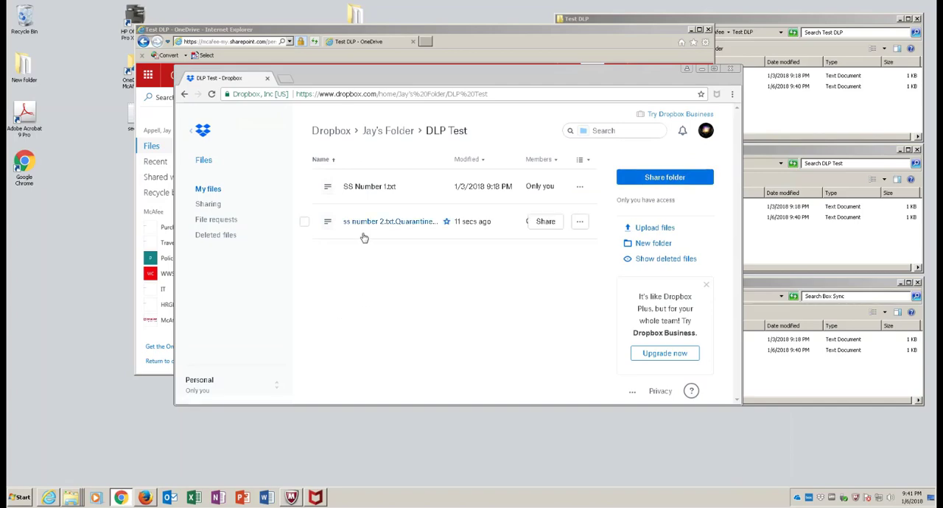
mouse_move(413, 271)
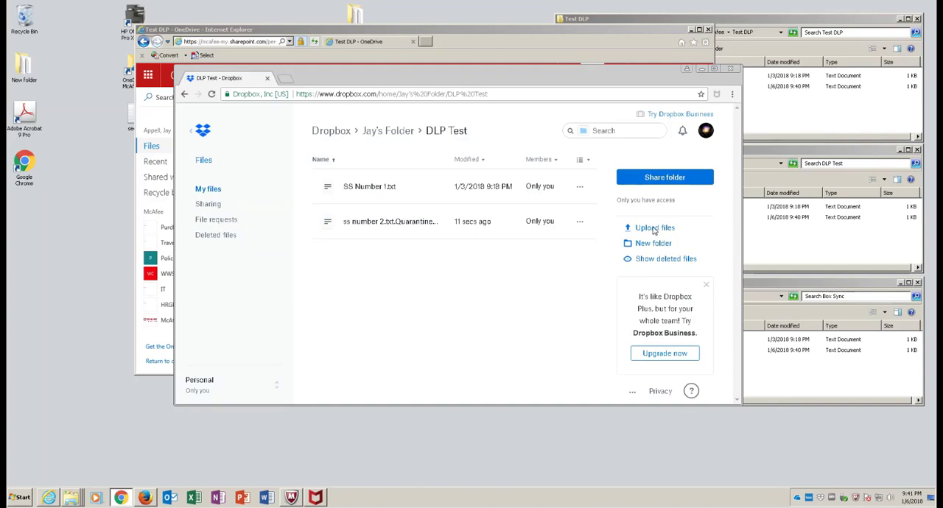
mouse_move(663, 231)
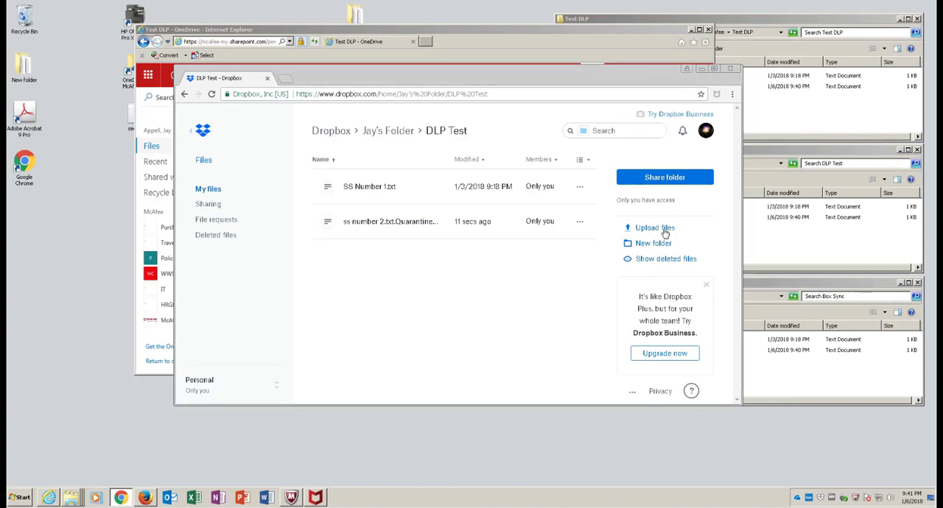
Upload SS Number 2 from the Desktop into Dropbox's DLP Test folder
left_click(654, 227)
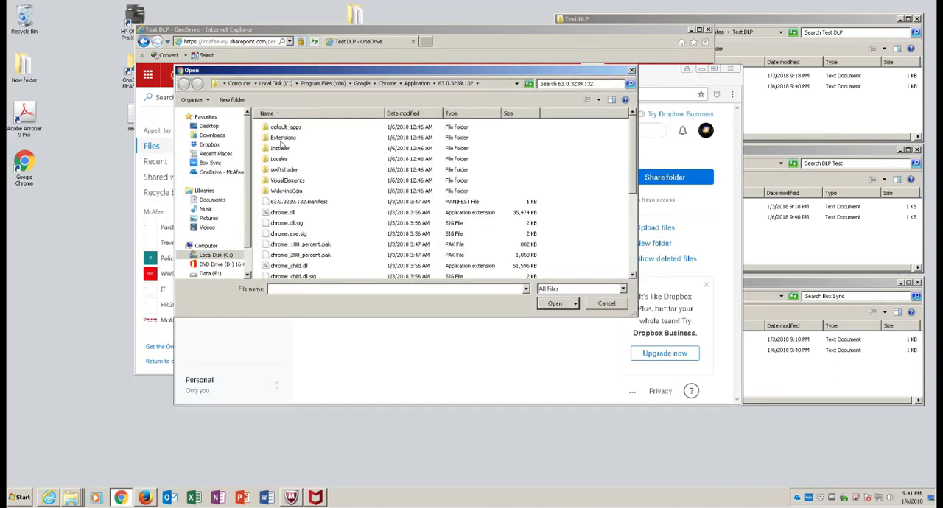
left_click(209, 126)
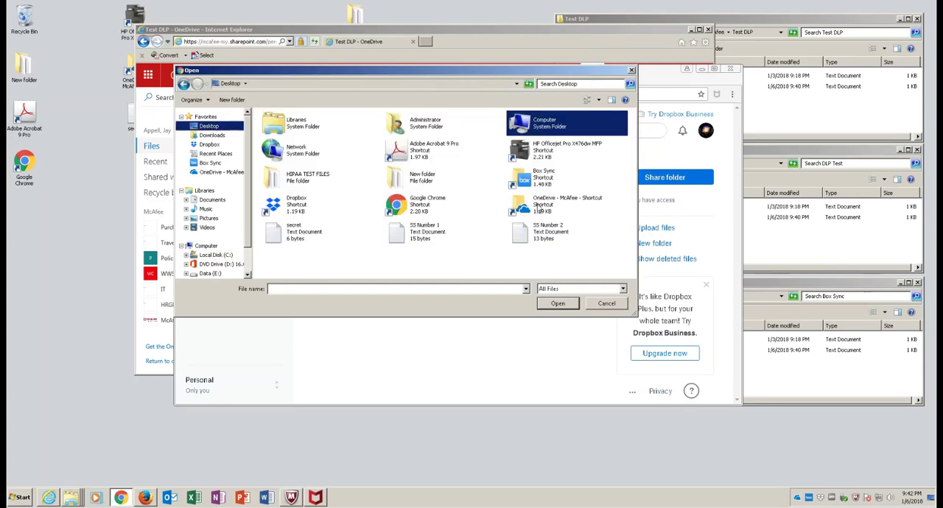
left_click(549, 231)
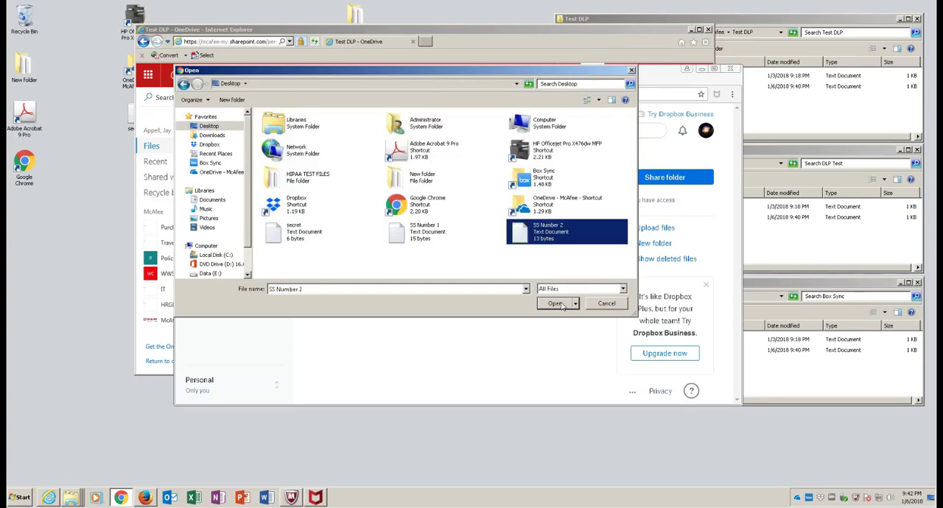
left_click(554, 303)
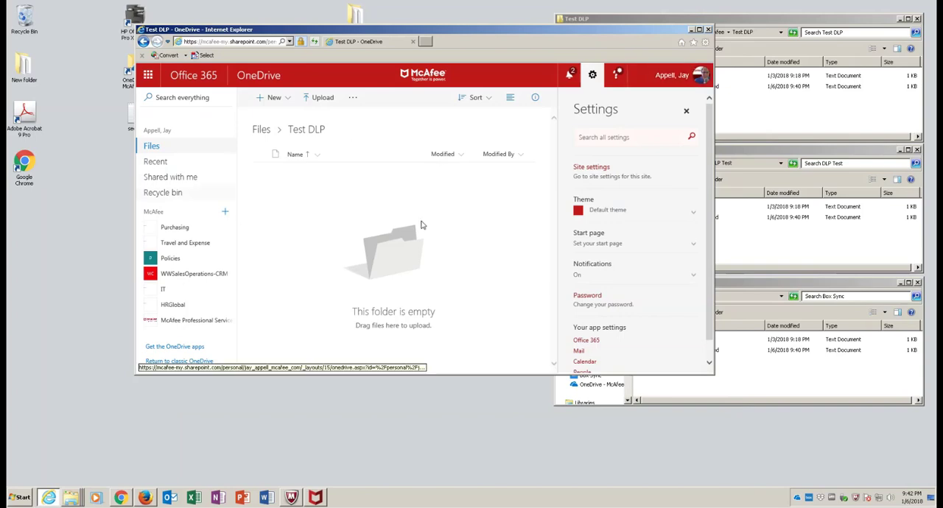
mouse_move(298, 183)
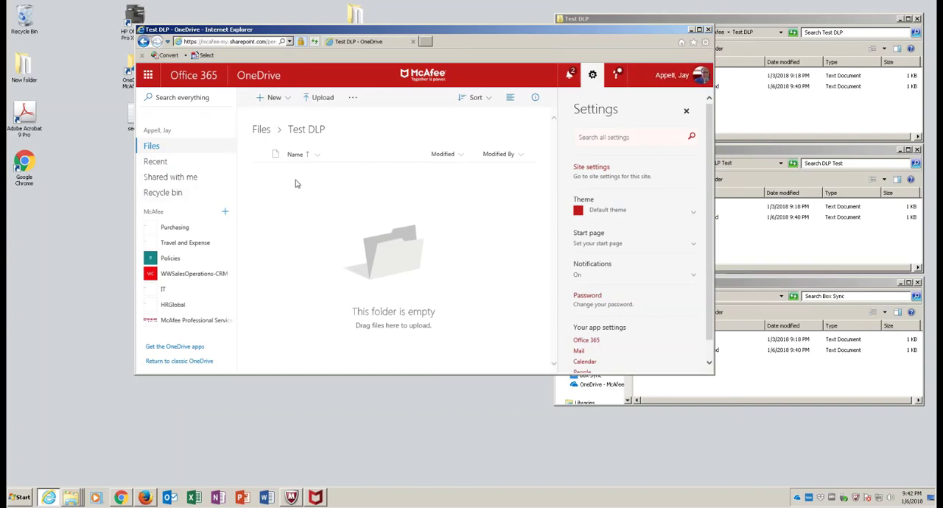
mouse_move(339, 37)
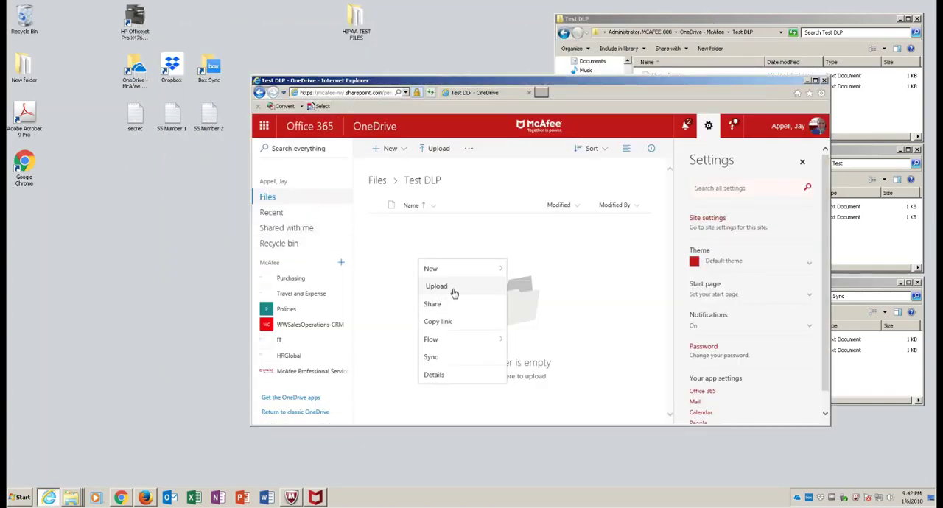
Start an upload into OneDrive's empty Test DLP folder and pick a file to send
left_click(436, 286)
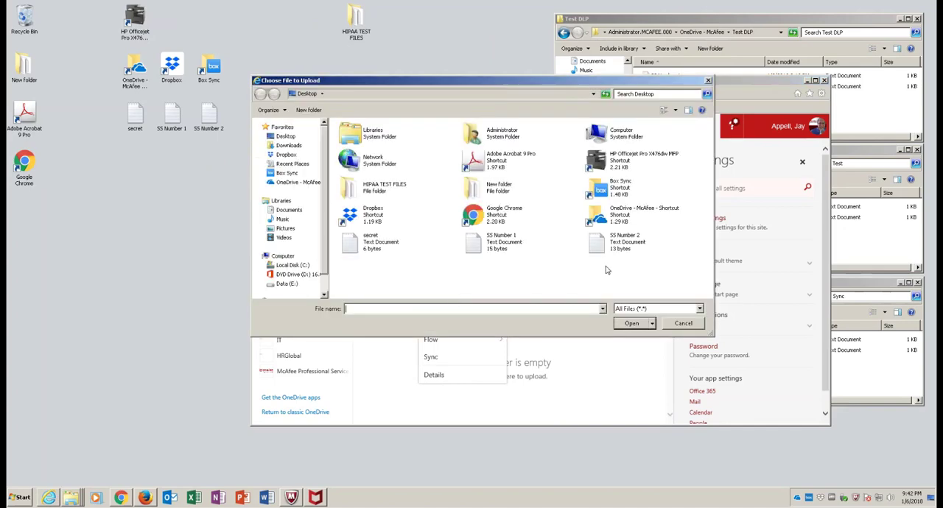
left_click(683, 322)
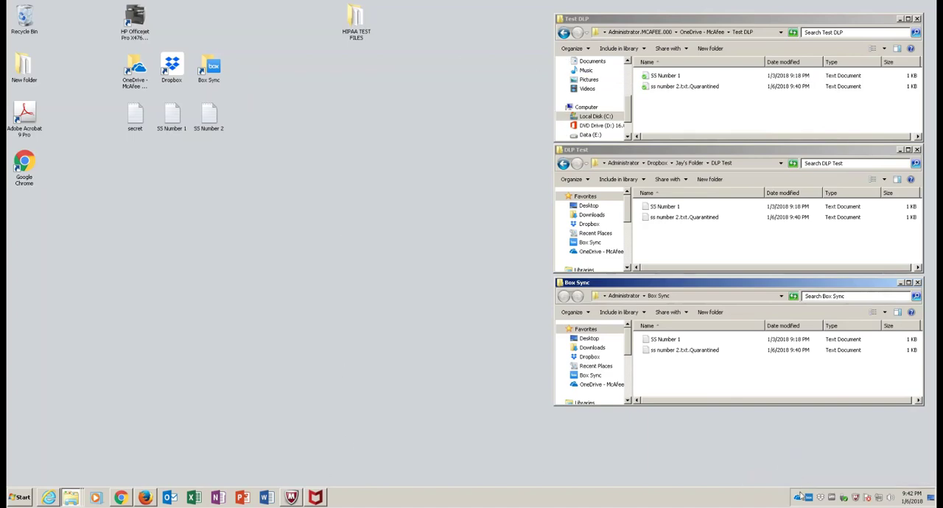
From the McAfee tray icon, show the DLP Endpoint Console notifications history of blocked posts
right_click(855, 498)
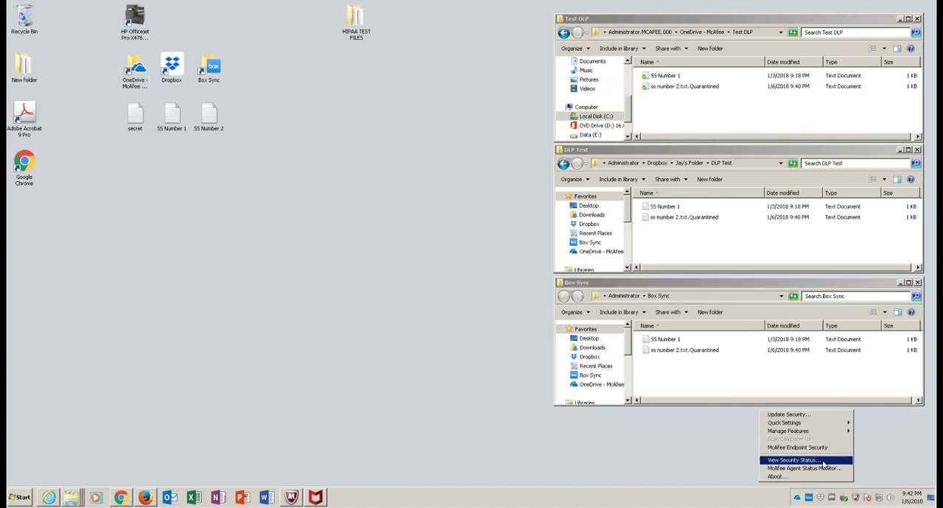
mouse_move(793, 459)
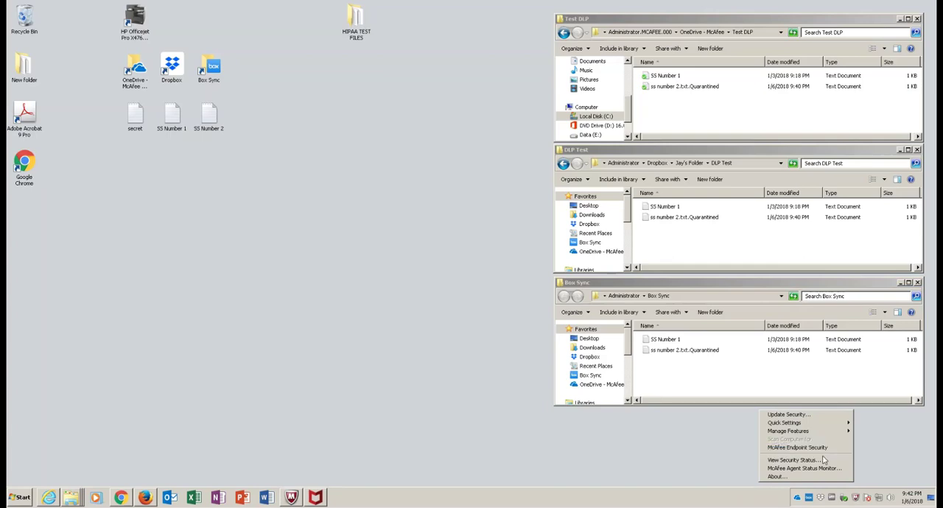
mouse_move(788, 430)
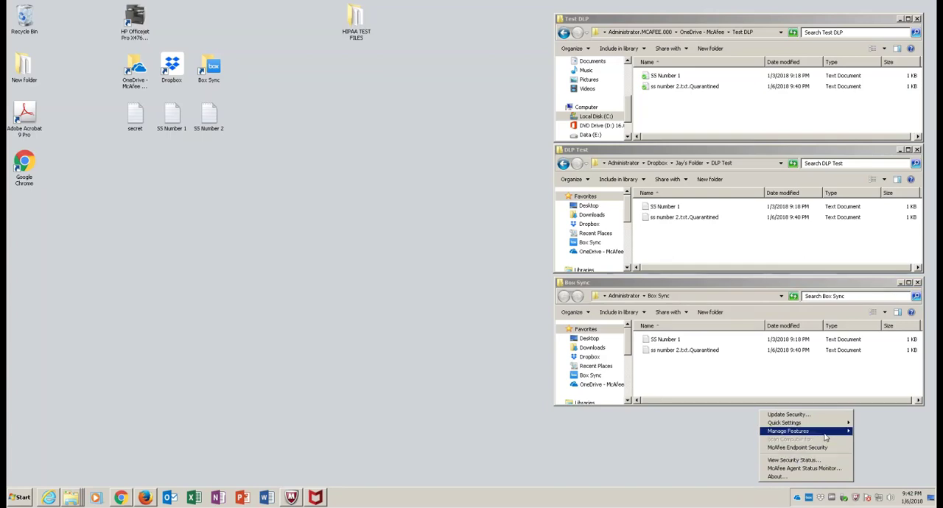
left_click(797, 448)
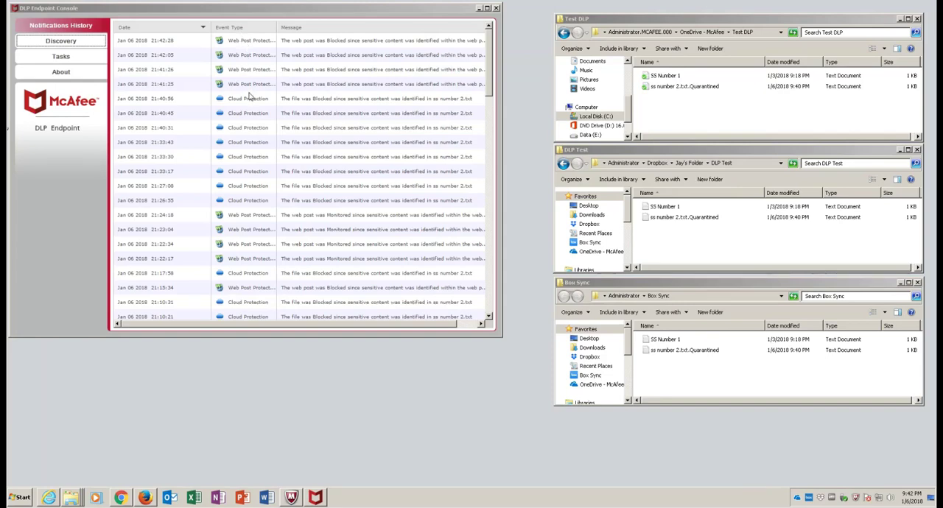
mouse_move(249, 206)
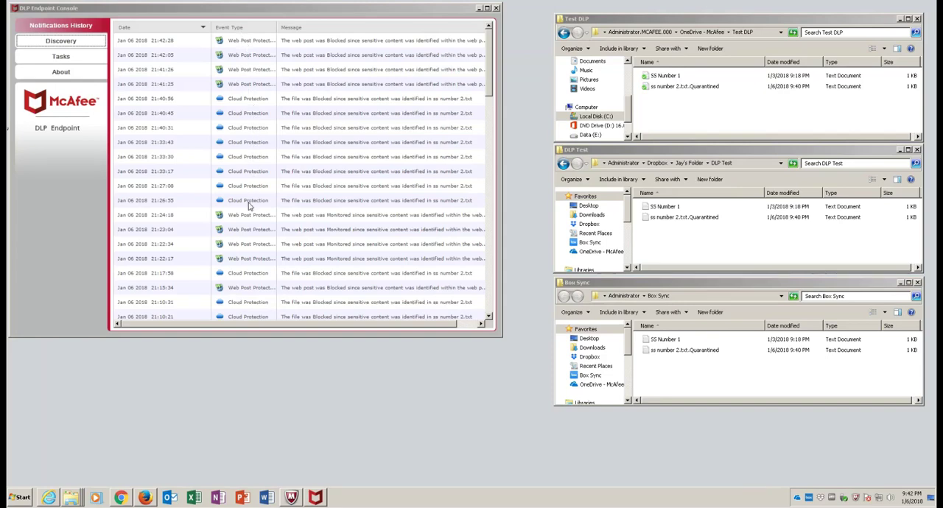
mouse_move(279, 260)
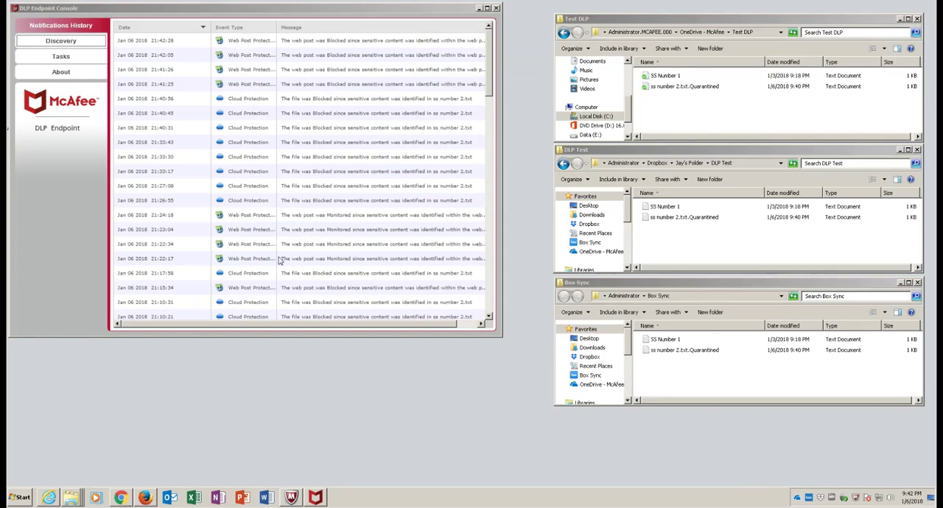
left_click(292, 498)
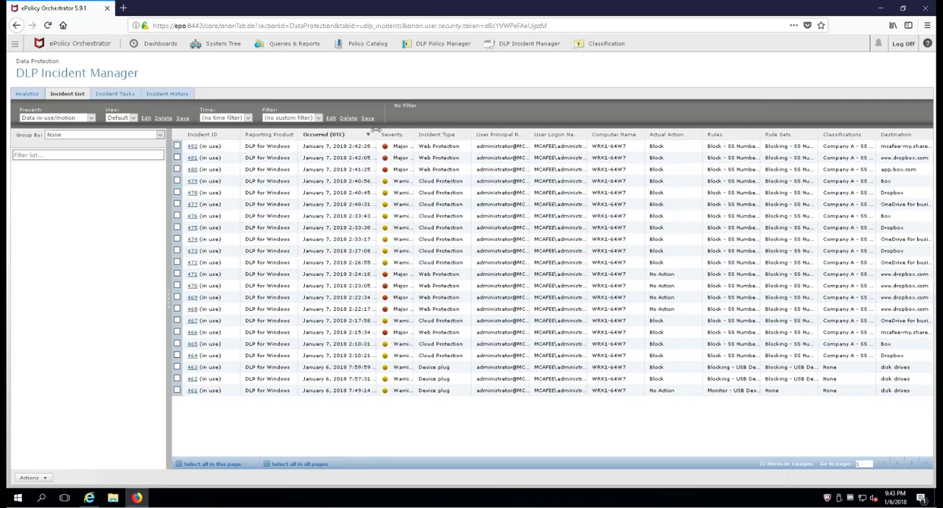
left_click(339, 157)
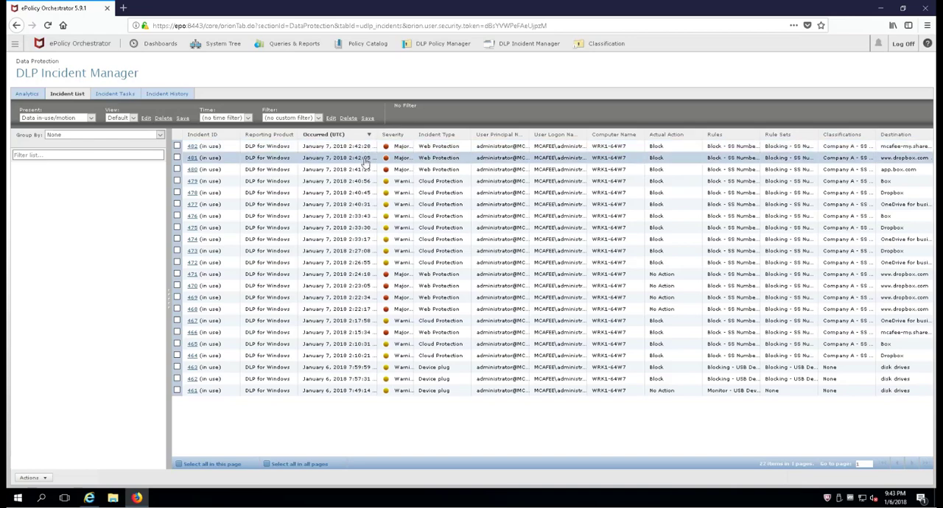